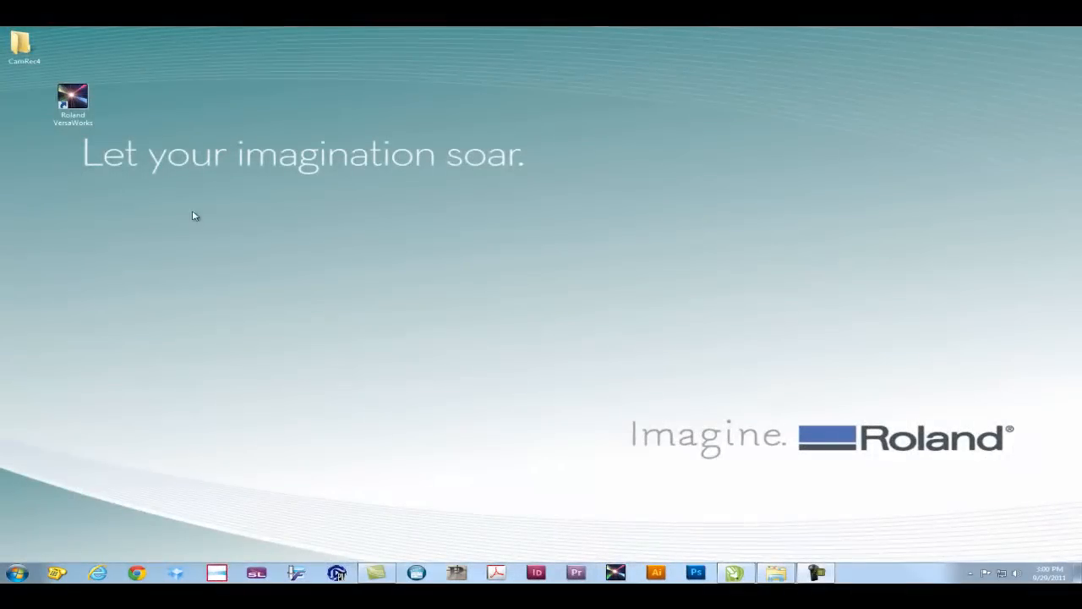
# - Launch Roland VersaWorks from its desktop shortcut using Run as administrator
pyautogui.click(73, 100)
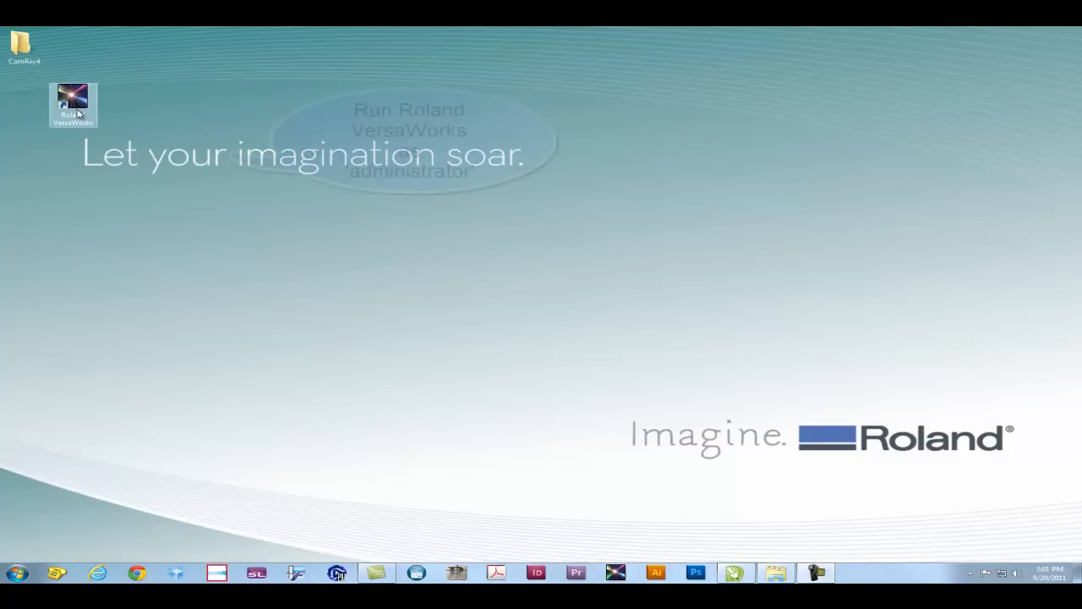
pyautogui.rightClick(73, 105)
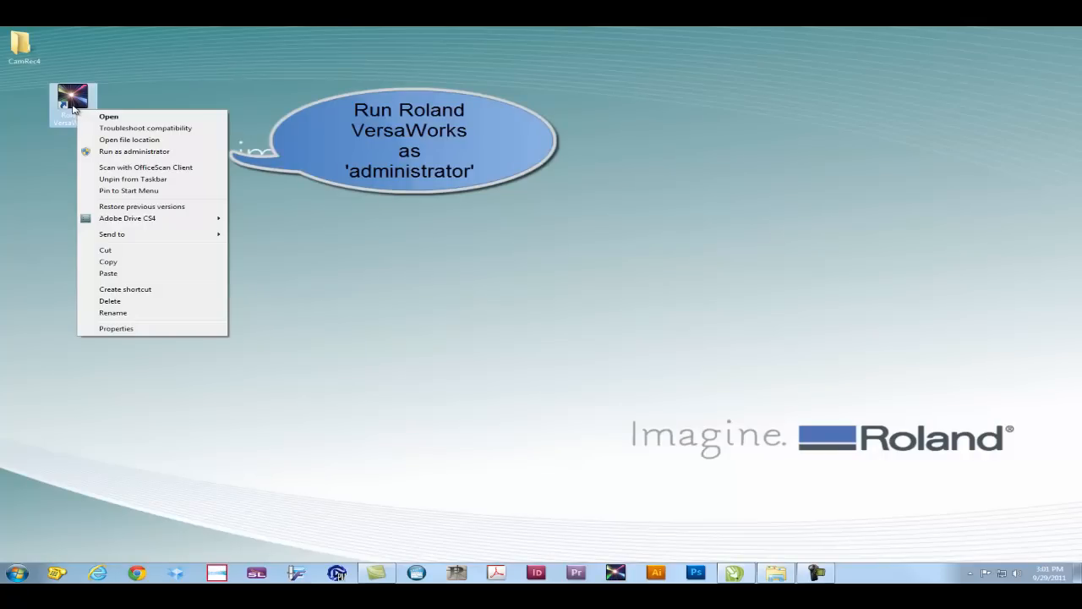
pyautogui.moveTo(118, 152)
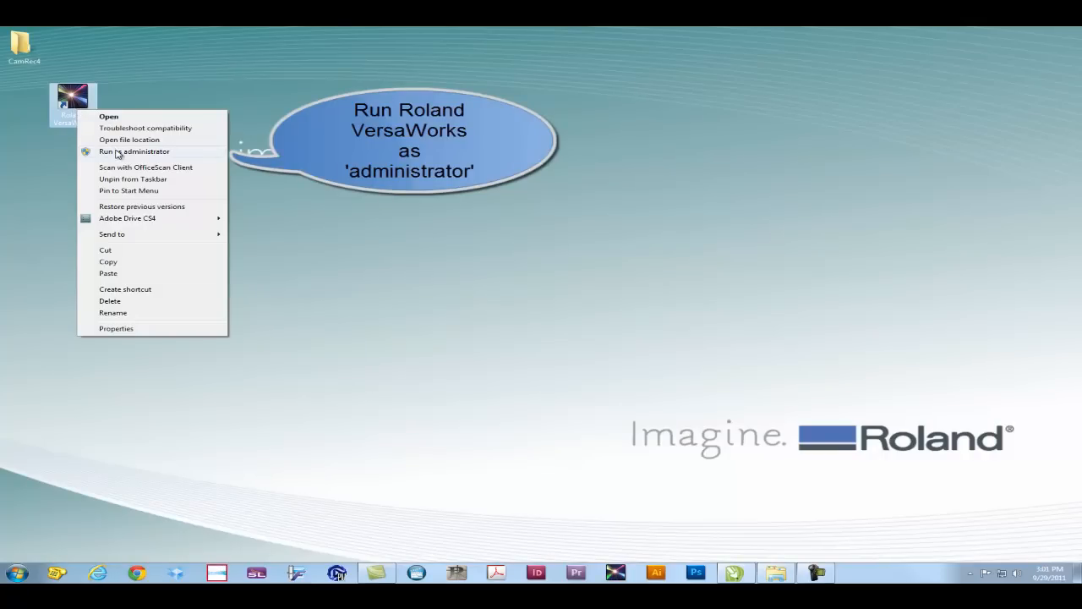
pyautogui.click(133, 152)
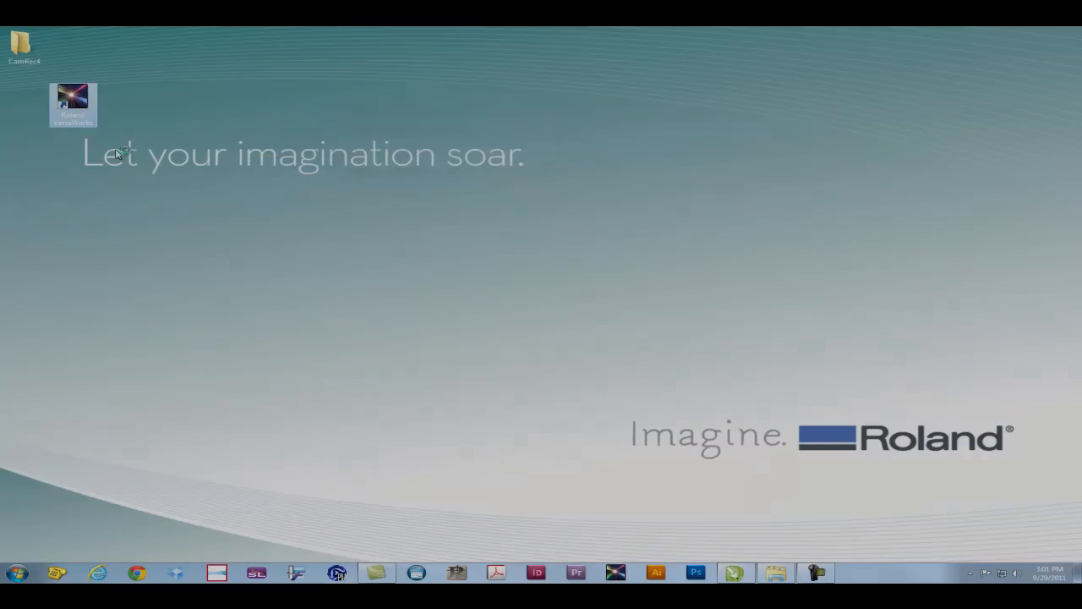
# - Start VersaWorks from the shortcut and let it load the VS-420 printer
pyautogui.doubleClick(73, 102)
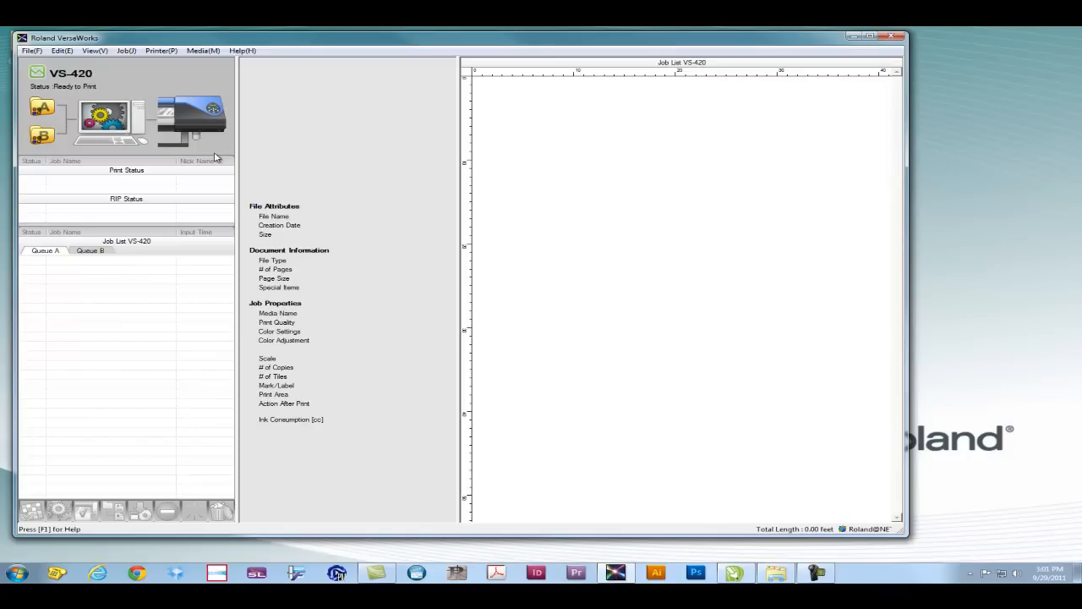
pyautogui.moveTo(173, 122)
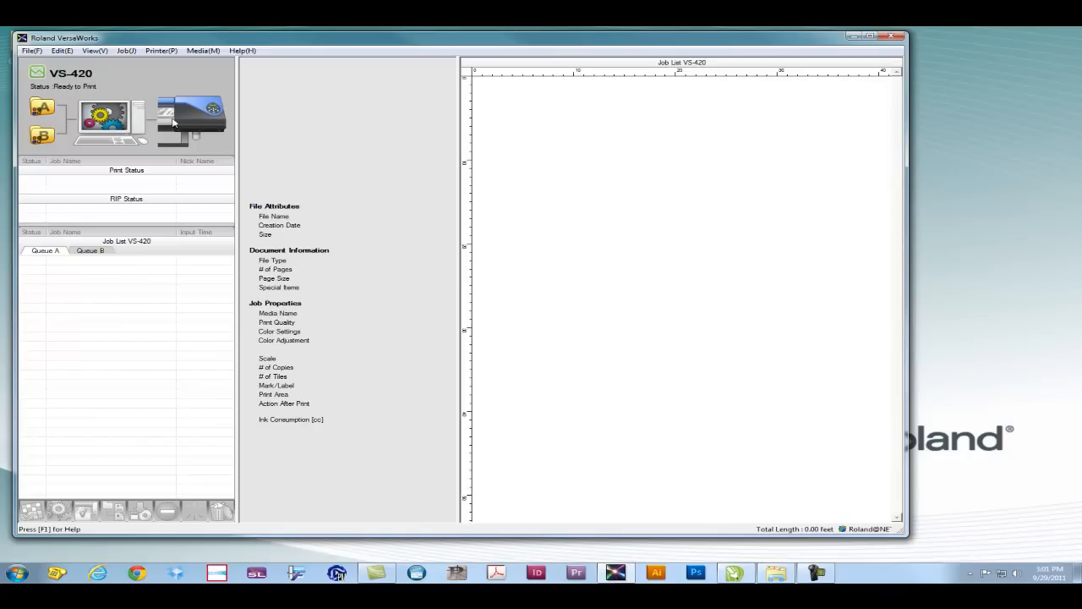
pyautogui.moveTo(148, 108)
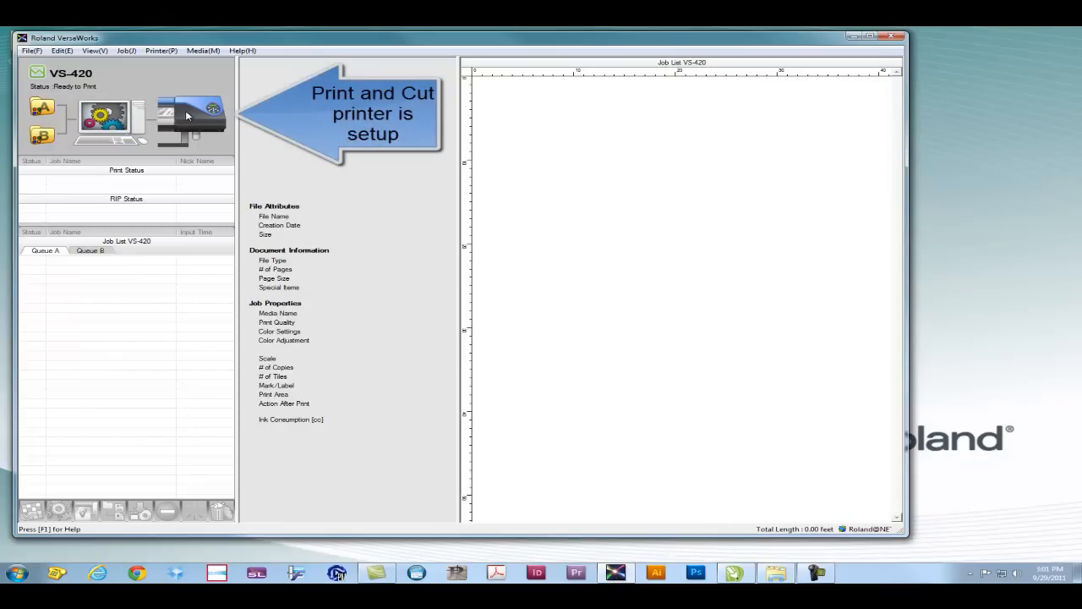
pyautogui.moveTo(210, 158)
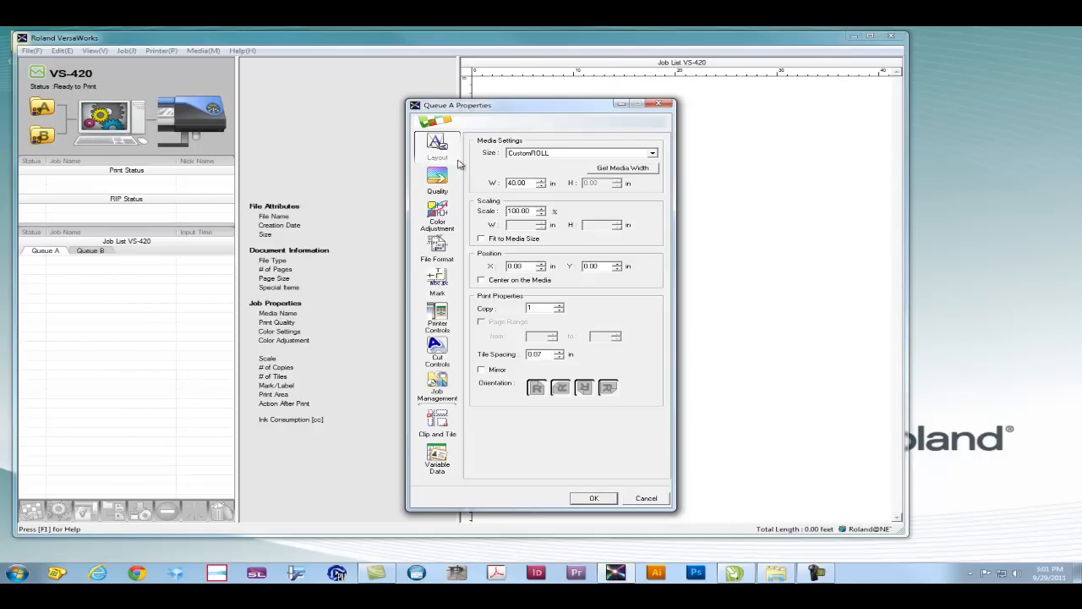
# - Choose a cuttable Media Type on Quality and enter a .05 in EPS margin on File Format
pyautogui.click(436, 179)
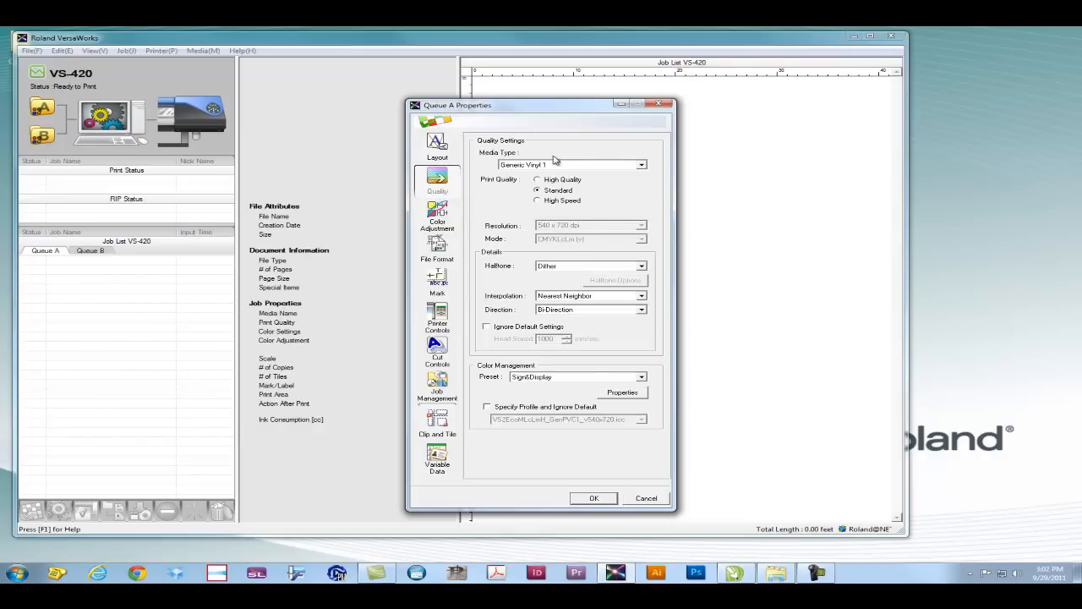
pyautogui.click(639, 165)
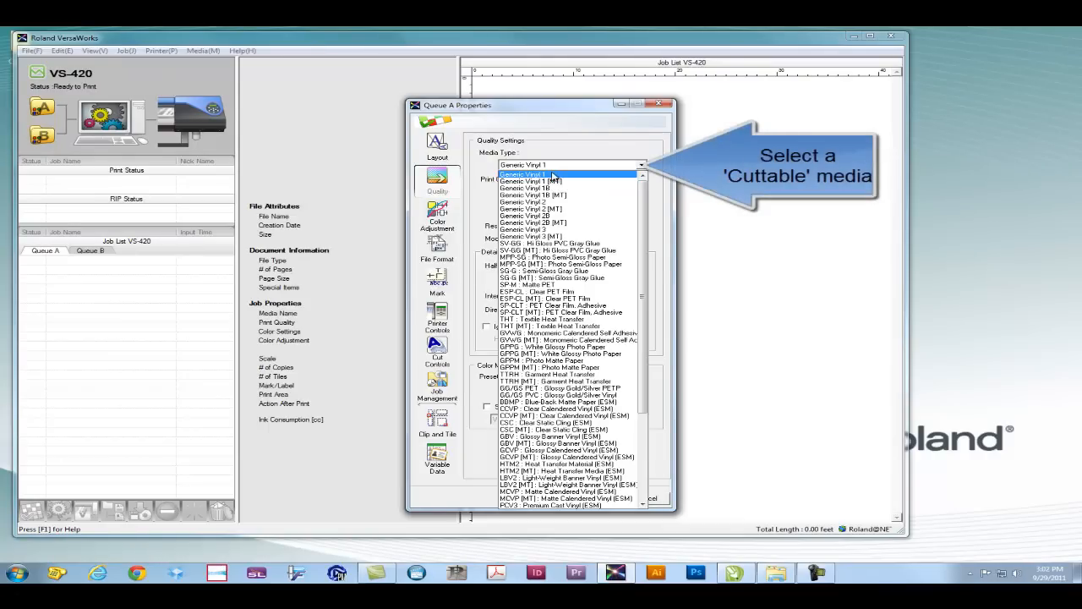
pyautogui.click(528, 174)
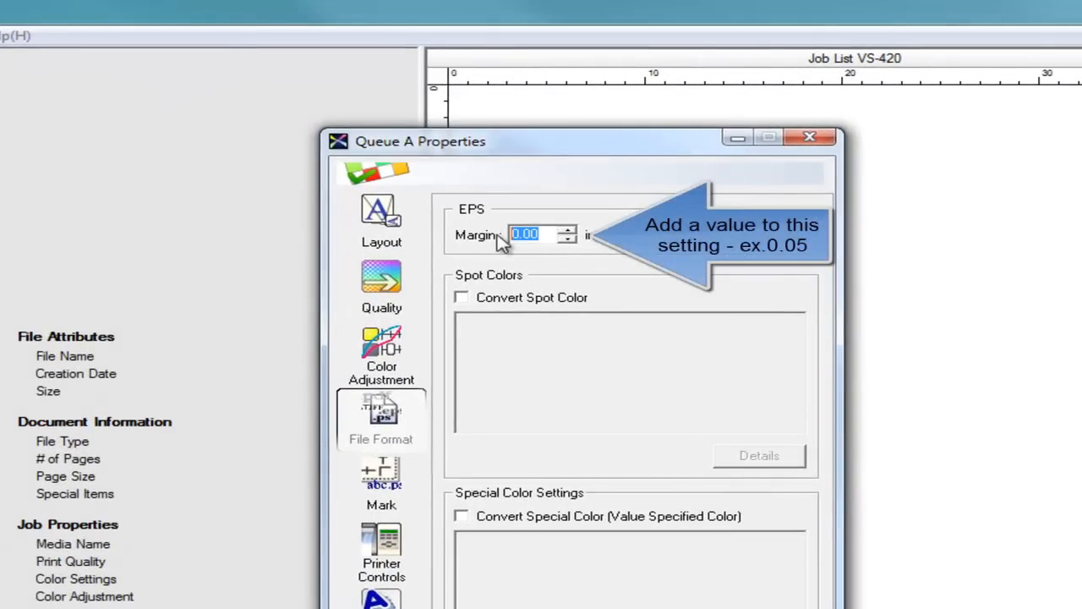
pyautogui.write('.05')
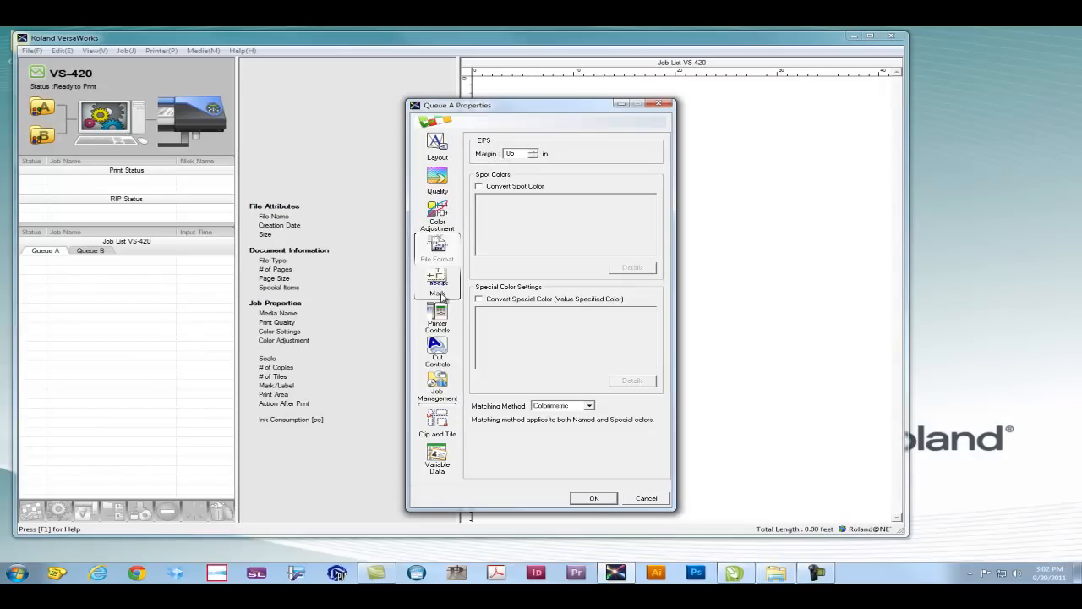
# - Set Cut Controls Operation Mode to Print & Cut and return to File Format
pyautogui.click(436, 347)
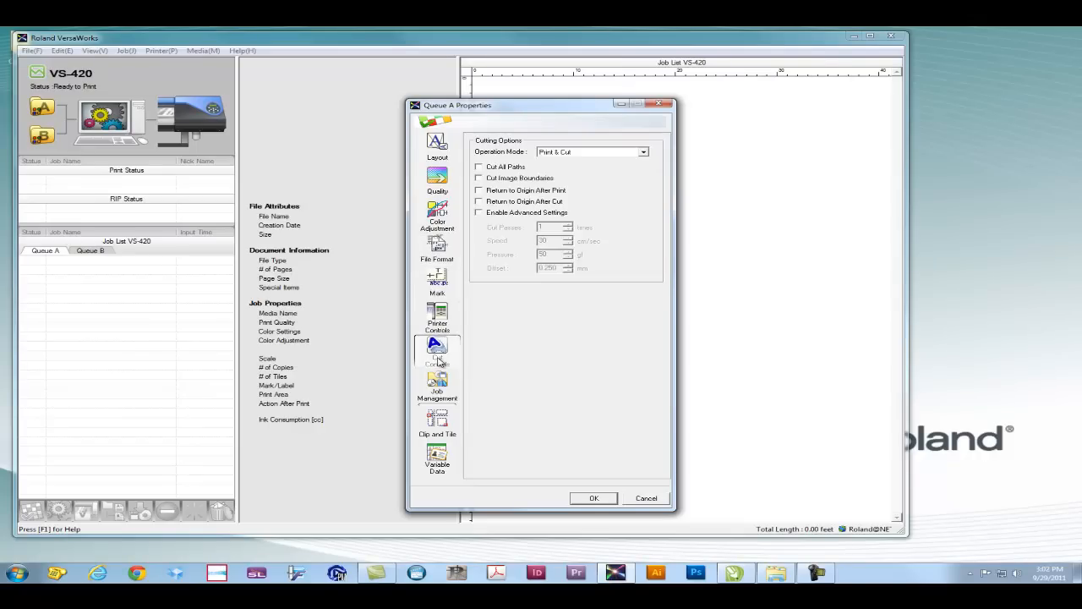
pyautogui.moveTo(626, 199)
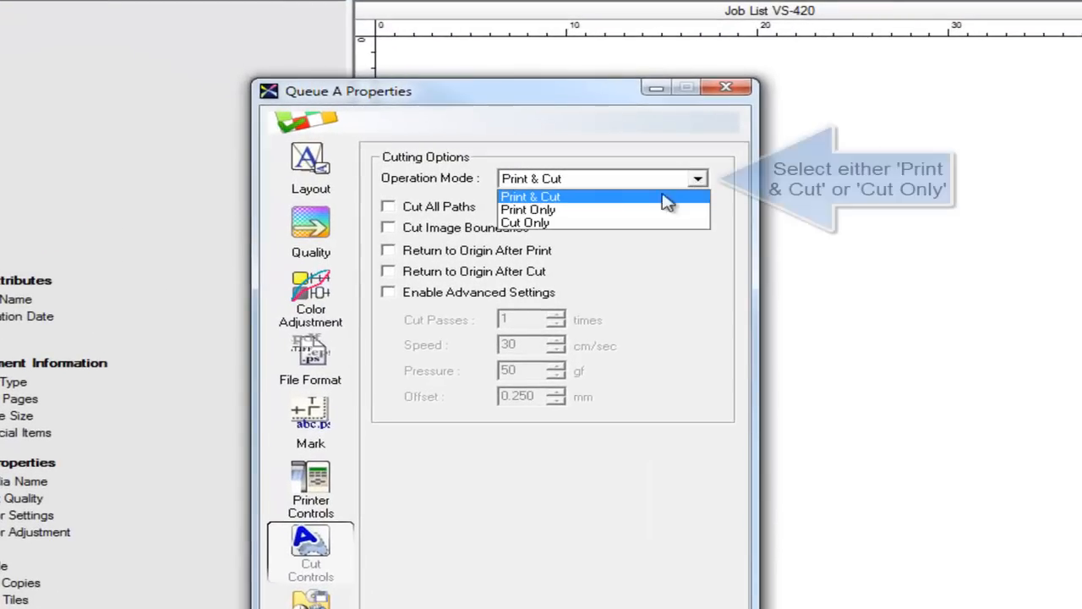
pyautogui.moveTo(554, 223)
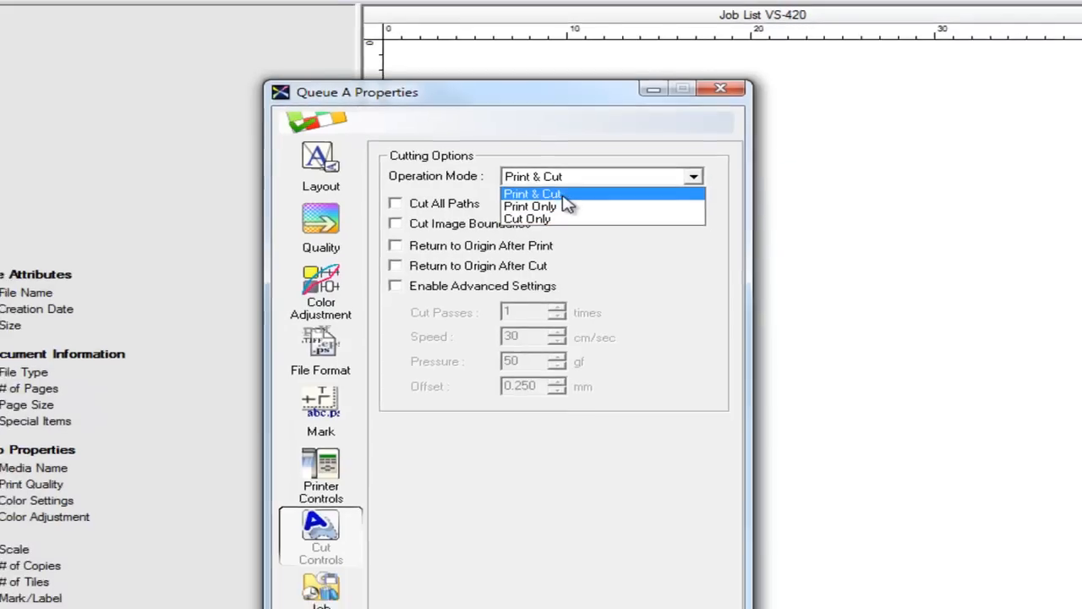
pyautogui.click(531, 193)
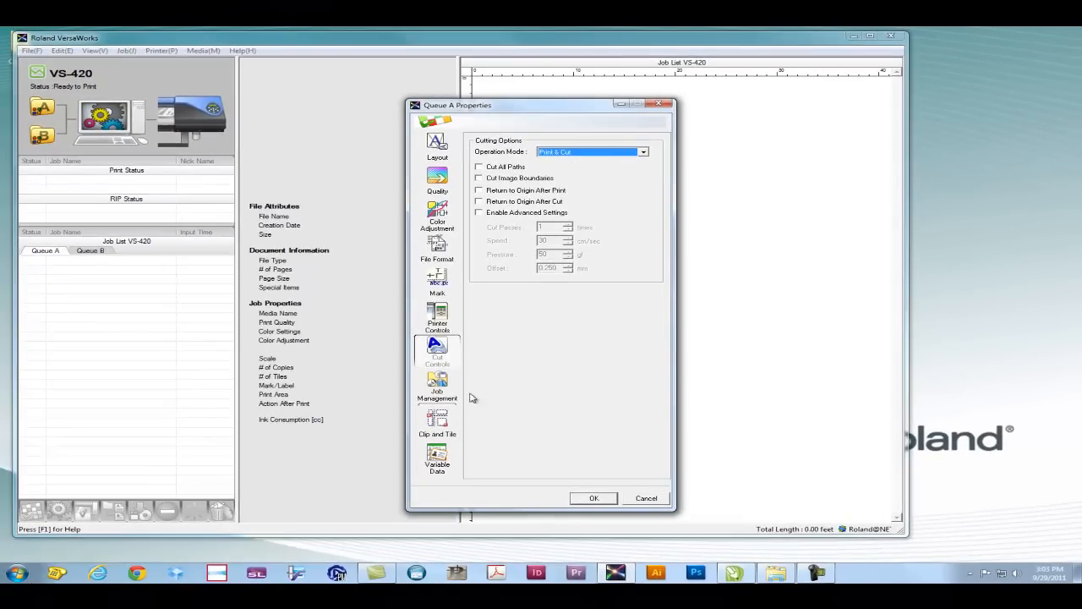
pyautogui.click(436, 250)
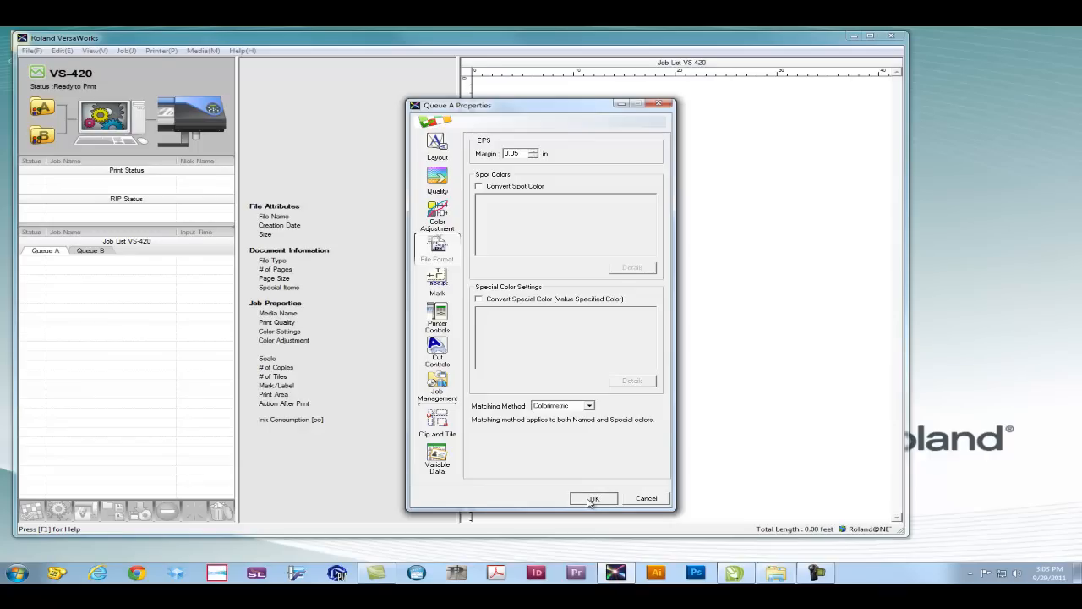
# - Confirm the Queue A settings and load Floral Creations label3.eps into the queue
pyautogui.click(592, 497)
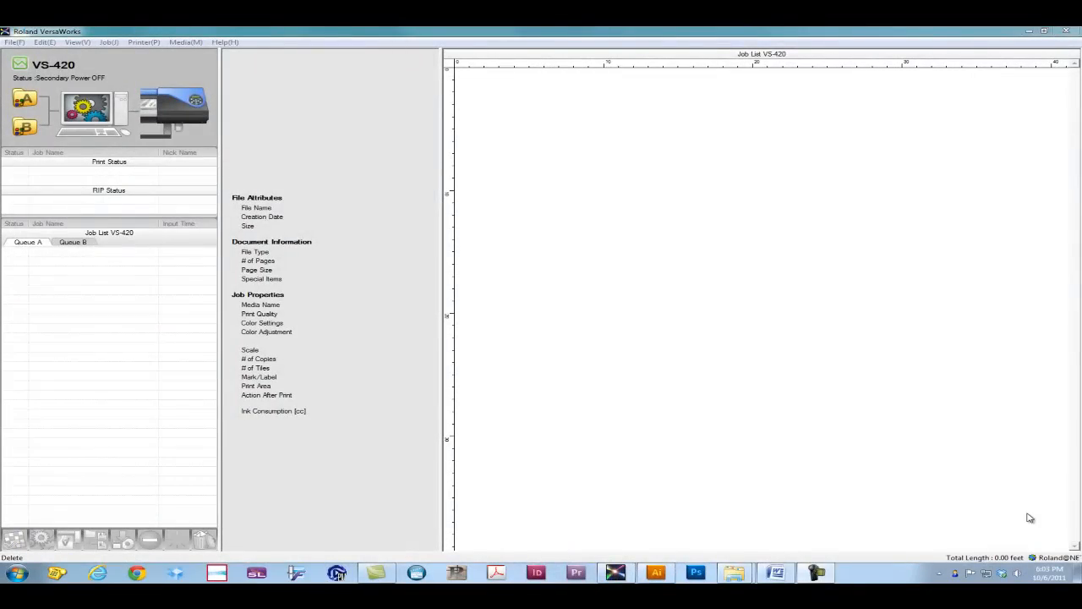
pyautogui.moveTo(786, 443)
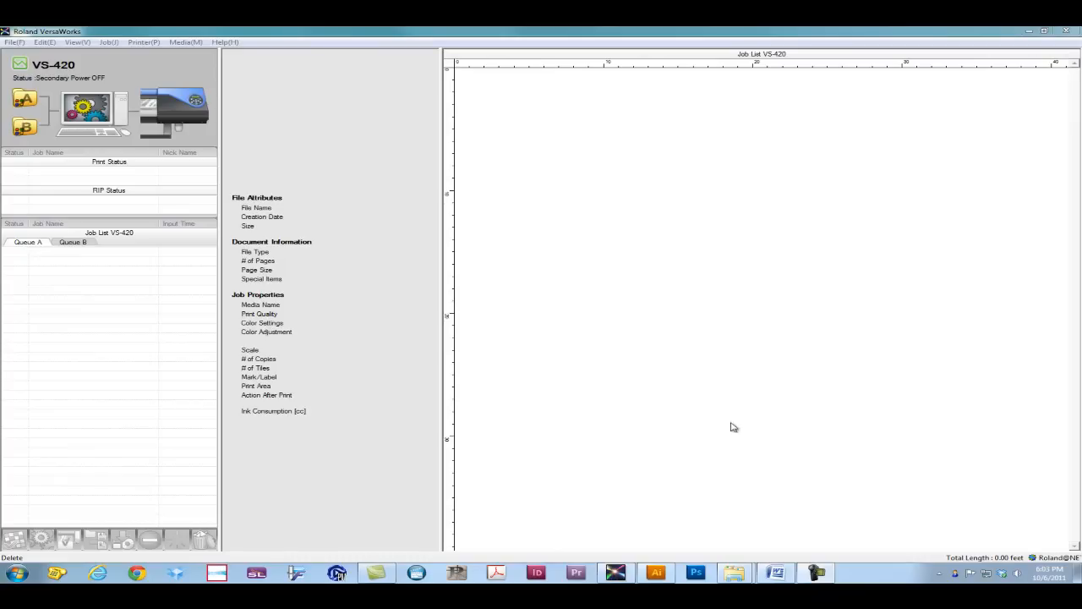
pyautogui.moveTo(247, 206)
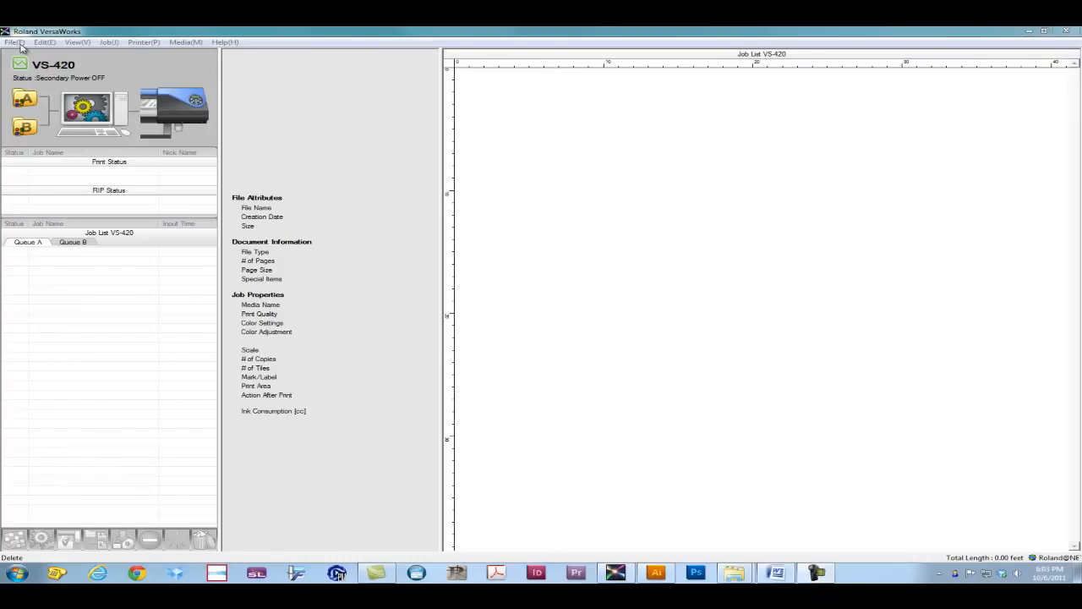
pyautogui.click(12, 41)
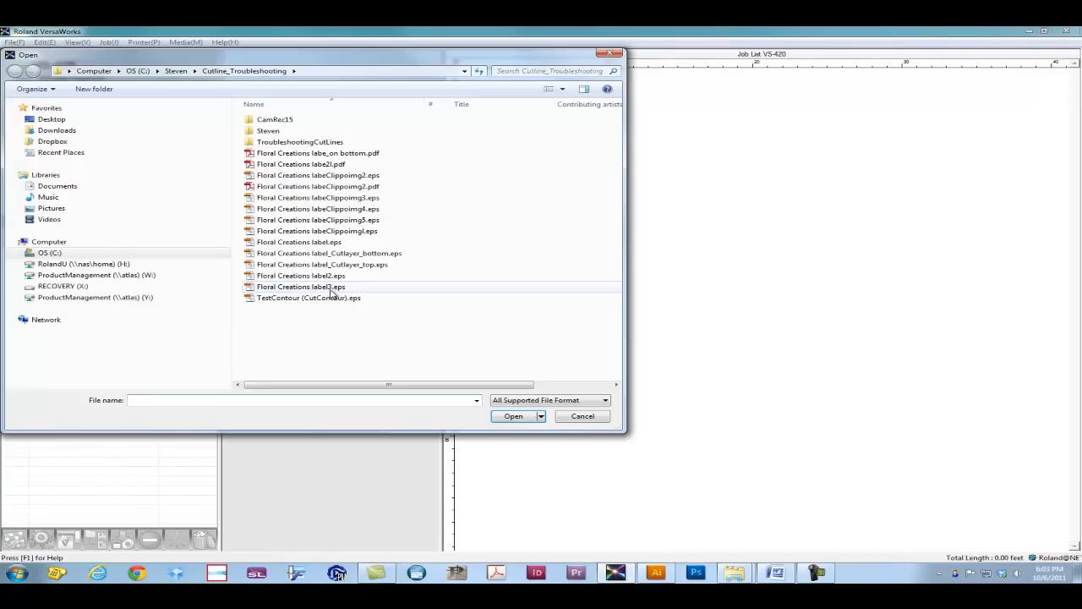
pyautogui.click(301, 287)
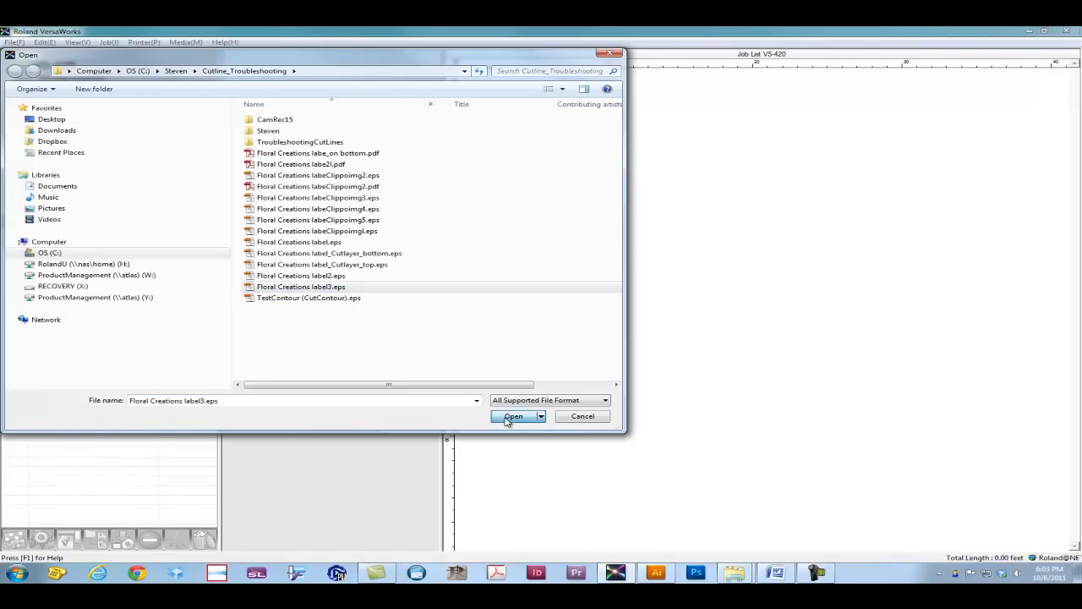
pyautogui.click(514, 416)
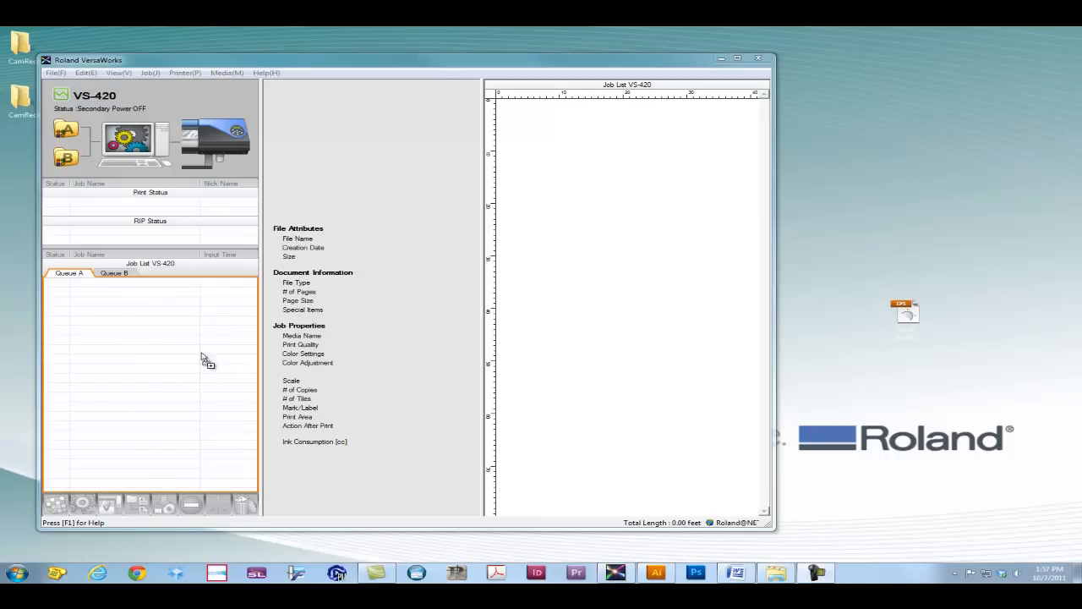
pyautogui.moveTo(120, 341)
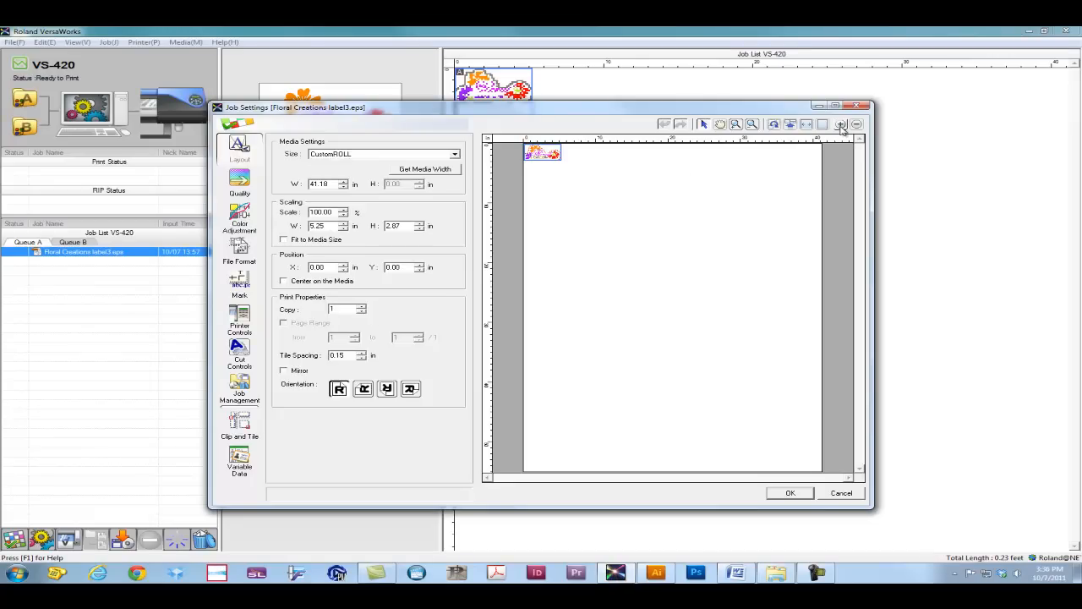
# - Enlarge the label preview in Job Settings to show its cut contour
pyautogui.click(840, 125)
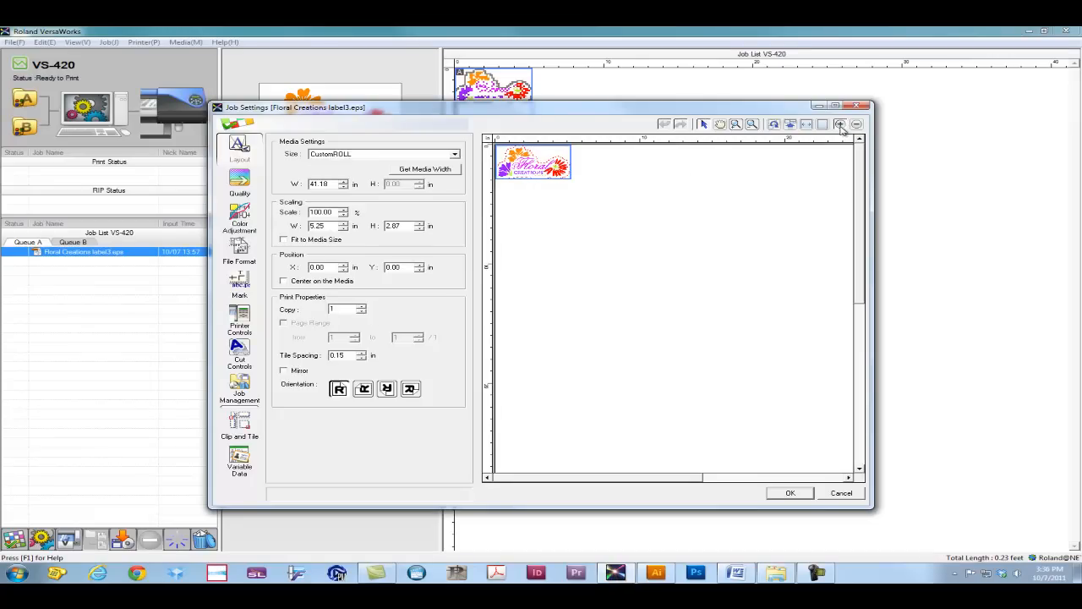
pyautogui.click(840, 125)
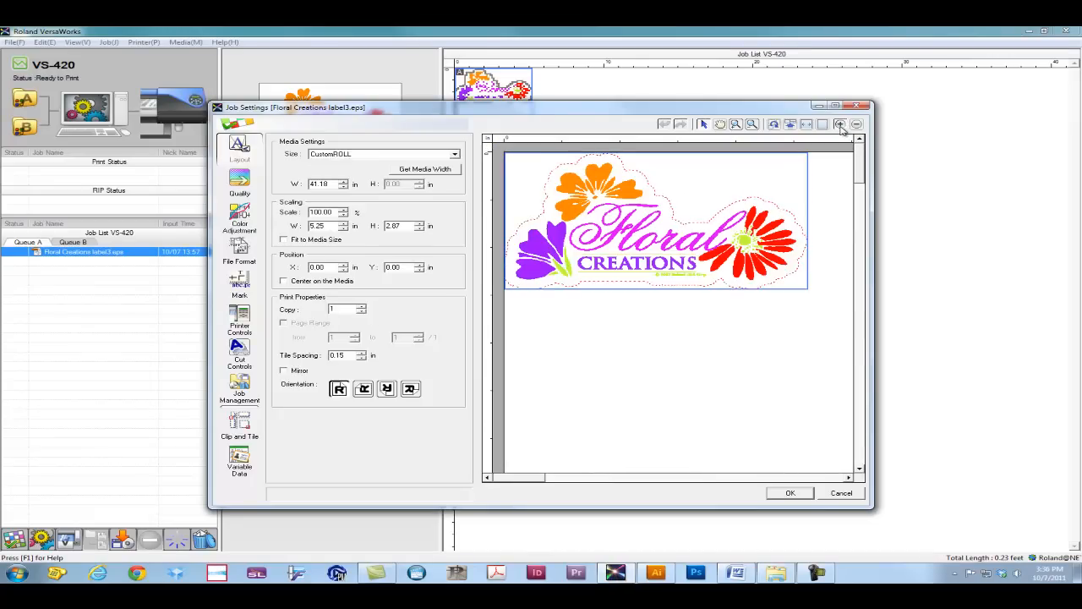
pyautogui.click(839, 125)
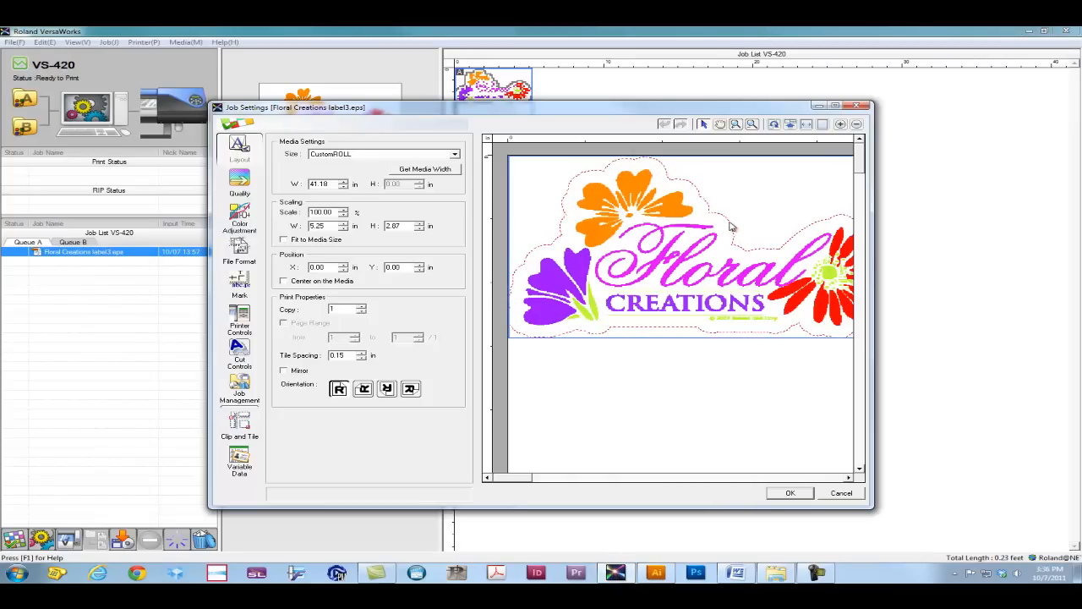
pyautogui.moveTo(601, 168)
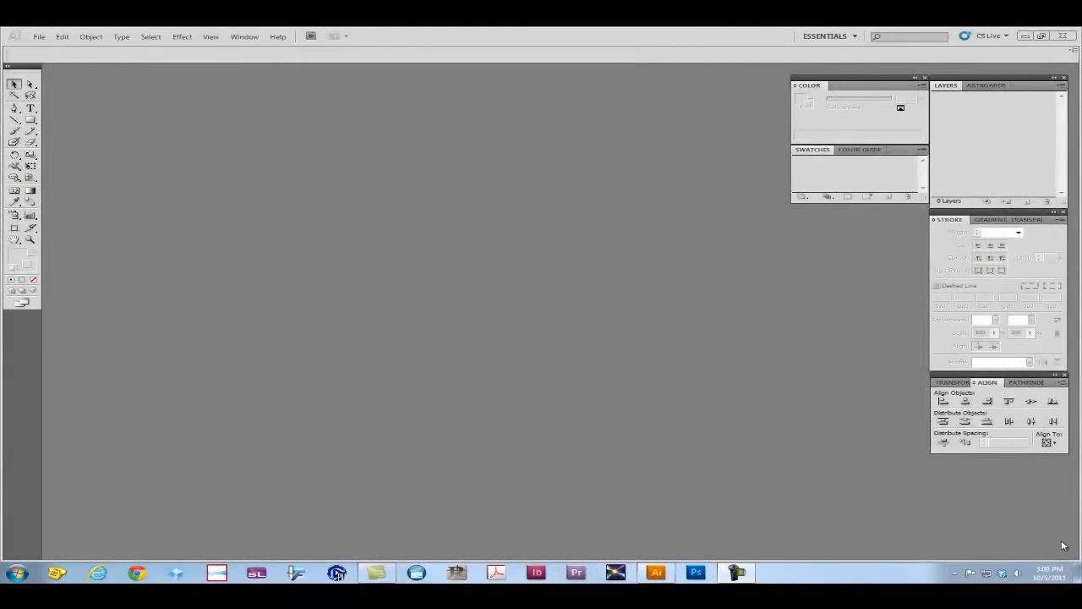
pyautogui.moveTo(389, 318)
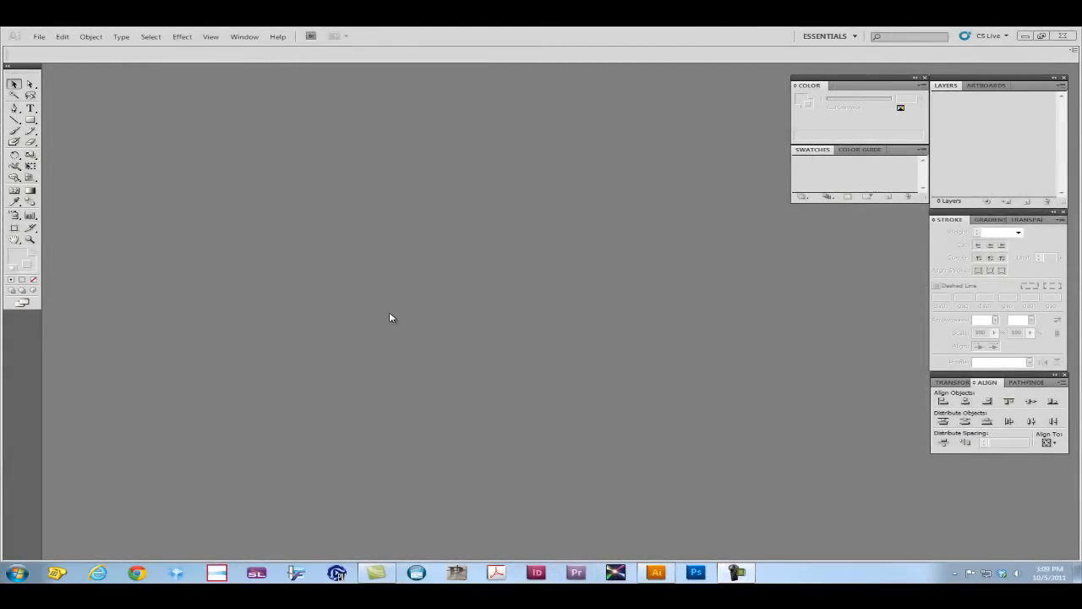
# - Reopen the label without color management, select the cut contour and toggle CutPath visibility
pyautogui.click(39, 37)
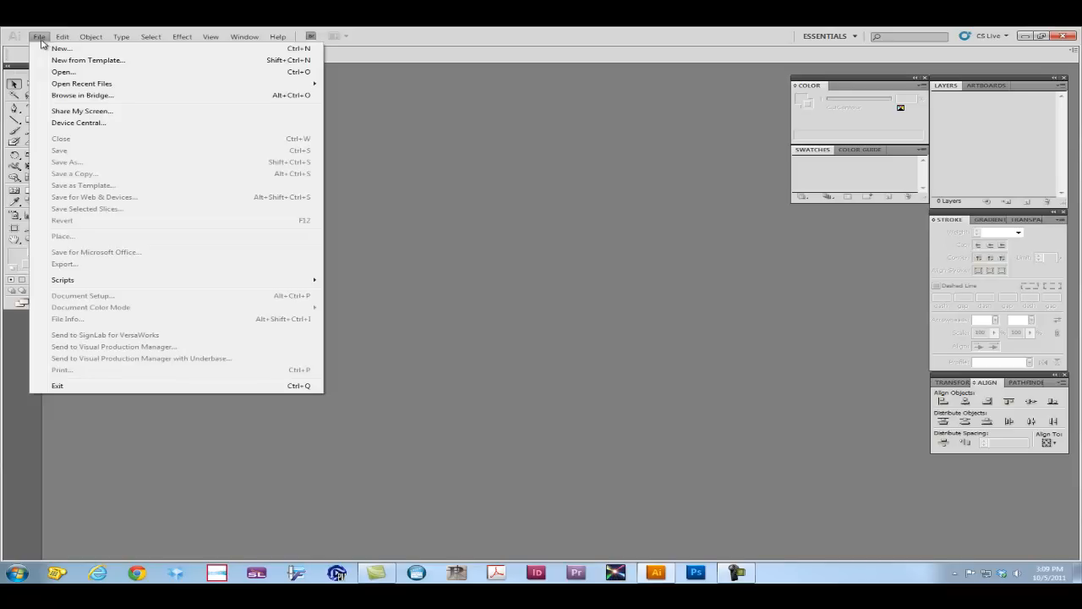
pyautogui.moveTo(81, 83)
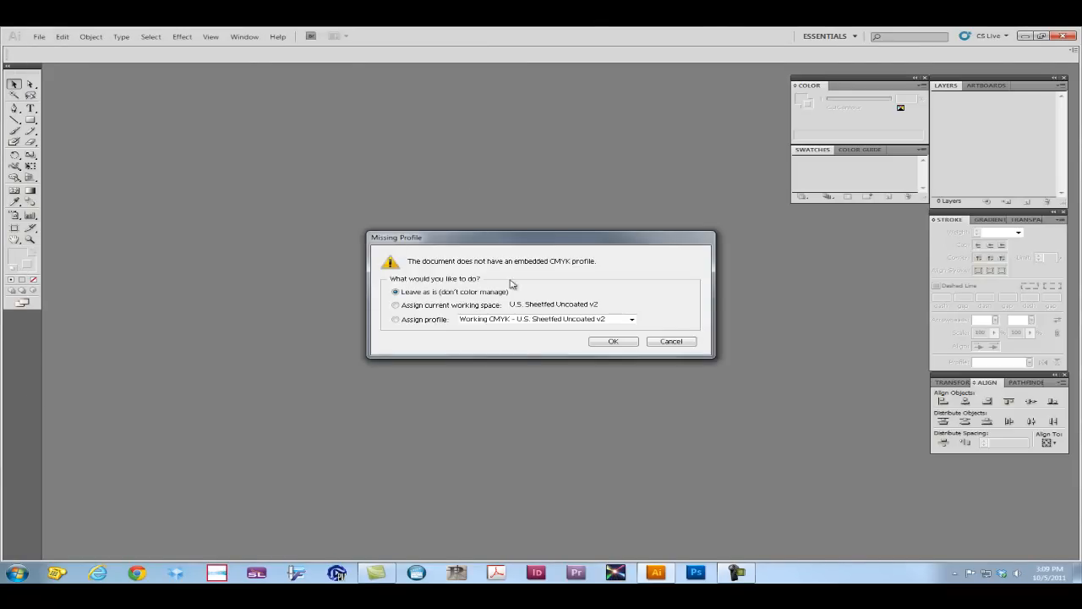
pyautogui.click(612, 342)
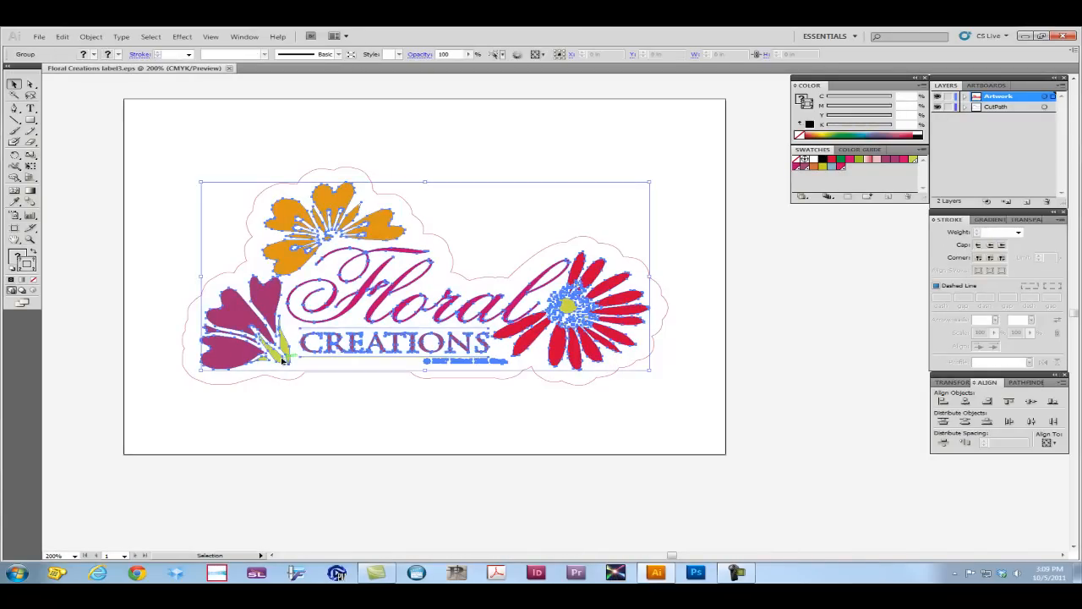
pyautogui.click(998, 106)
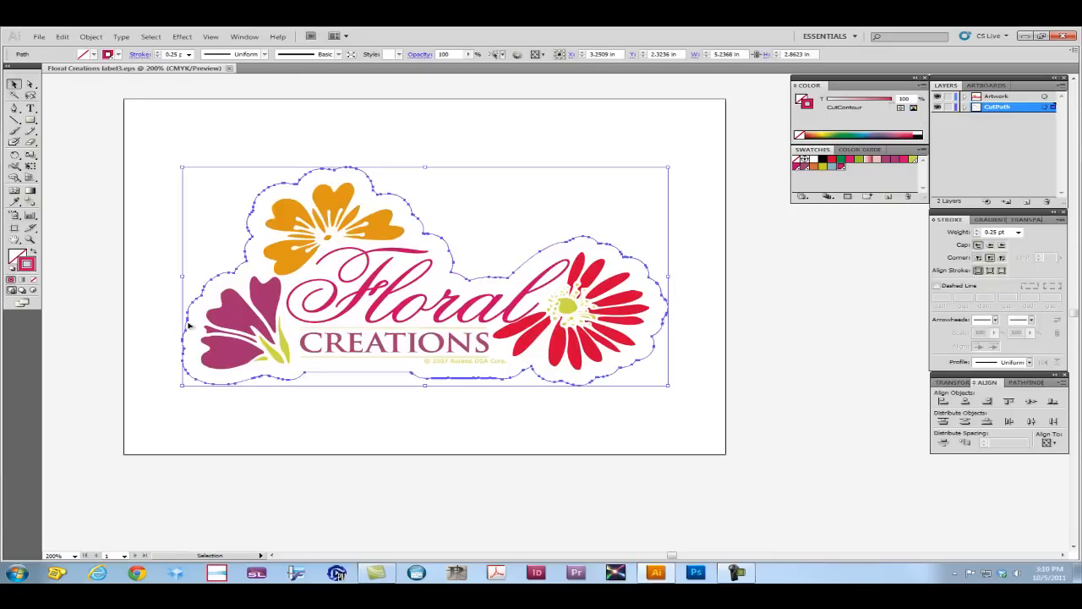
pyautogui.moveTo(717, 330)
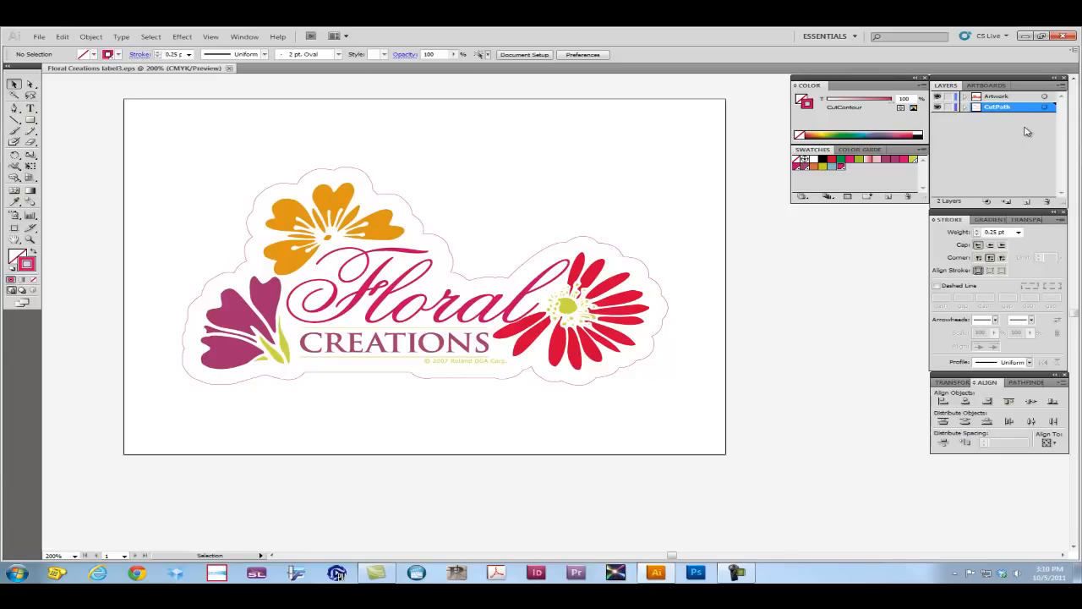
pyautogui.moveTo(944, 108)
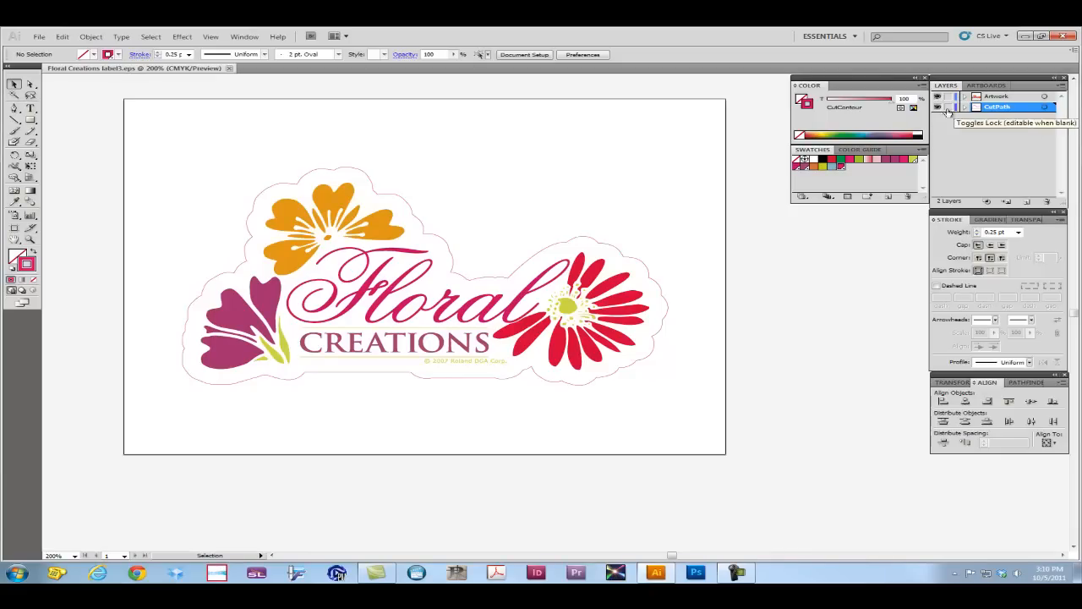
pyautogui.click(937, 106)
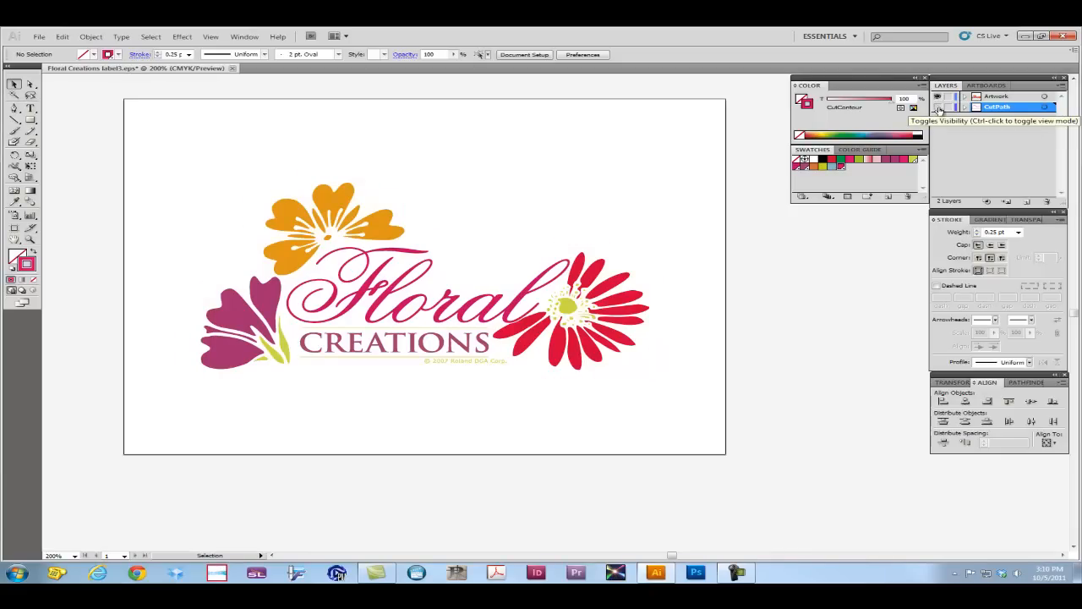
pyautogui.click(936, 108)
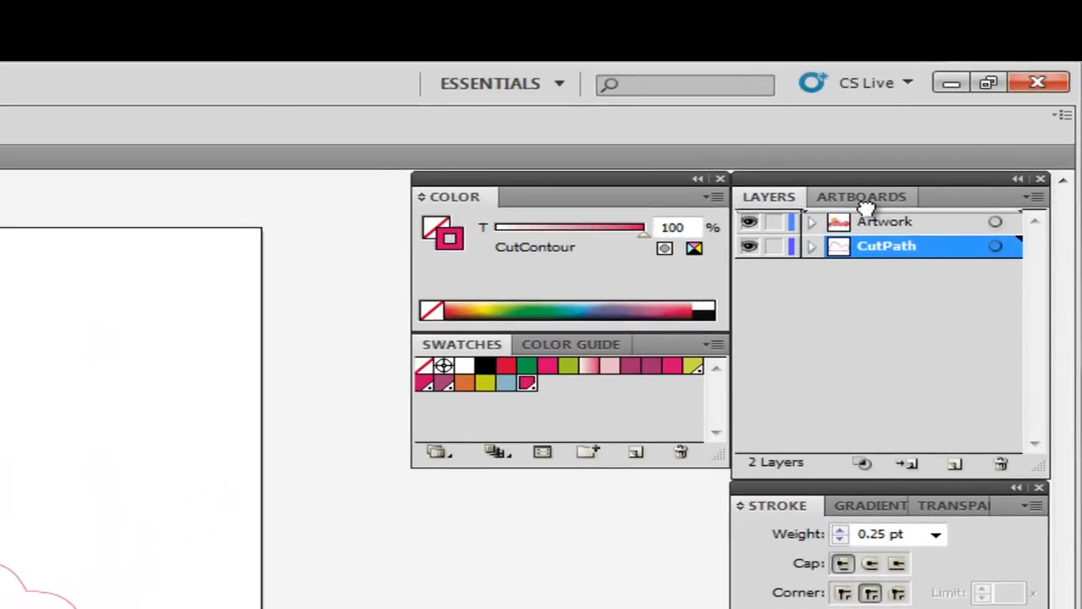
# - Drag the CutPath layer above Artwork and collapse its contents
pyautogui.moveTo(886, 245); pyautogui.dragTo(886, 217)
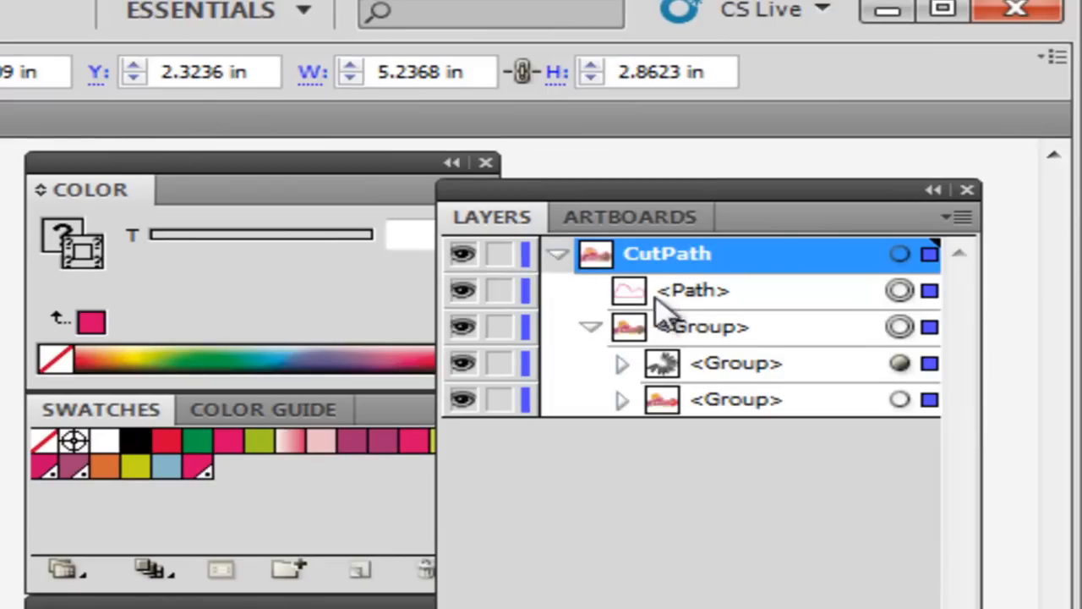
pyautogui.click(693, 291)
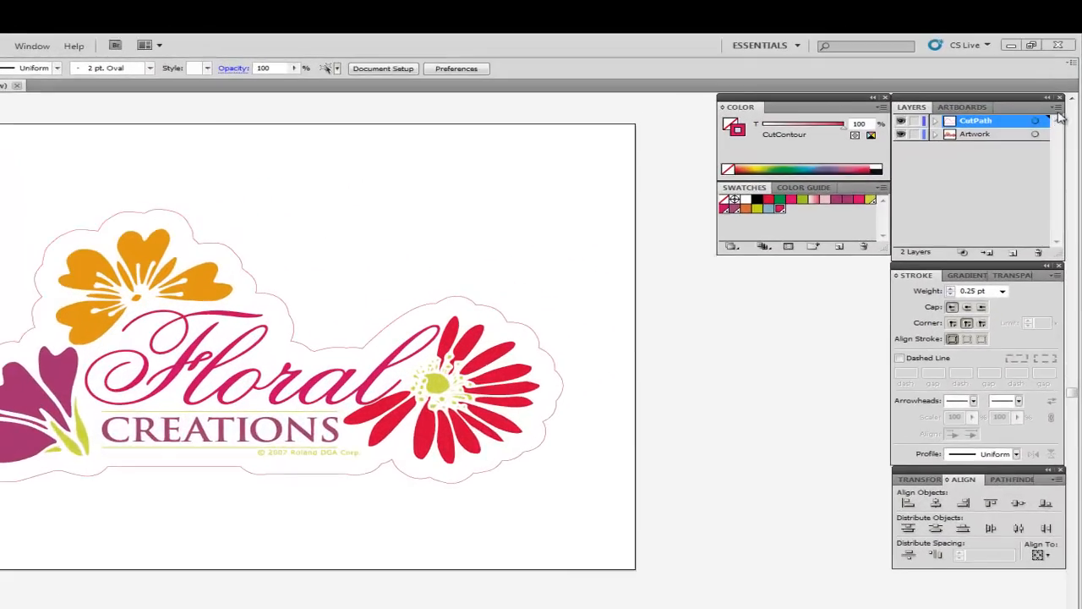
# - Confirm Print stays enabled in the CutPath layer options
pyautogui.click(1059, 111)
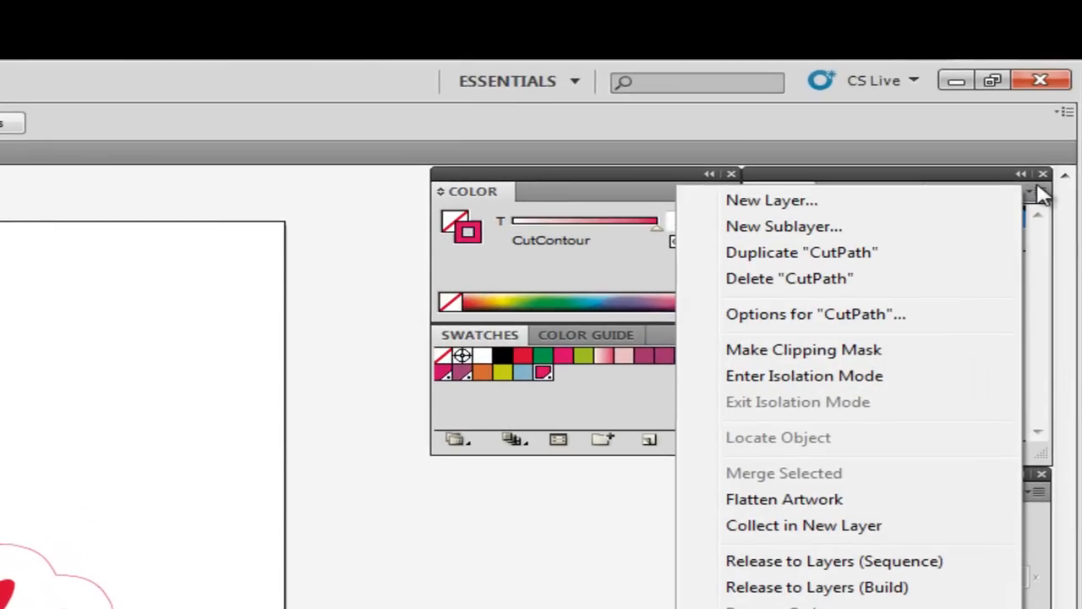
pyautogui.moveTo(803, 328)
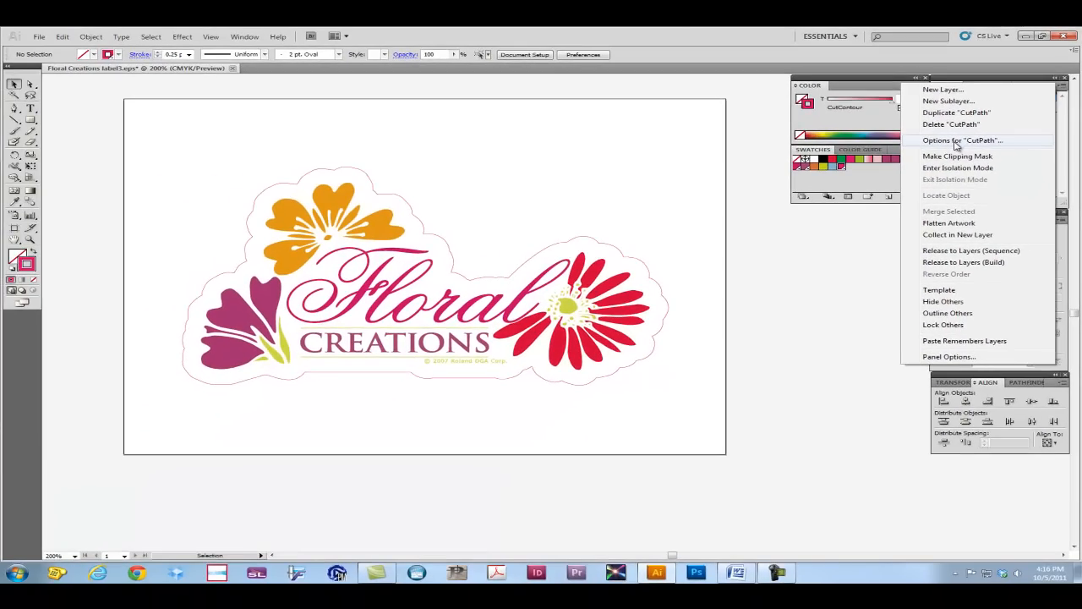
pyautogui.click(960, 140)
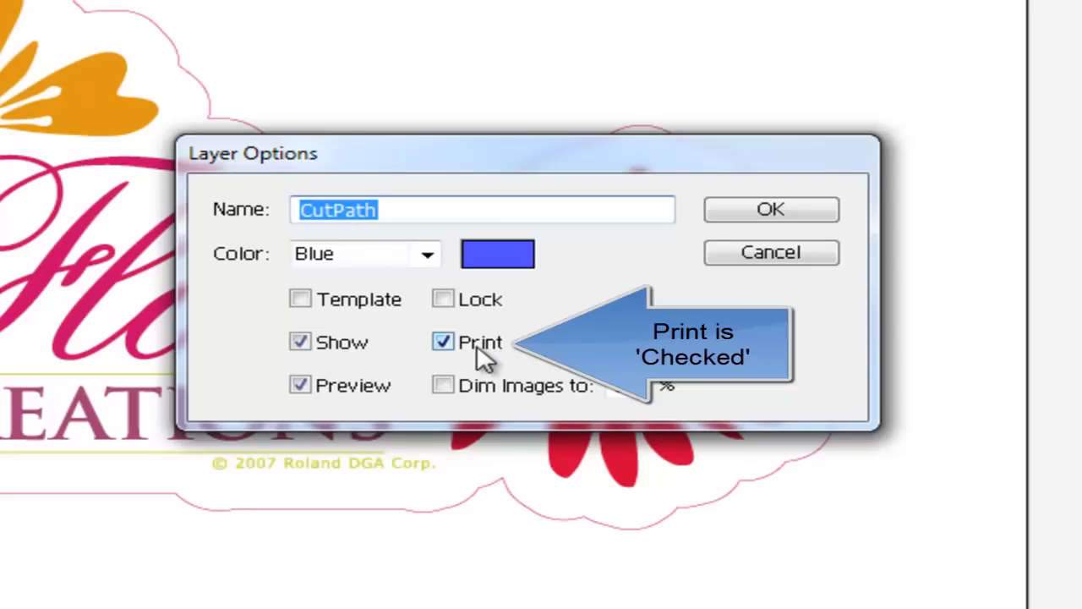
pyautogui.moveTo(532, 368)
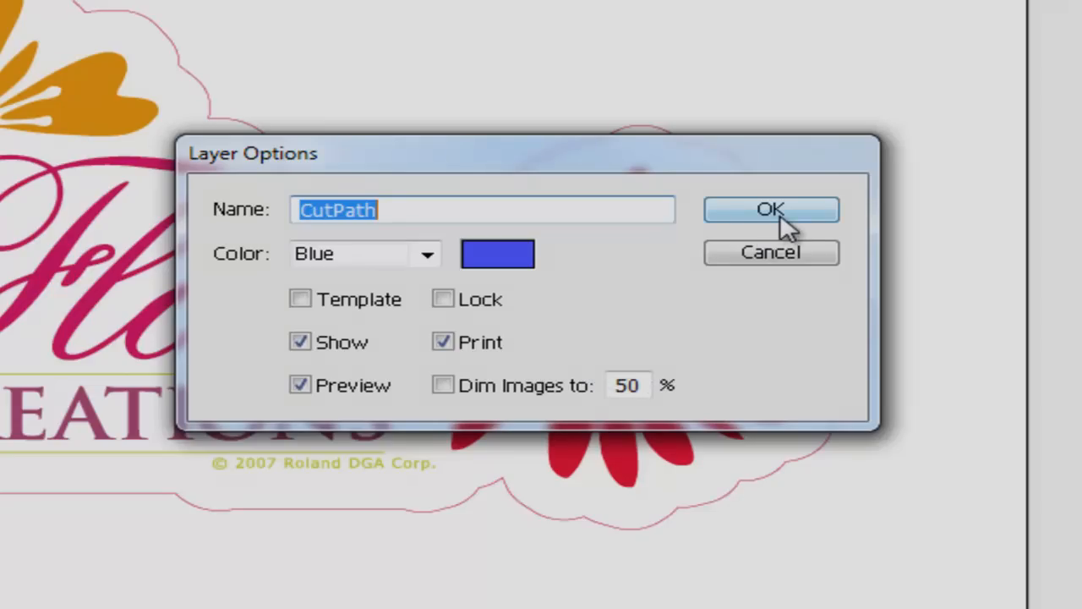
pyautogui.click(769, 210)
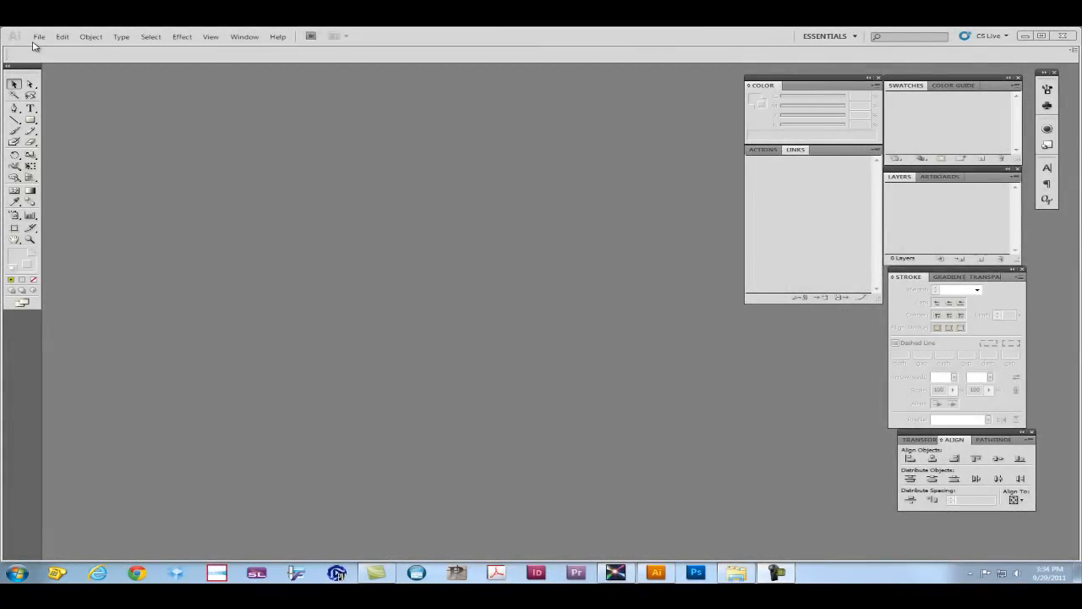
pyautogui.moveTo(39, 37)
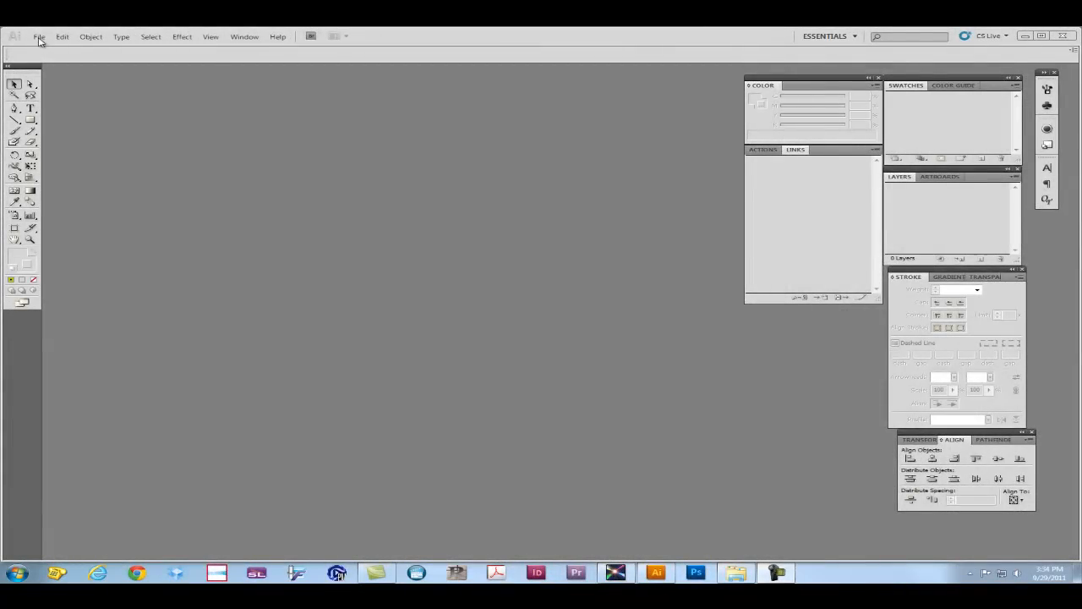
# - Reopen Floral Creations label.eps from Recent Files without a color profile and check its 5 pt inside stroke
pyautogui.click(37, 36)
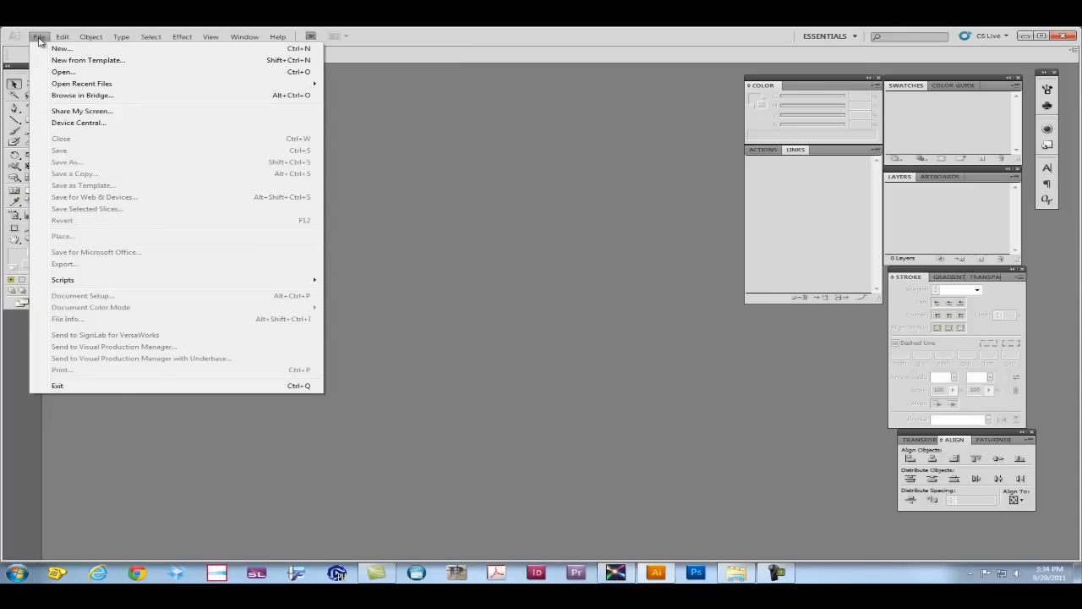
pyautogui.moveTo(82, 83)
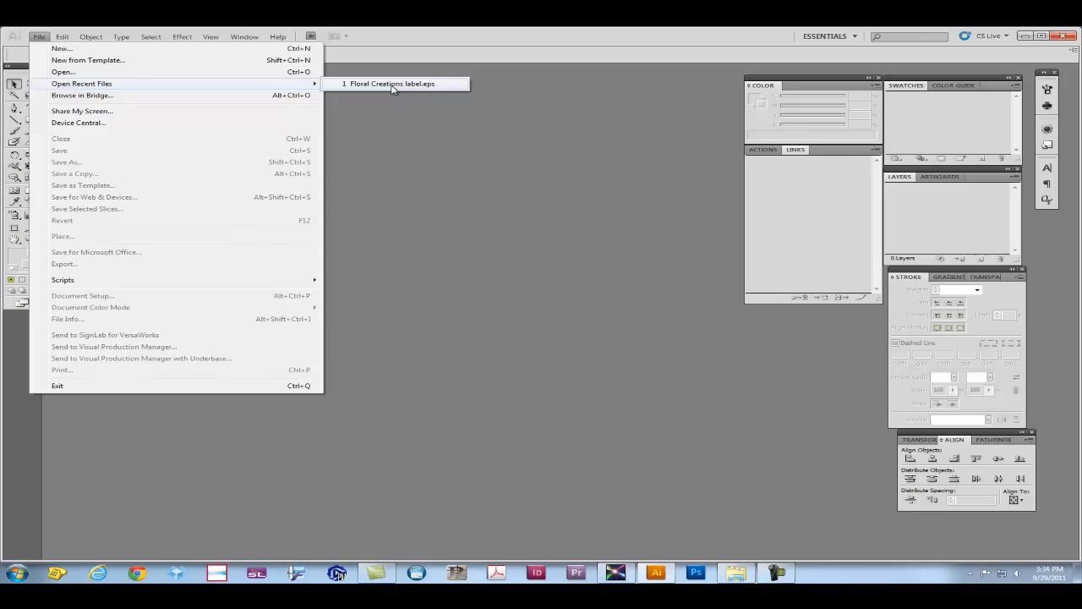
pyautogui.click(390, 83)
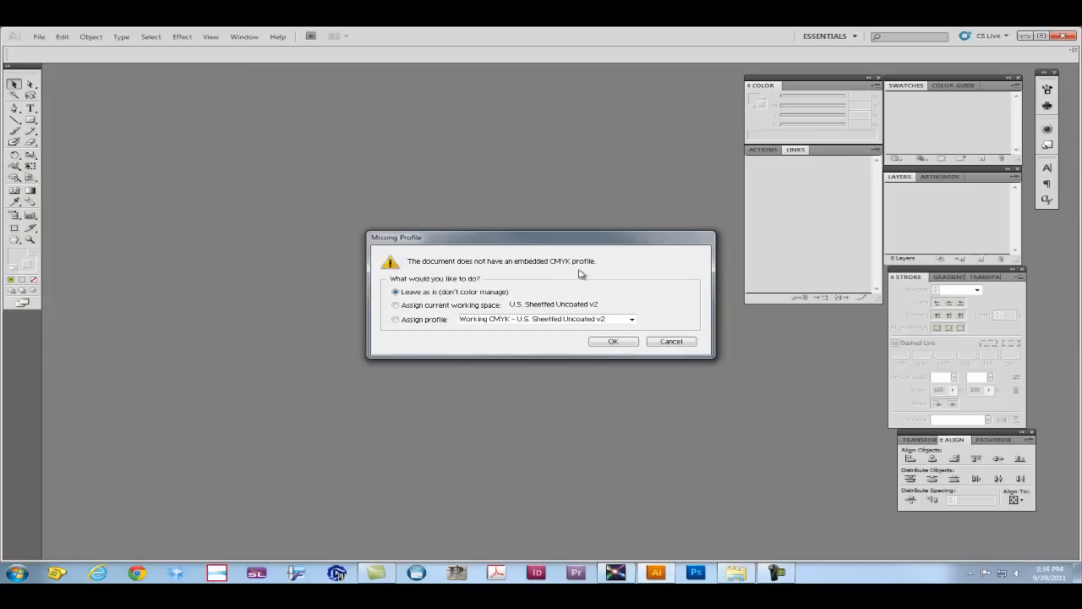
pyautogui.click(612, 341)
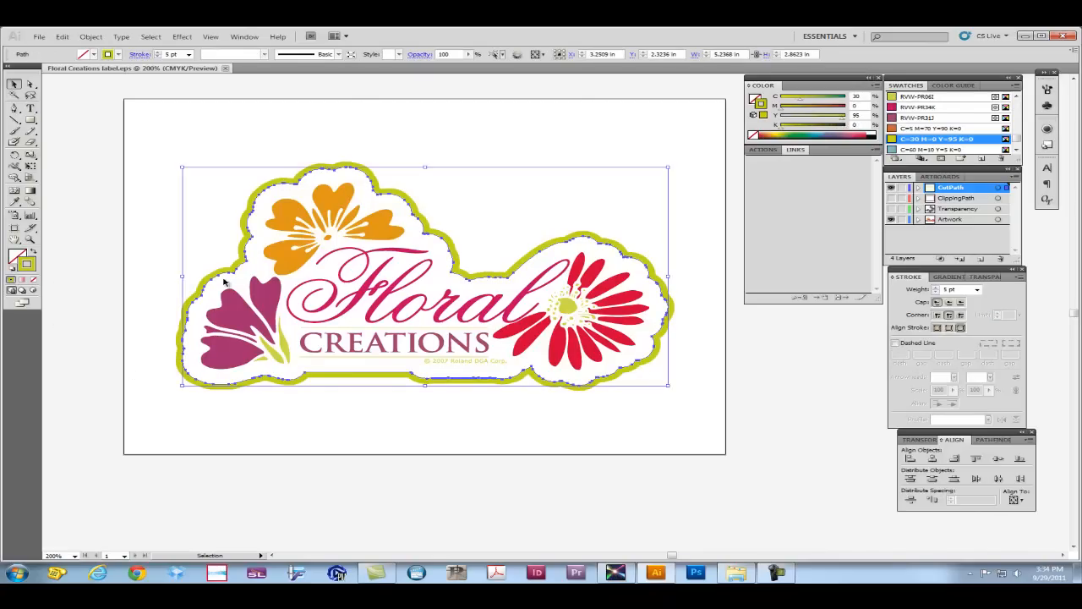
pyautogui.moveTo(764, 308)
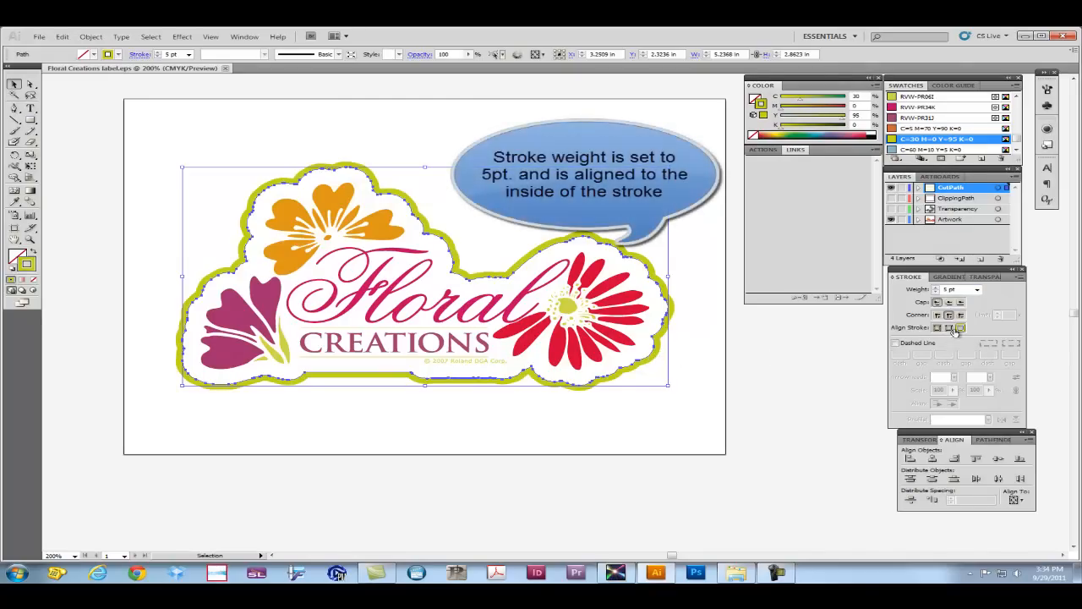
pyautogui.moveTo(960, 328)
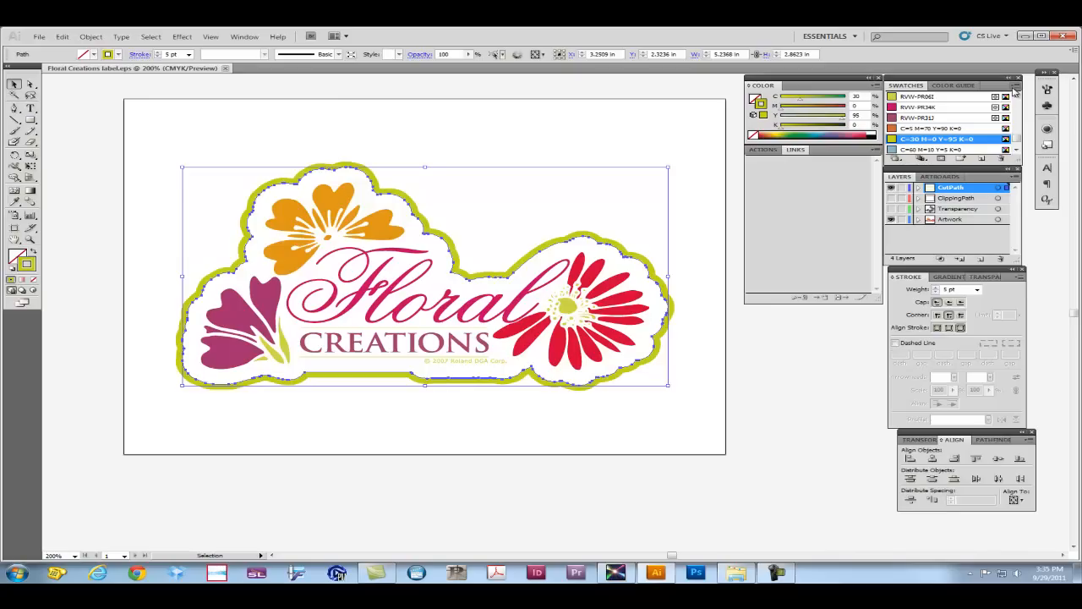
pyautogui.moveTo(1015, 91)
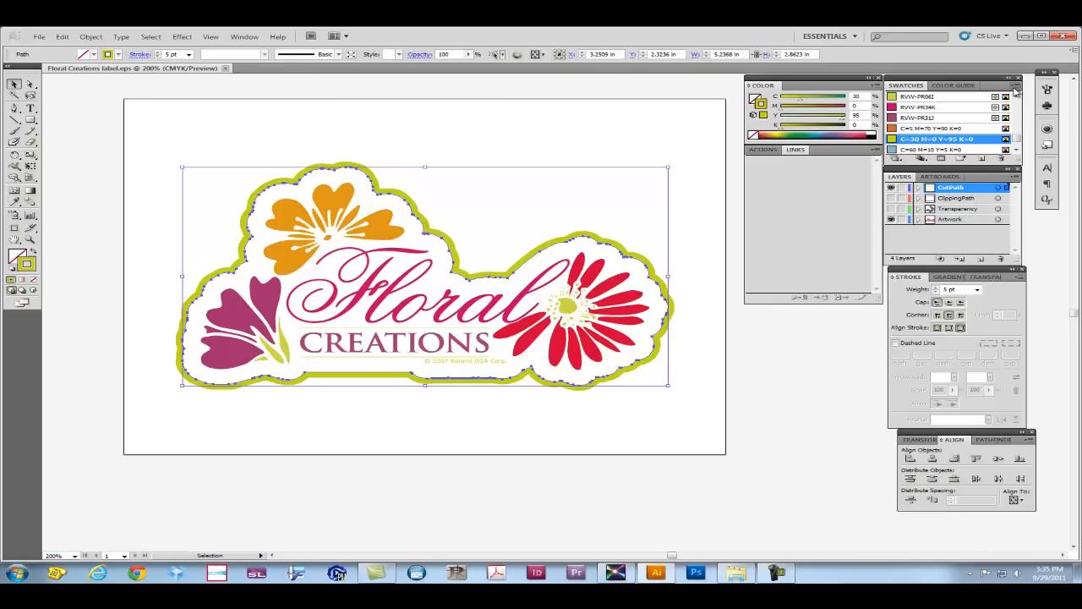
pyautogui.click(1007, 84)
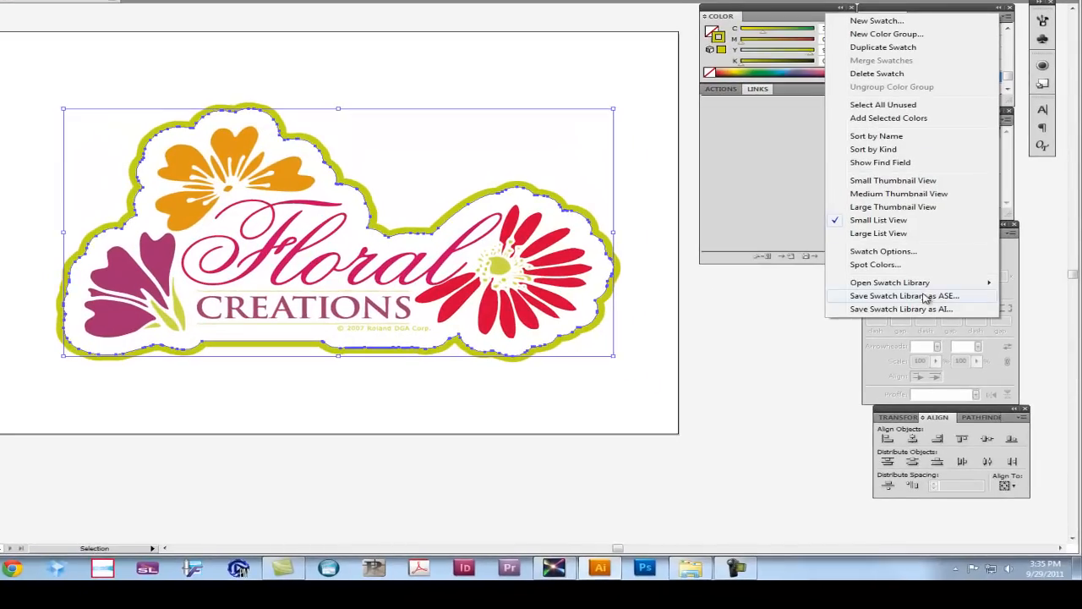
# - Load Roland VersaWorks.ai from the VersaWorks Swatch\Illustrator folder as an Other Library
pyautogui.click(889, 281)
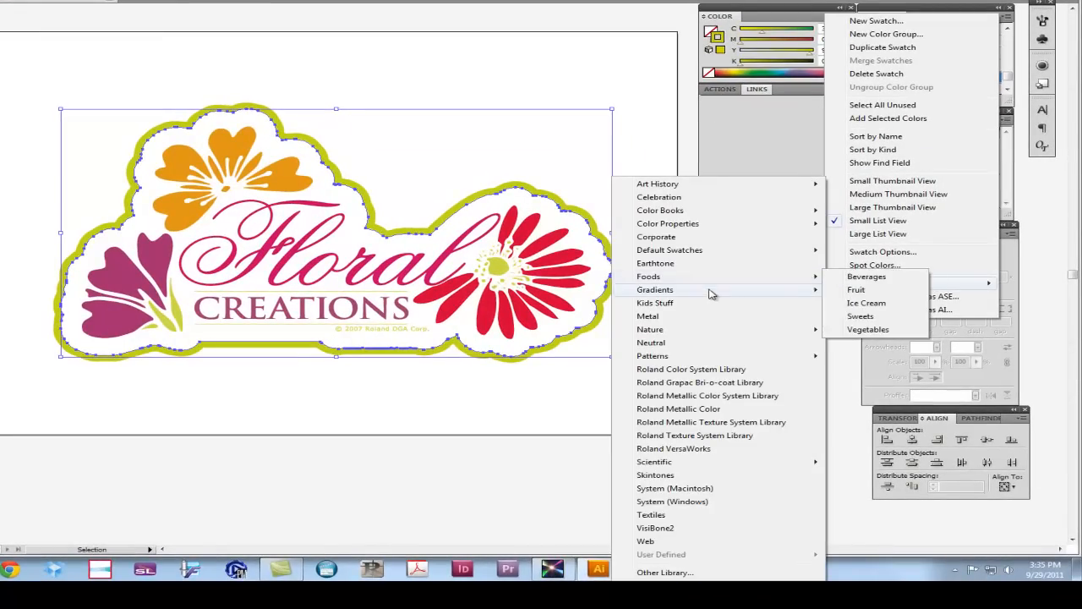
pyautogui.click(664, 572)
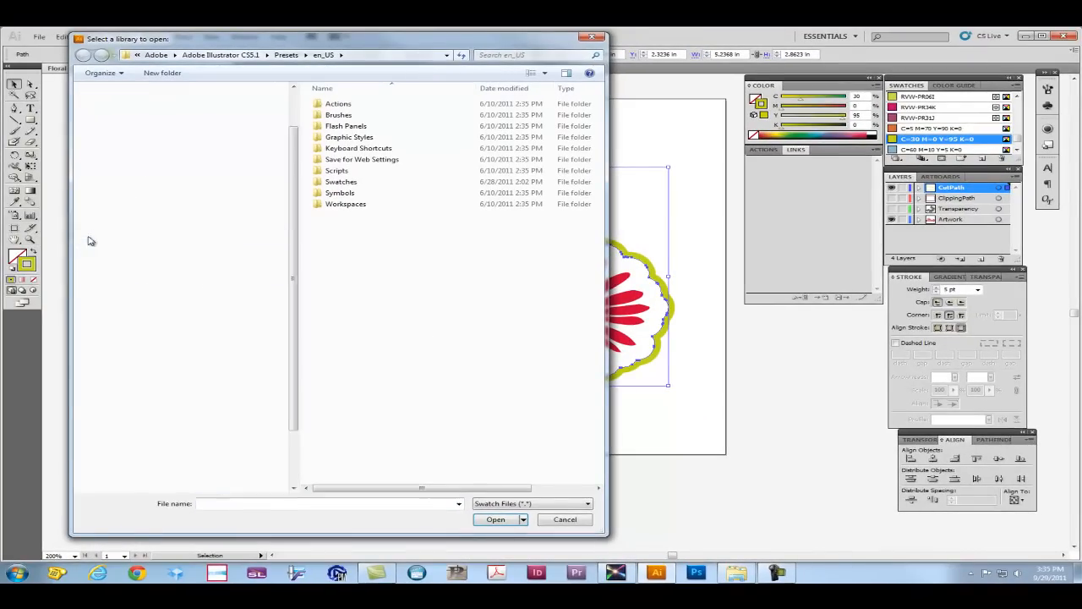
pyautogui.click(102, 403)
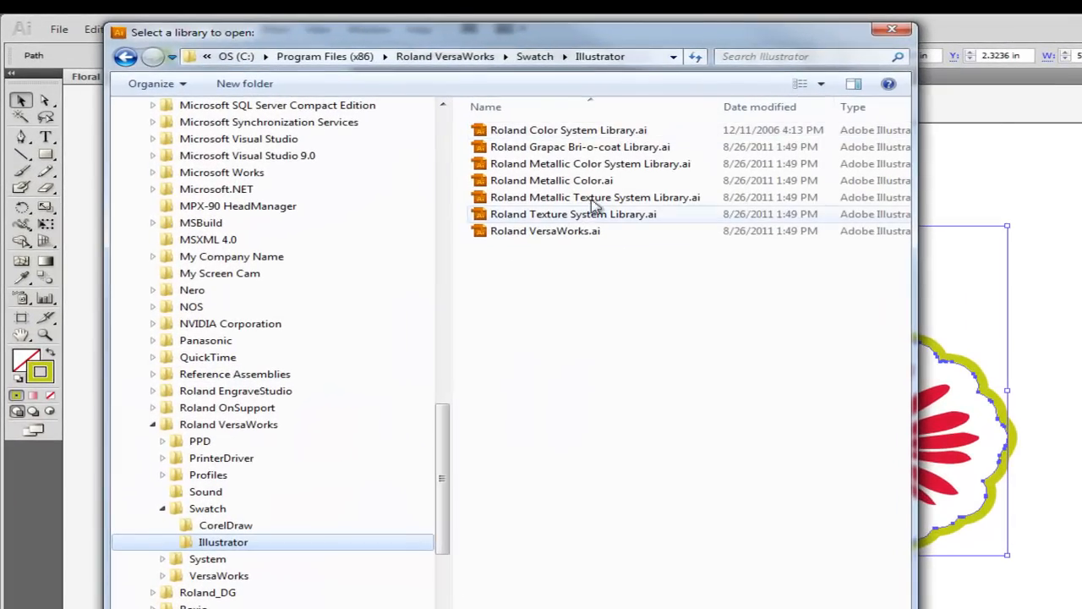
pyautogui.click(544, 230)
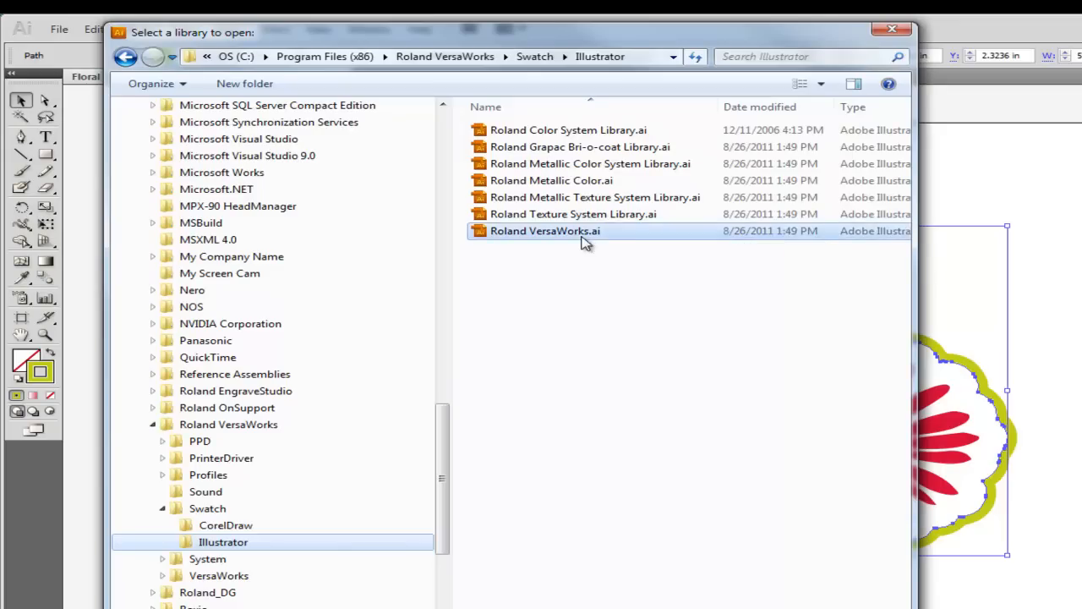
pyautogui.doubleClick(544, 230)
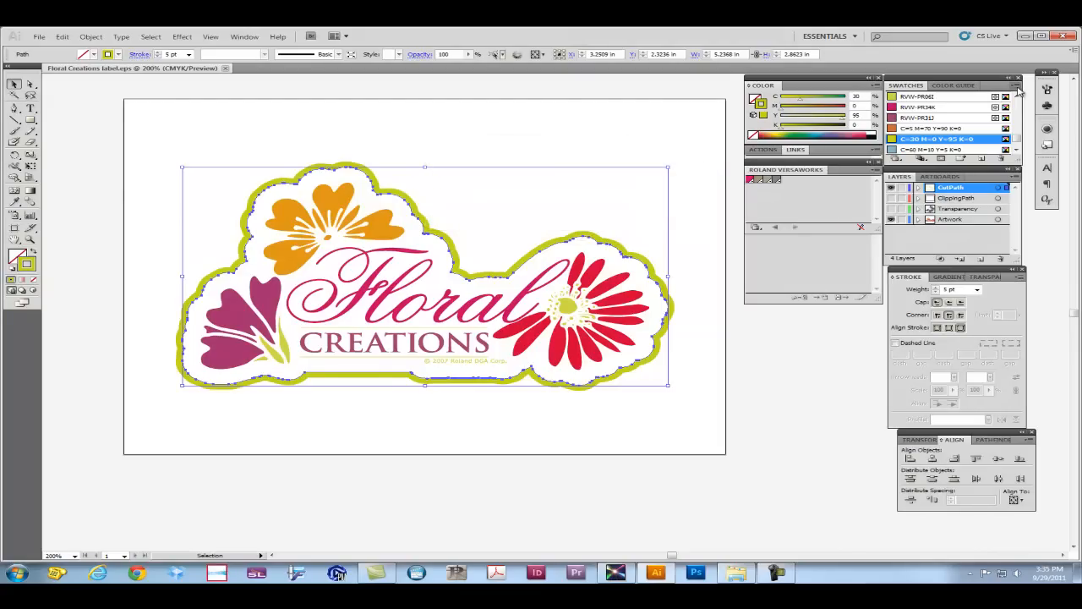
pyautogui.click(1016, 84)
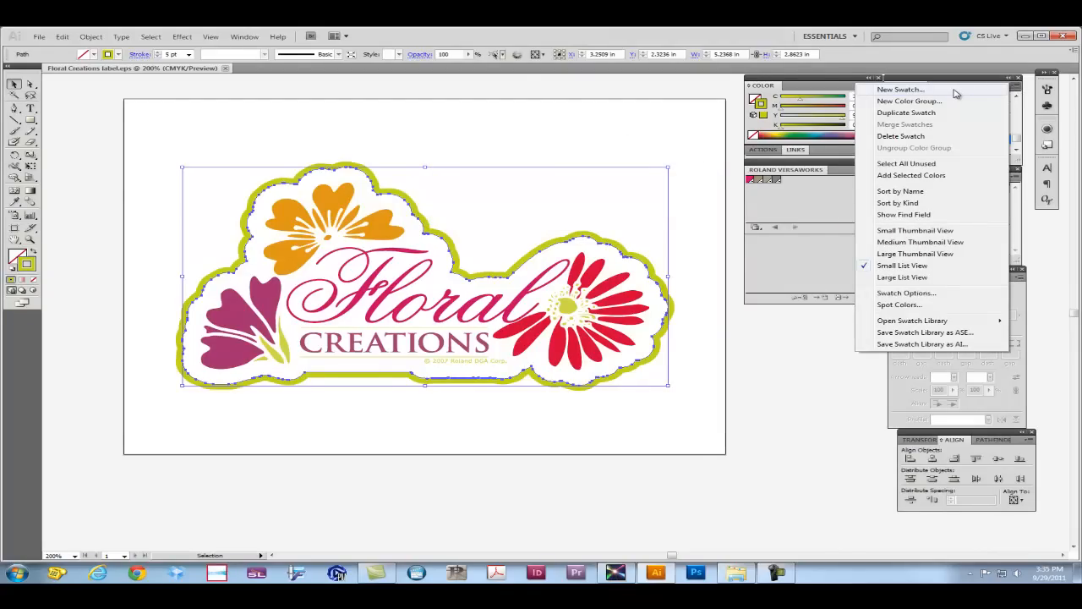
# - Create a new spot-color swatch named CutContour from the Swatches panel menu
pyautogui.click(900, 88)
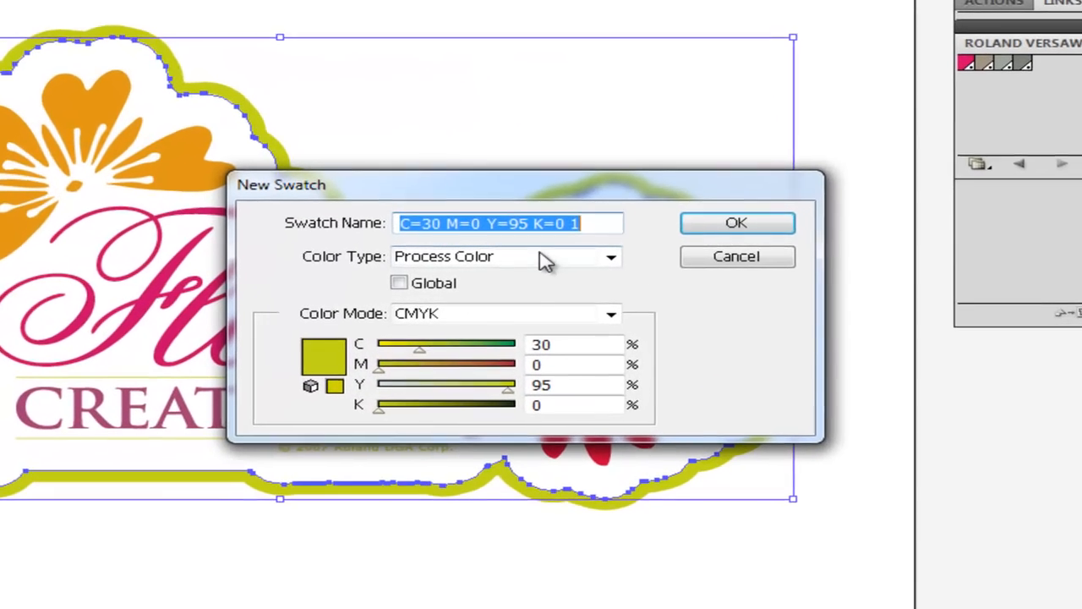
pyautogui.click(612, 257)
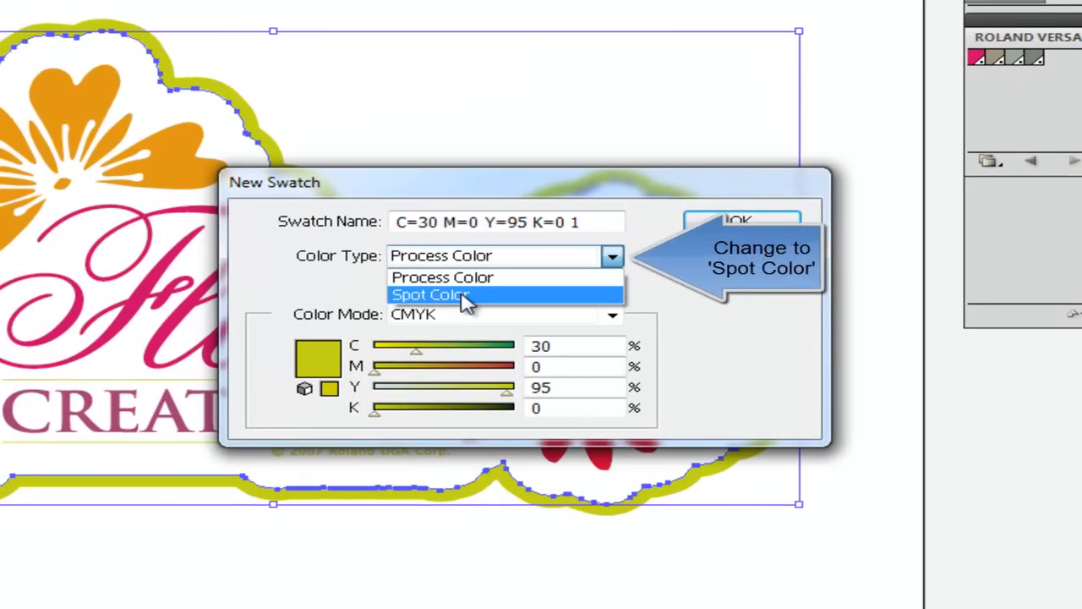
pyautogui.click(430, 294)
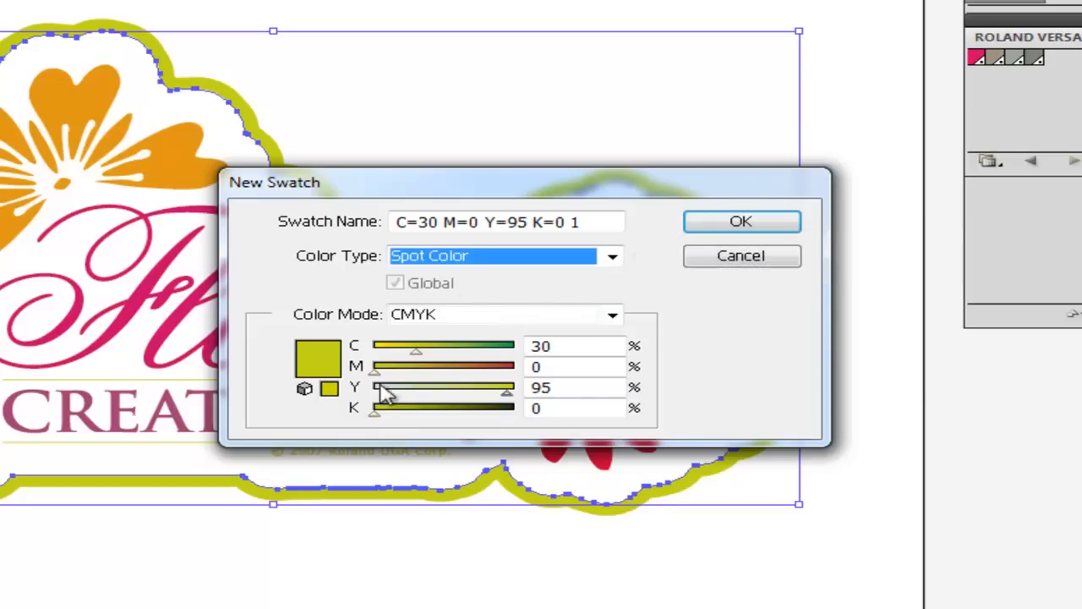
pyautogui.moveTo(381, 380)
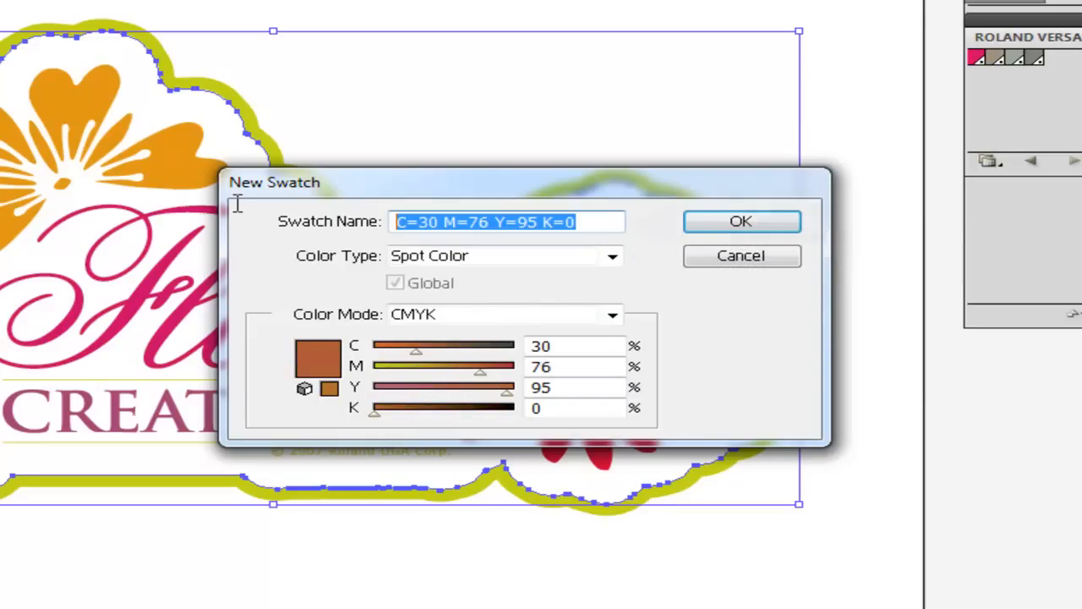
pyautogui.write('C')
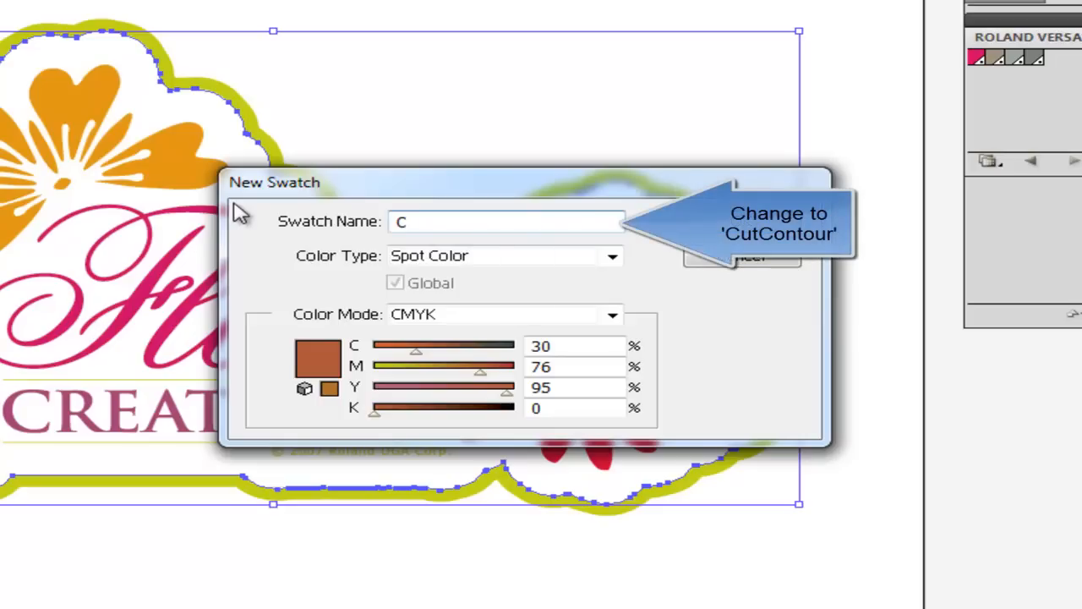
pyautogui.write('utContour')
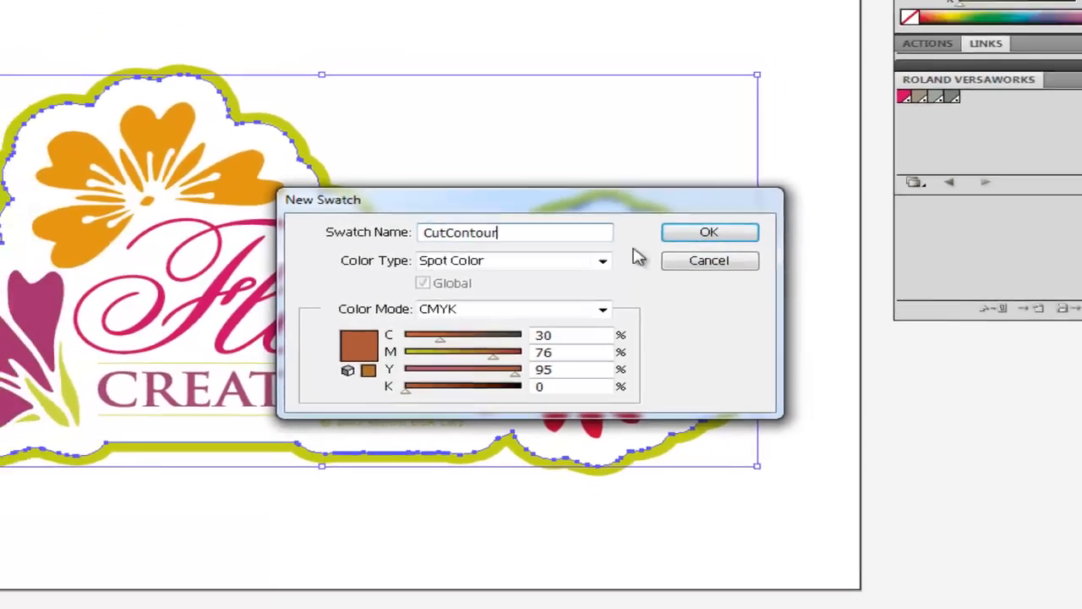
pyautogui.click(709, 231)
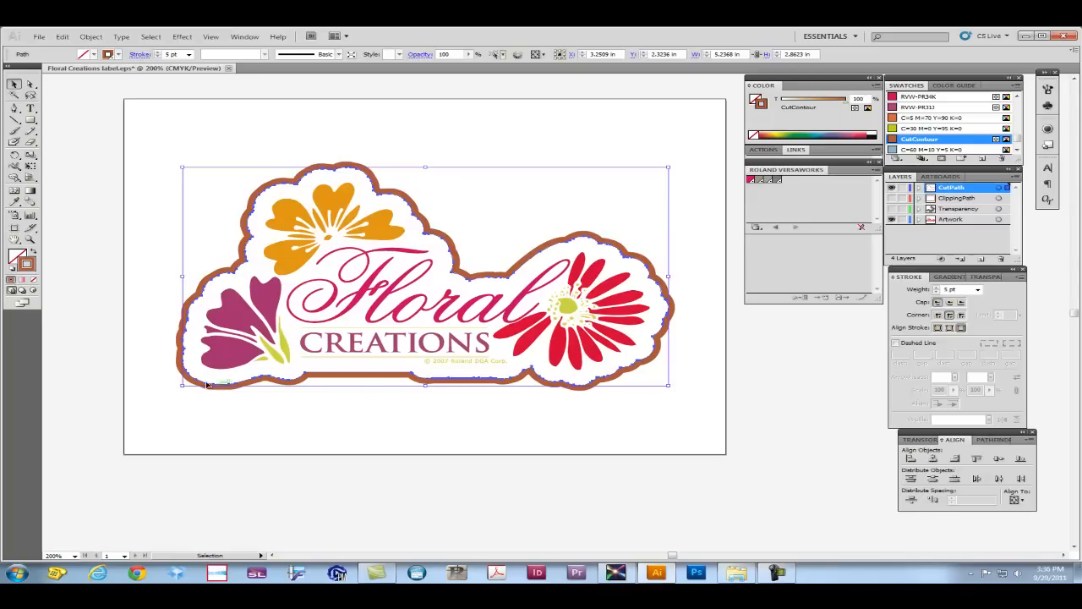
pyautogui.moveTo(757, 360)
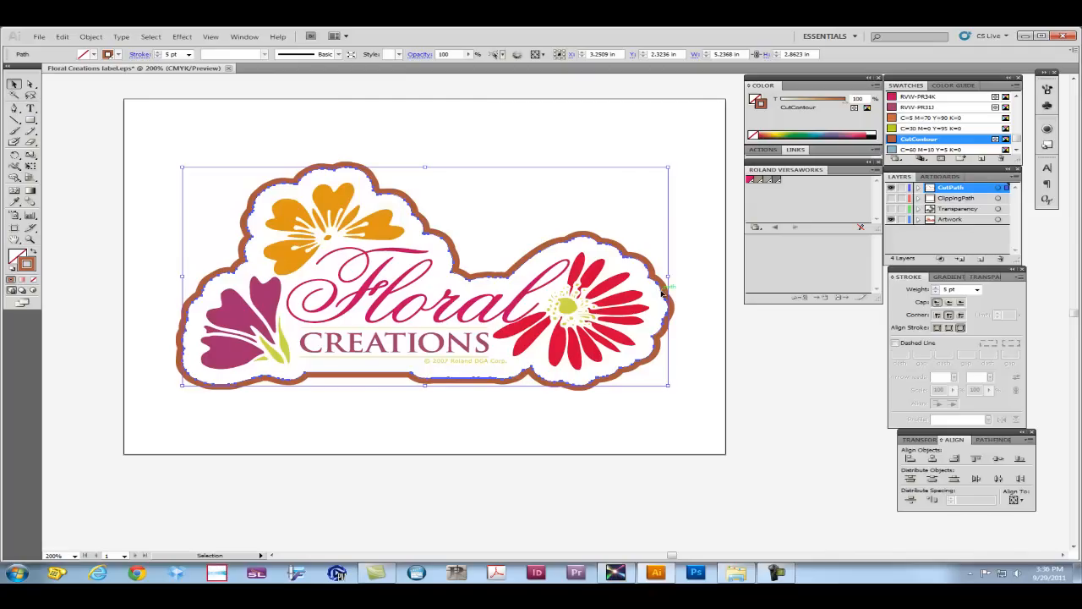
pyautogui.moveTo(815, 363)
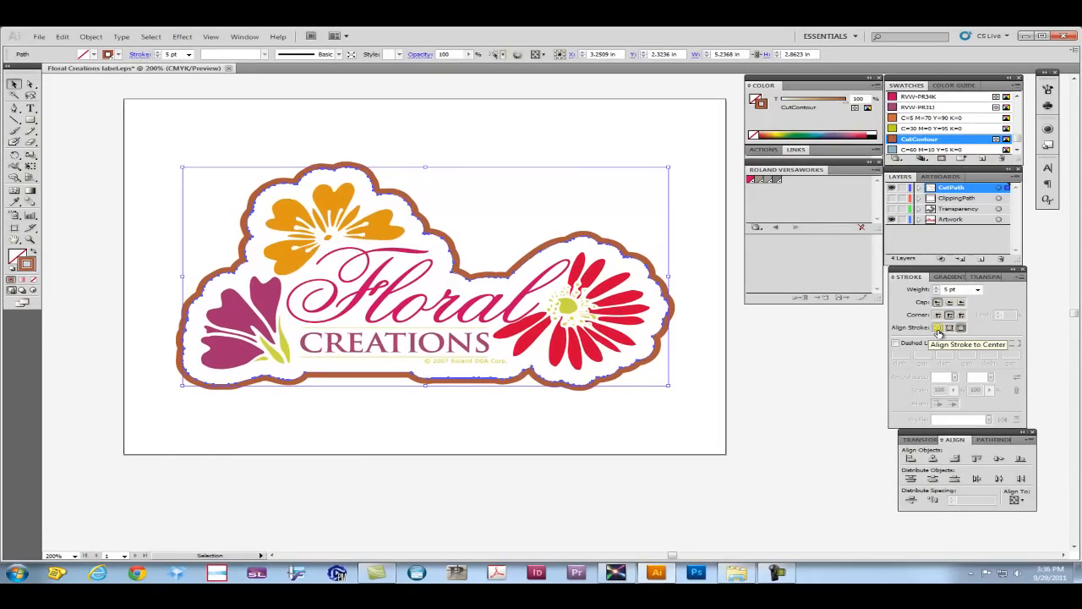
# - Align the CutContour stroke to center and set its weight to 0.25 pt
pyautogui.click(937, 328)
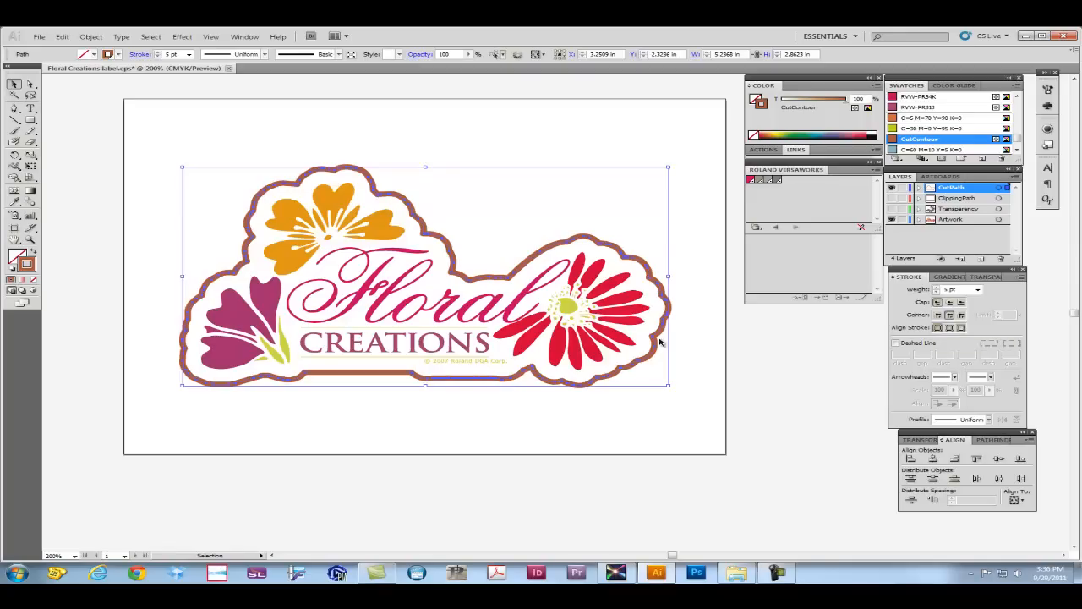
pyautogui.moveTo(741, 330)
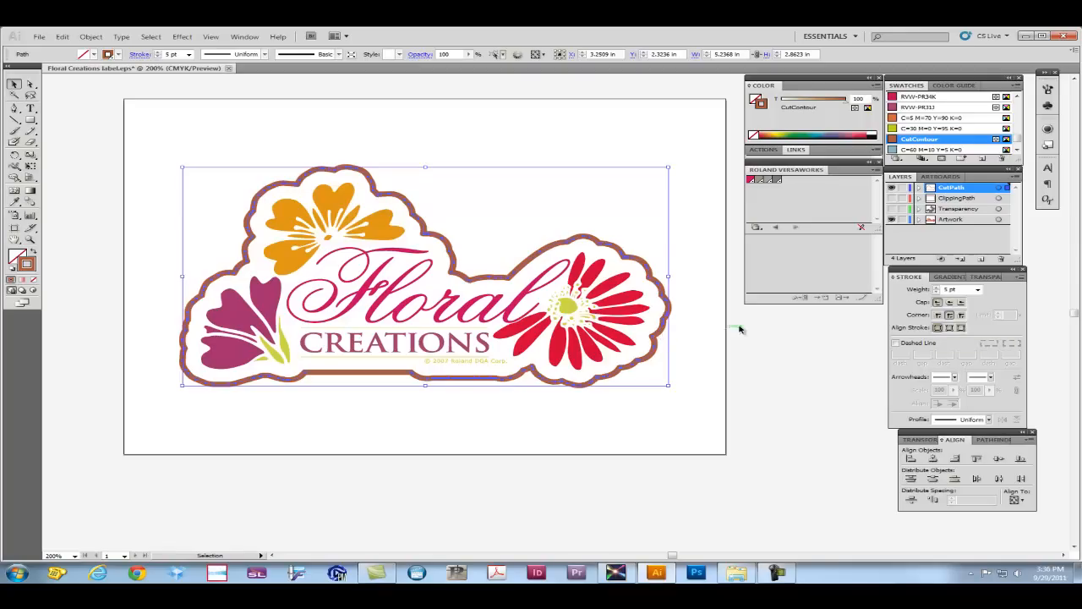
pyautogui.click(977, 289)
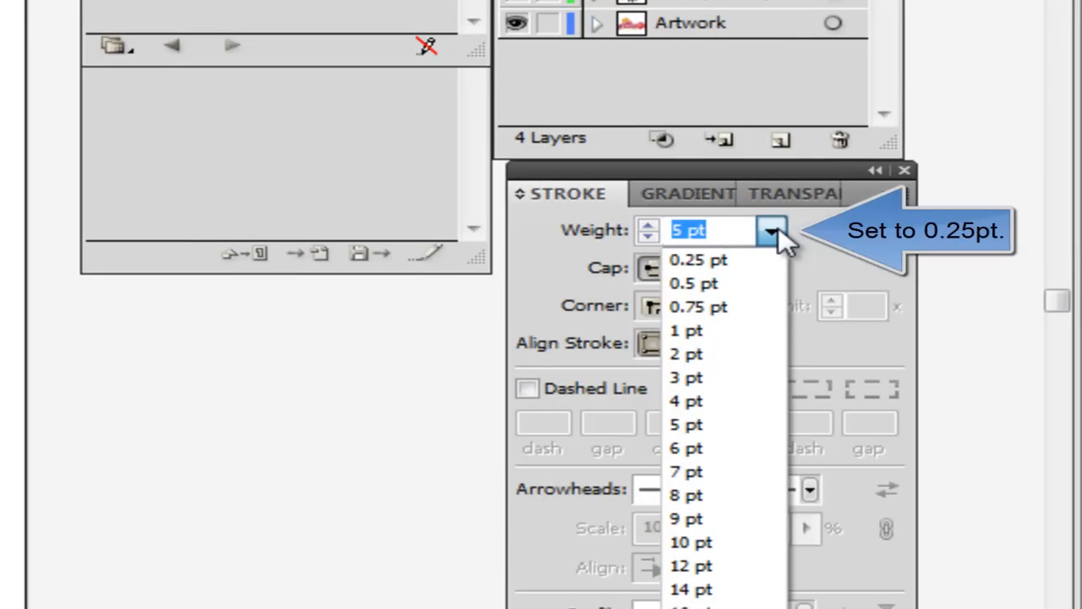
pyautogui.click(696, 261)
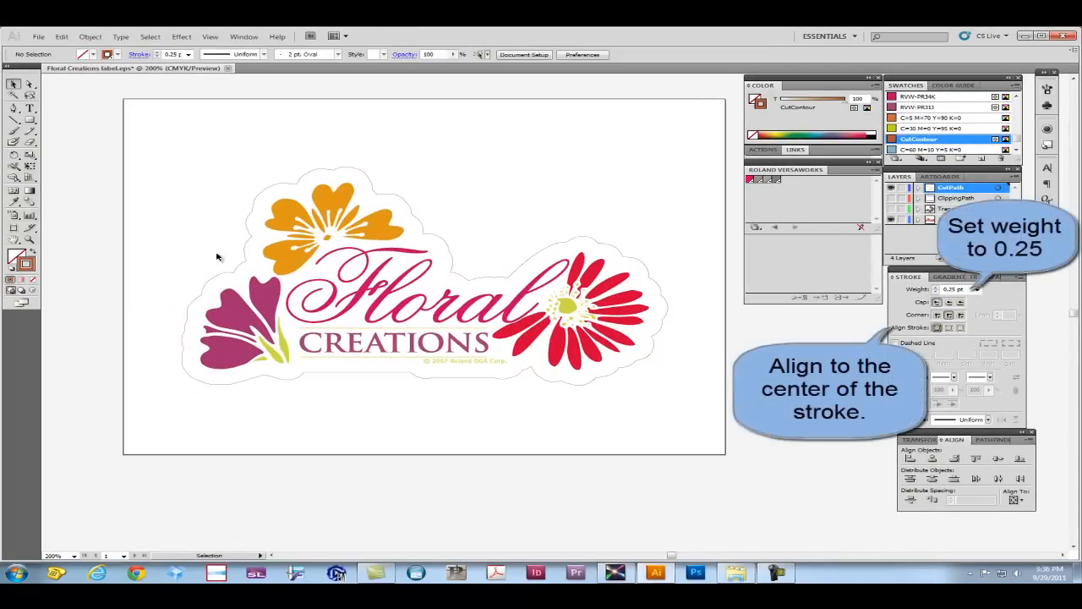
pyautogui.moveTo(355, 178)
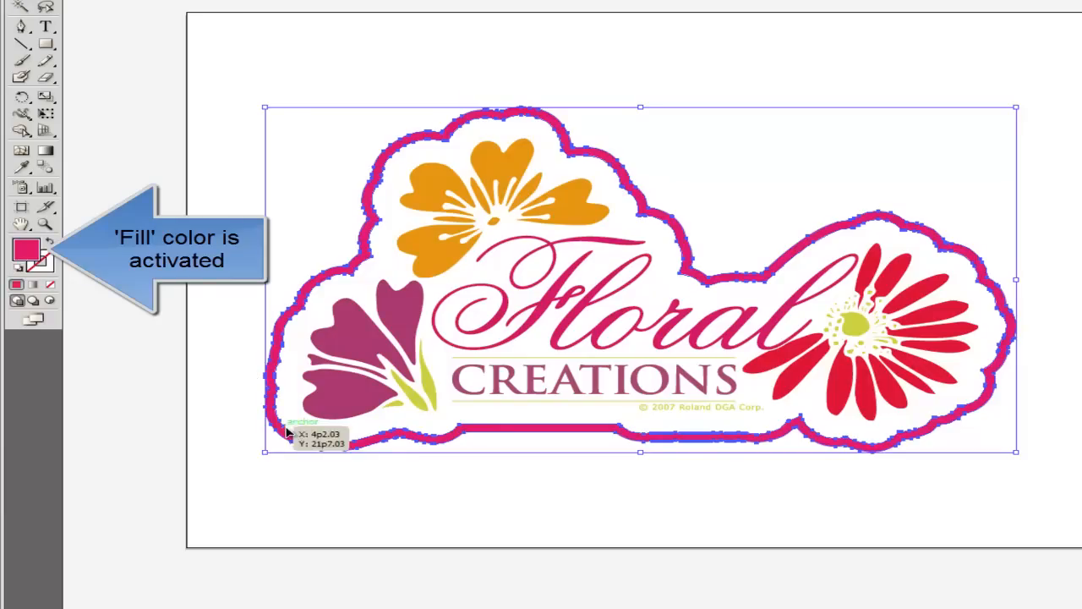
pyautogui.moveTo(421, 449)
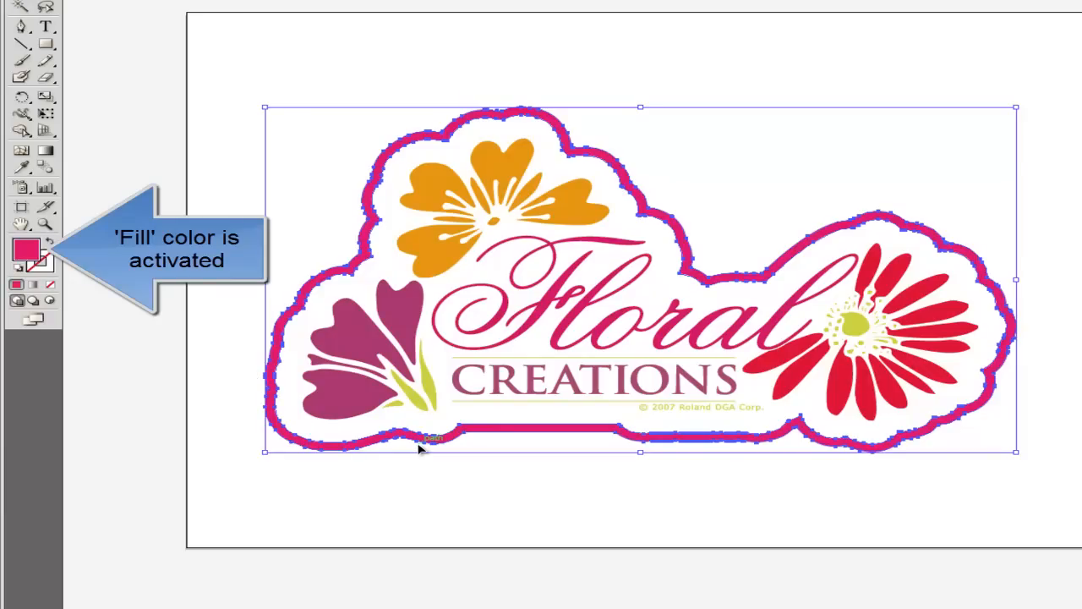
pyautogui.moveTo(477, 448)
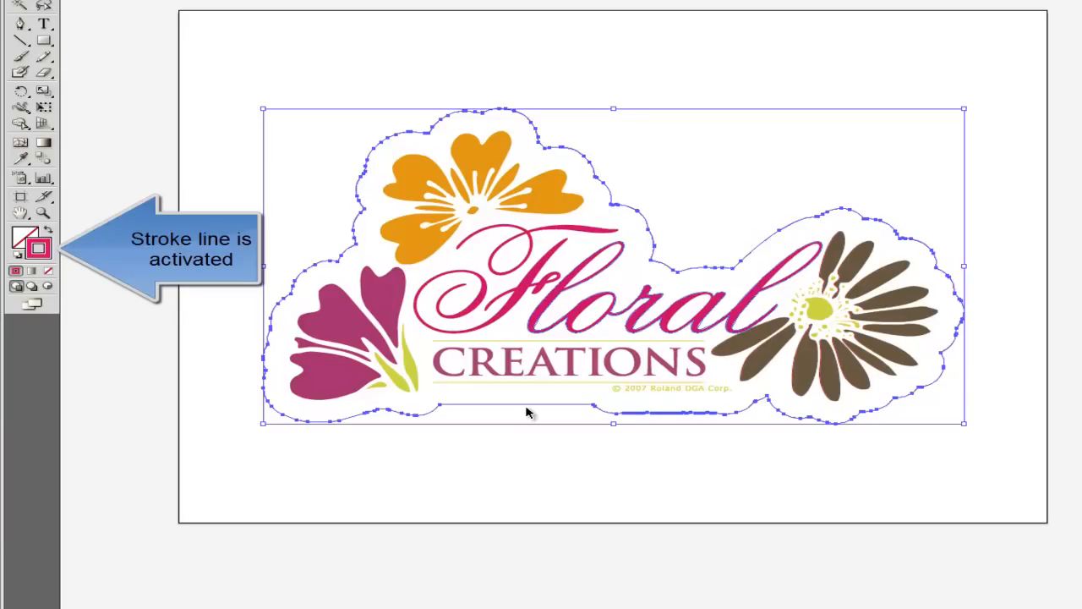
pyautogui.moveTo(528, 433)
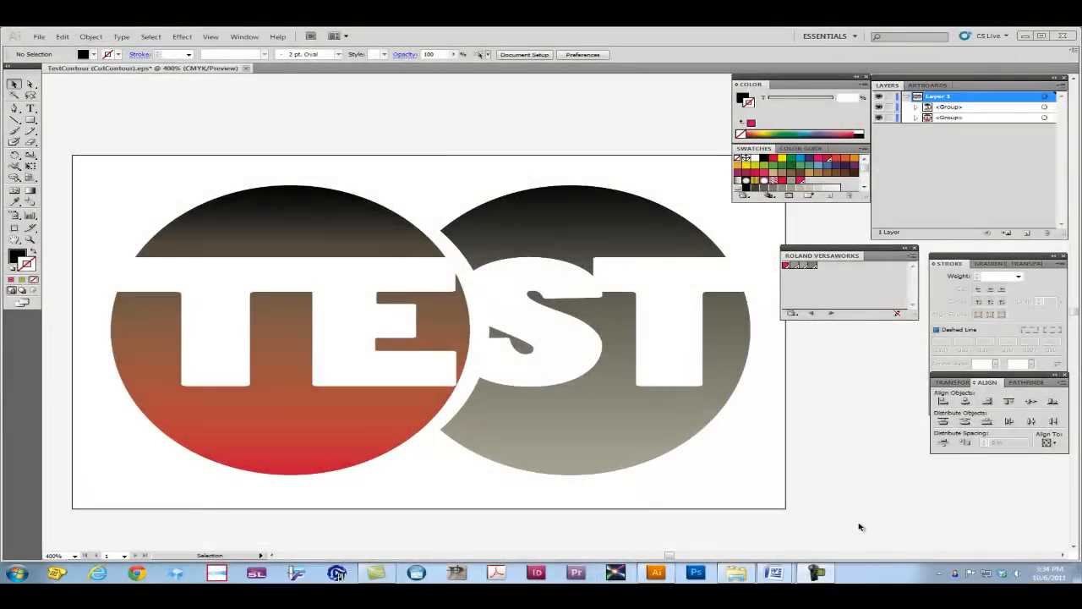
pyautogui.moveTo(862, 446)
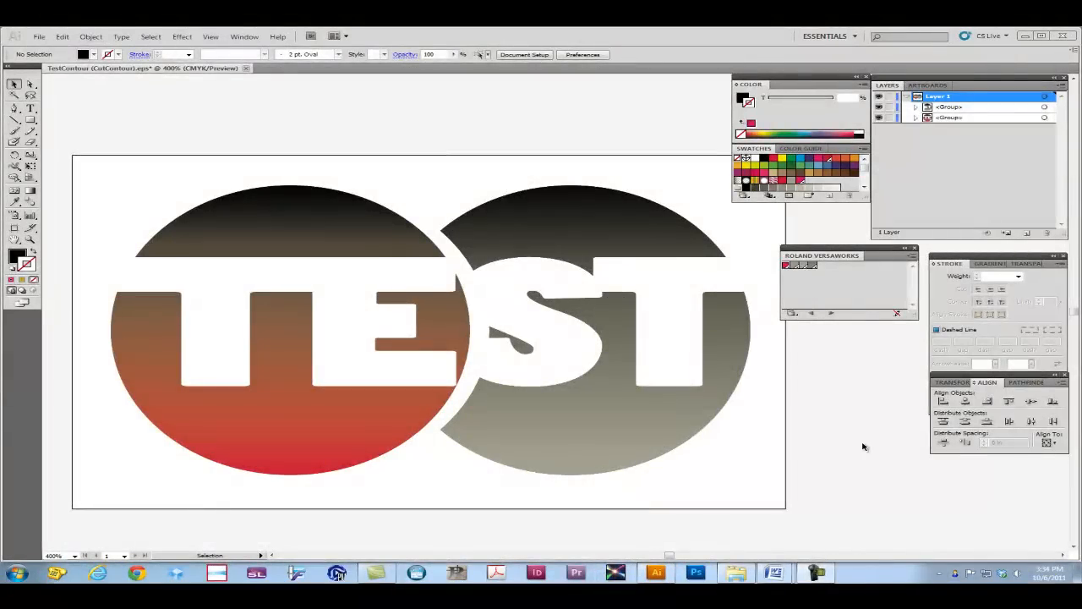
pyautogui.moveTo(849, 354)
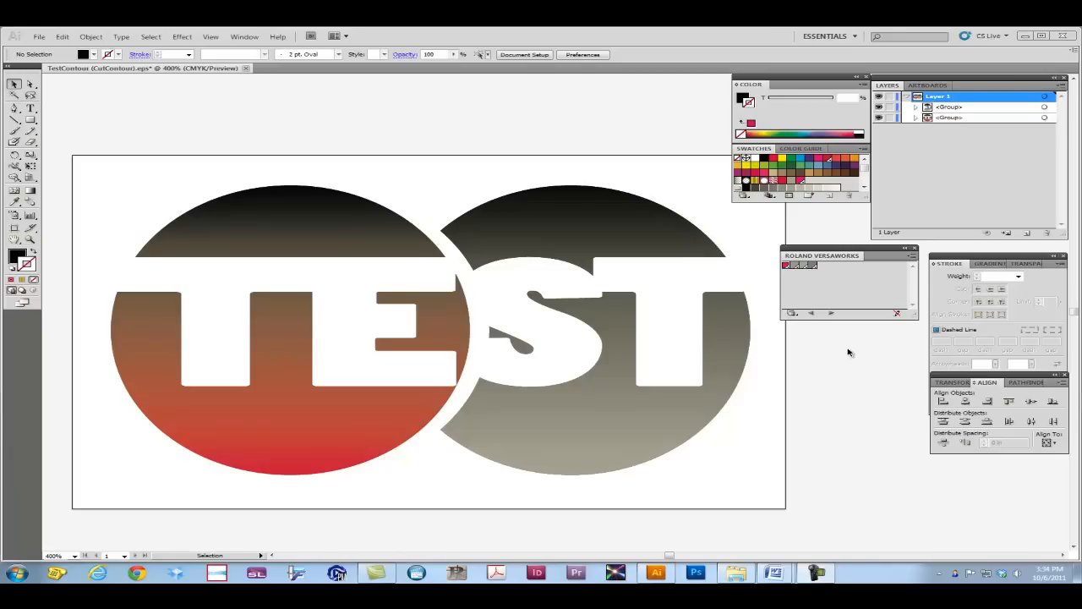
pyautogui.moveTo(189, 189)
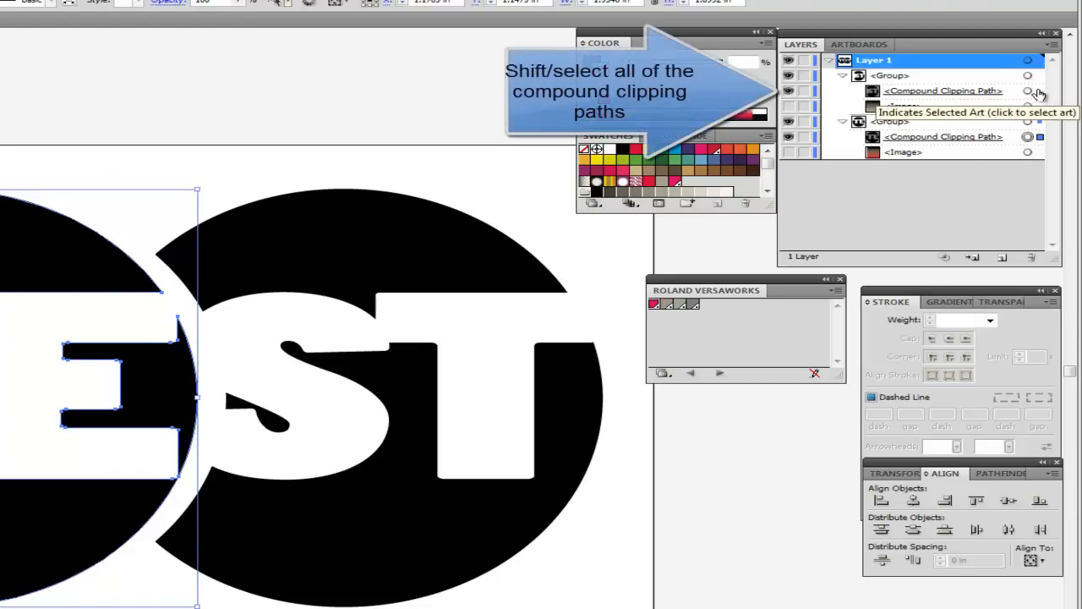
# - Select the TEST compound clipping paths and give their CutContour outline a 0.25 pt weight
pyautogui.click(1039, 91)
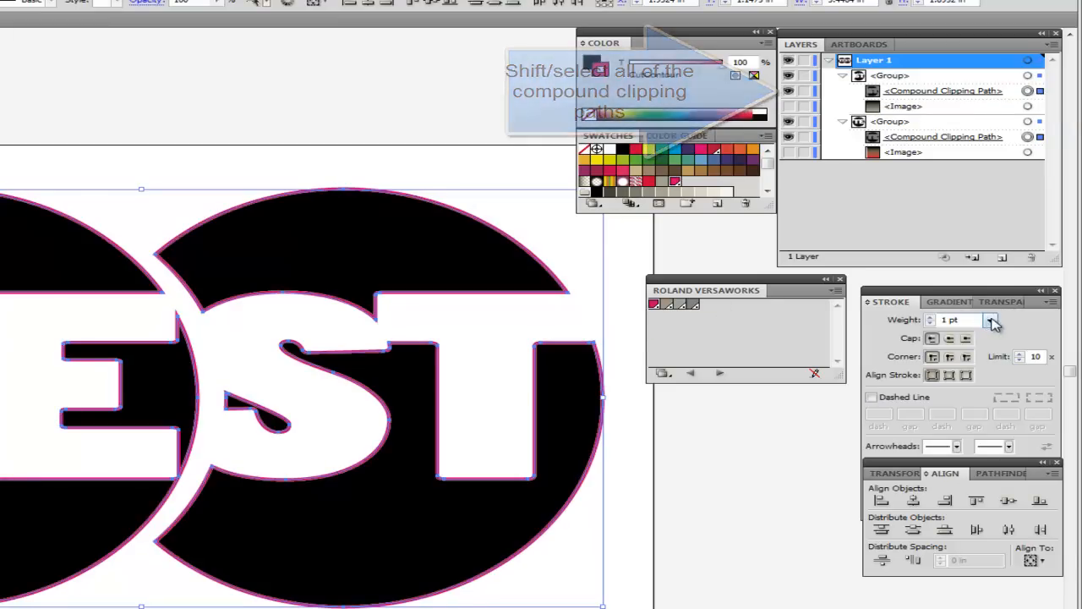
pyautogui.click(991, 320)
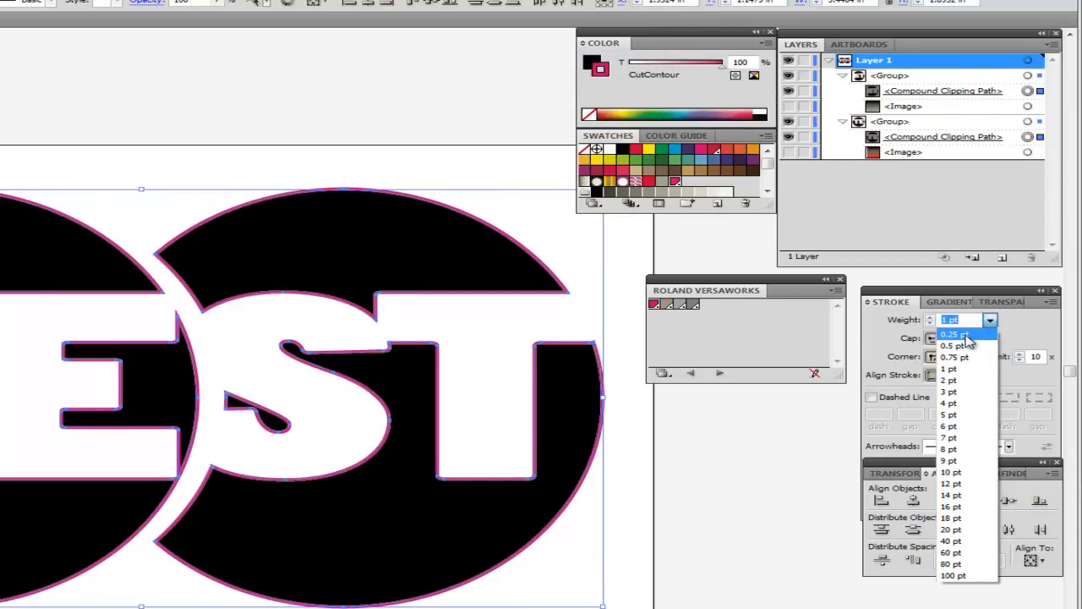
pyautogui.click(951, 335)
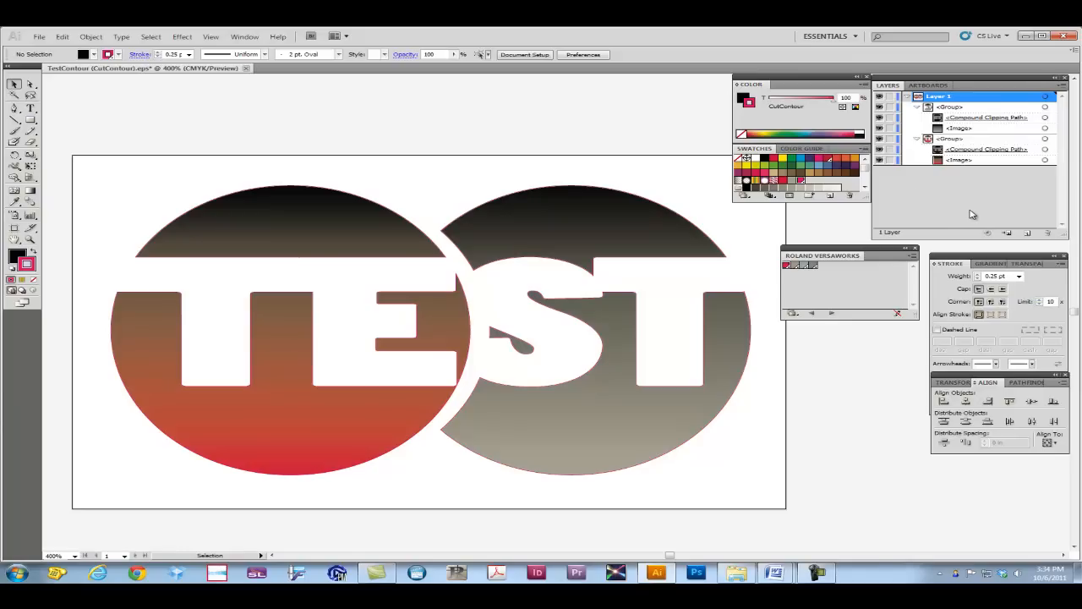
pyautogui.moveTo(967, 218)
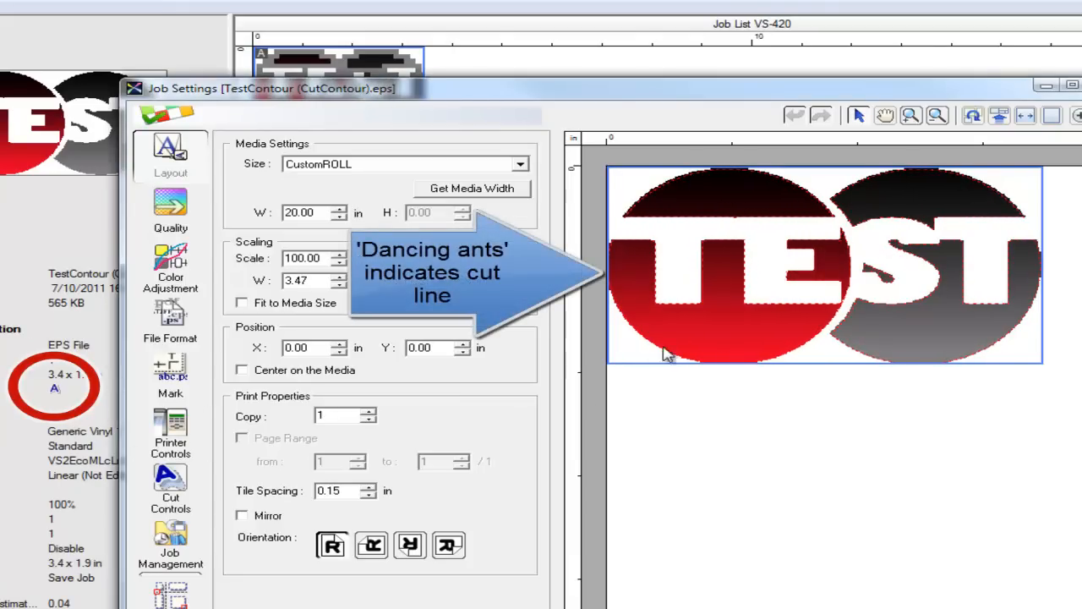
pyautogui.moveTo(825, 338)
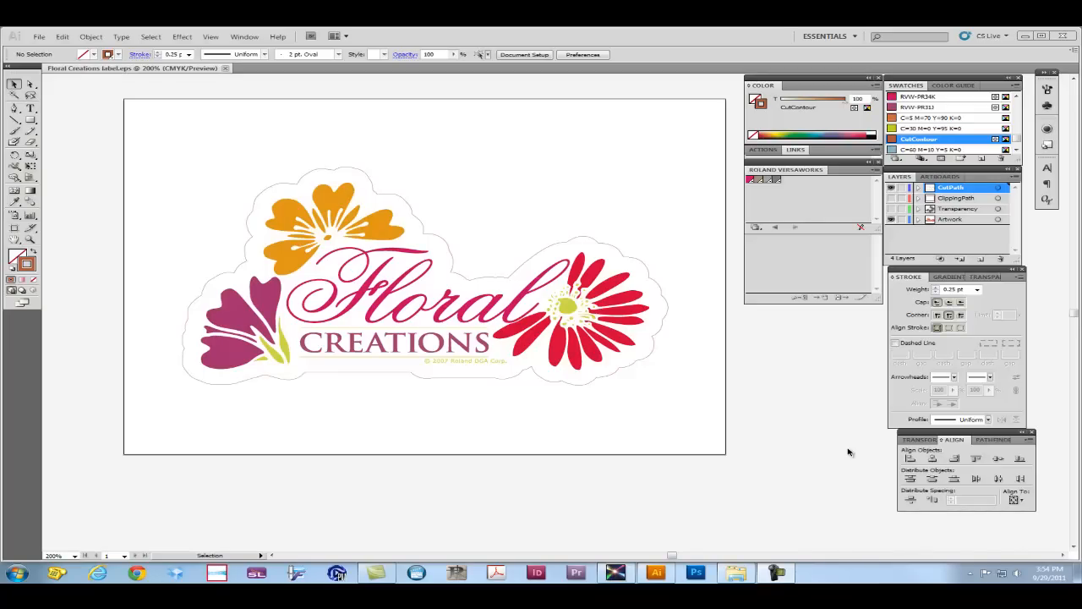
pyautogui.moveTo(627, 214)
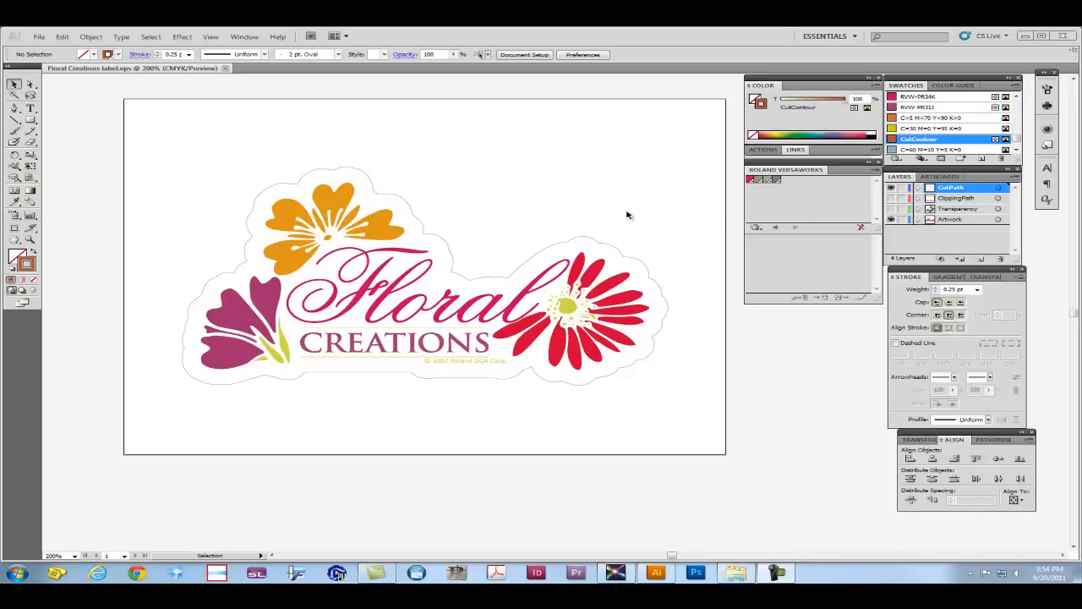
pyautogui.moveTo(180, 379)
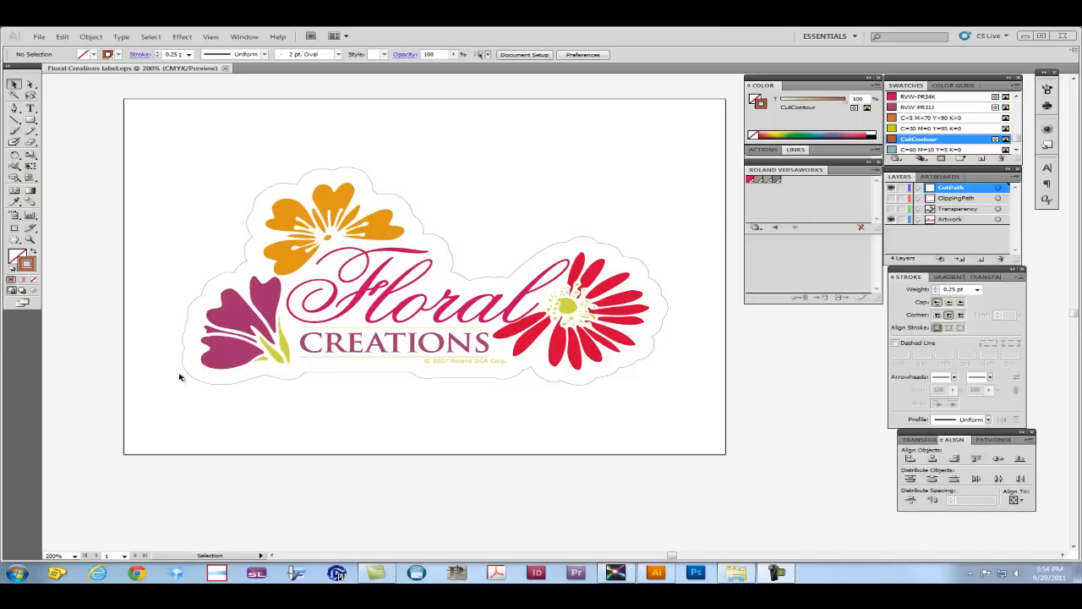
# - Move the dark daisy so it overlaps the red daisy as a transparency object
pyautogui.click(229, 380)
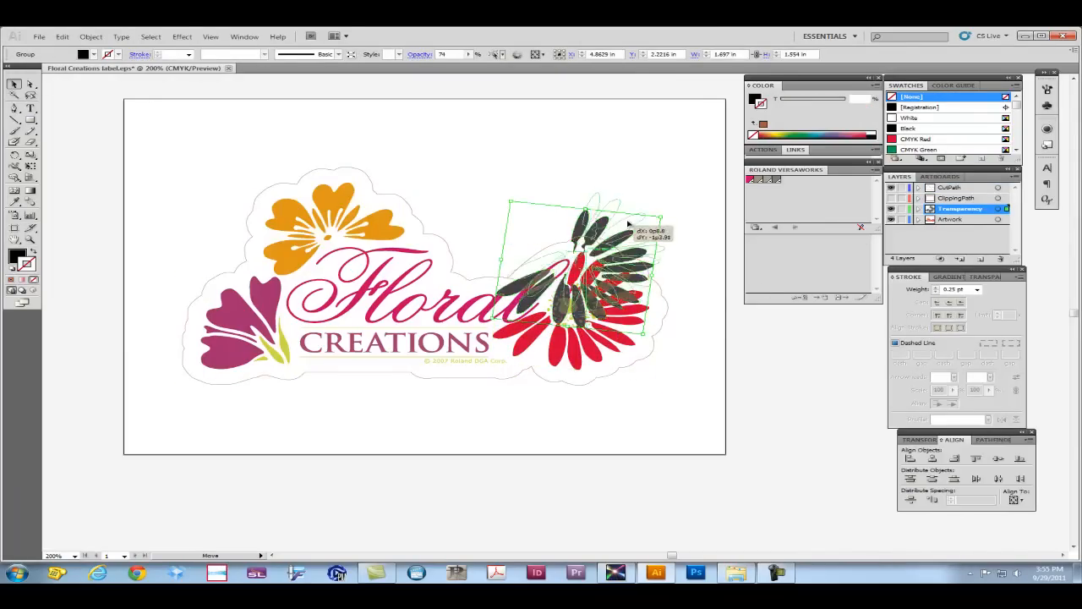
pyautogui.moveTo(583, 262); pyautogui.dragTo(600, 211)
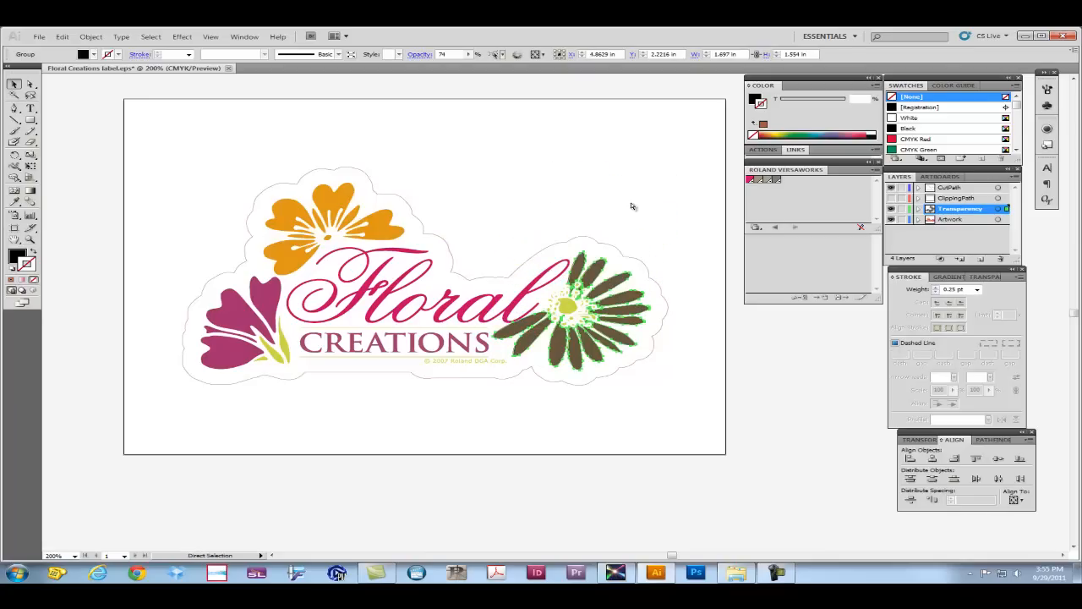
# - Save As Floral Creations label_transparency.eps, continuing past the spot-colour warning and accepting EPS Options
pyautogui.click(39, 37)
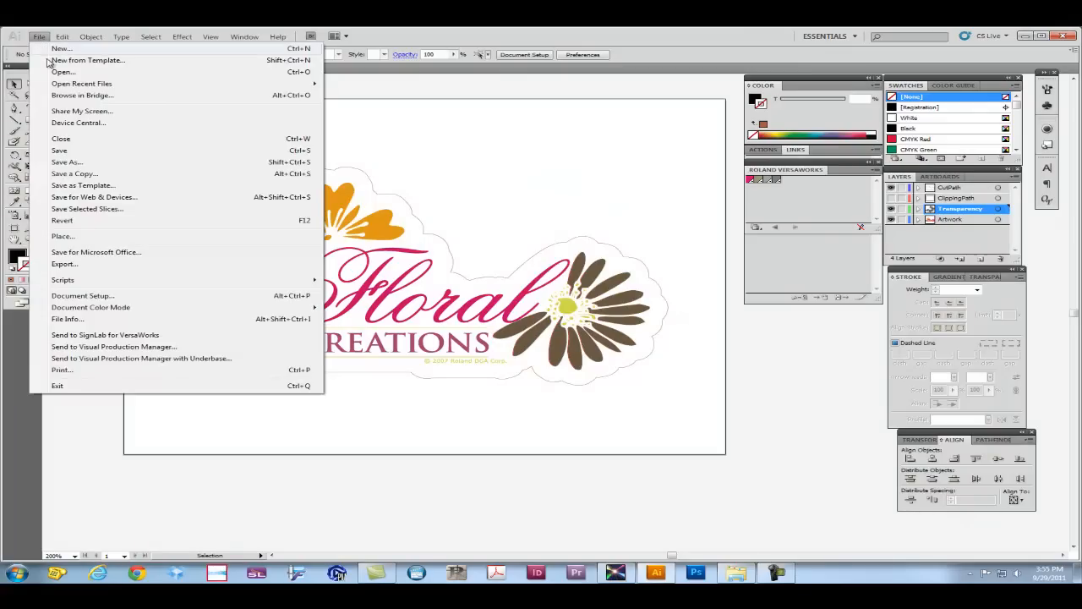
pyautogui.click(66, 162)
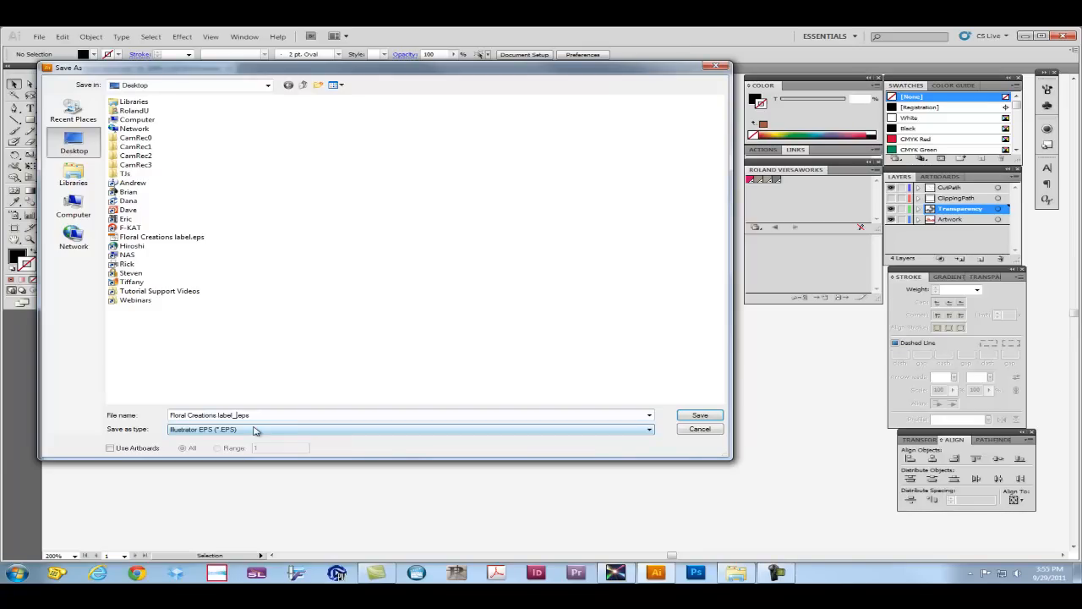
pyautogui.write('transparency')
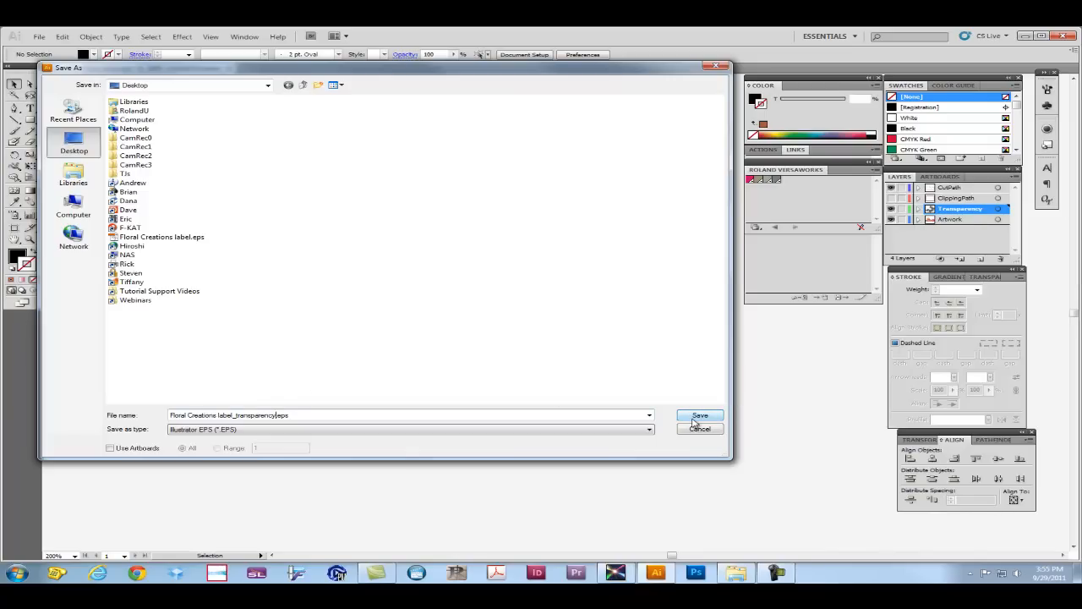
pyautogui.click(700, 416)
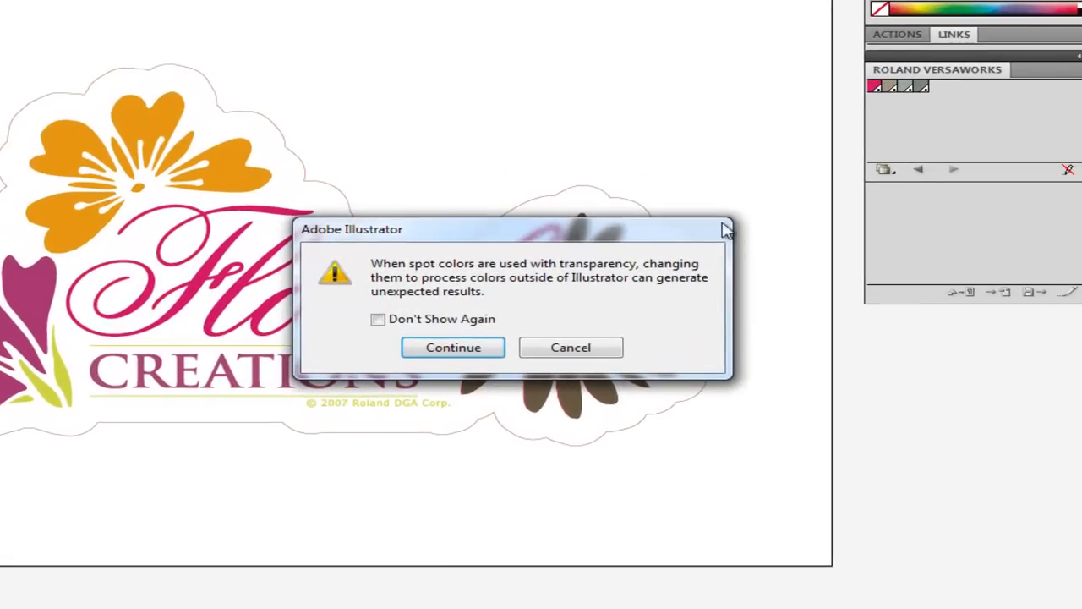
pyautogui.moveTo(737, 325)
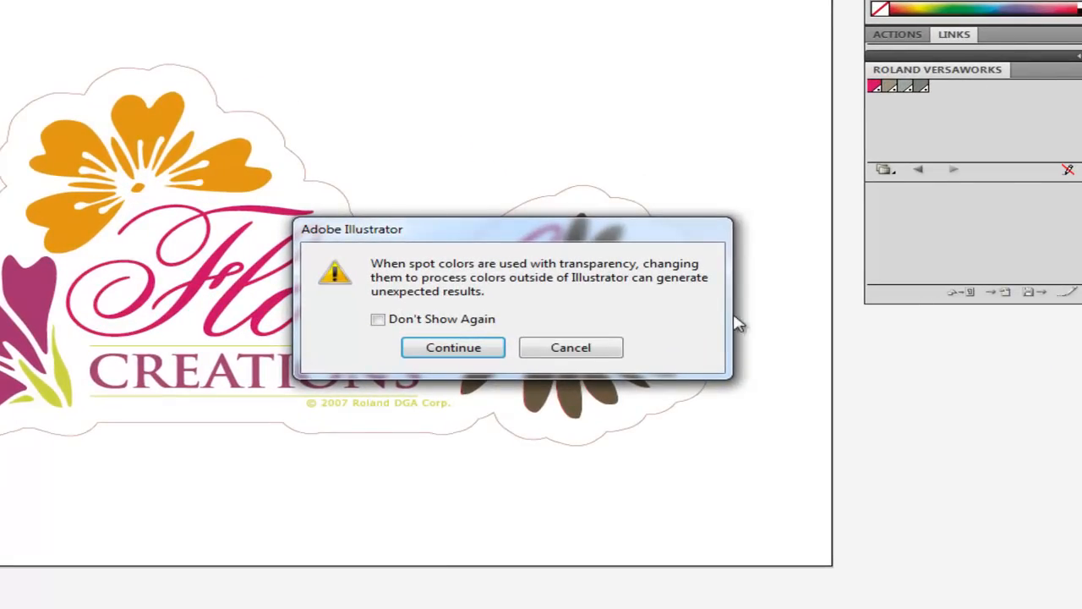
pyautogui.moveTo(609, 277)
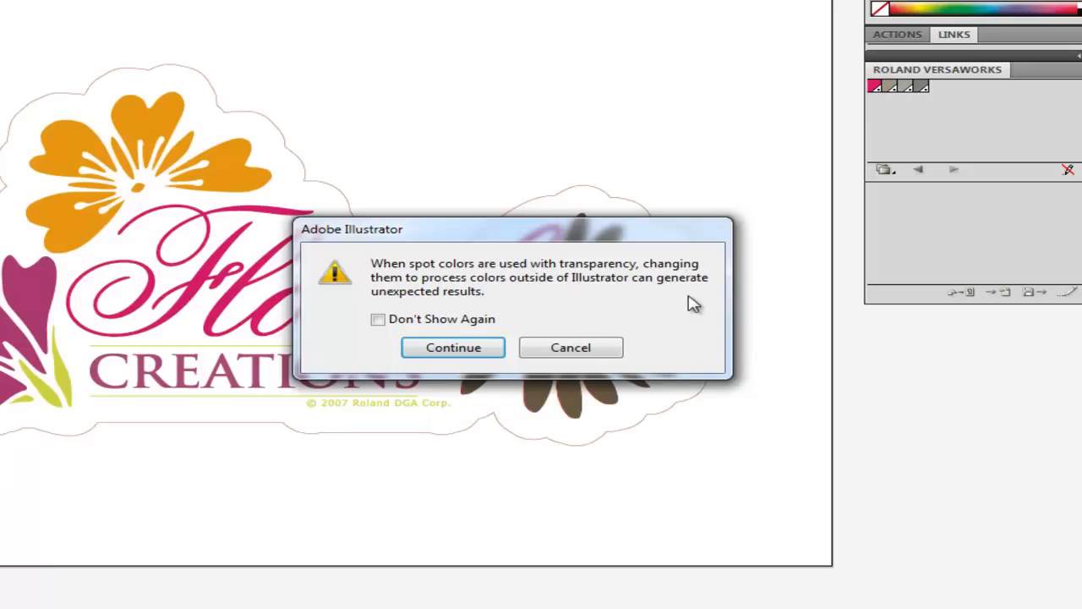
pyautogui.moveTo(500, 301)
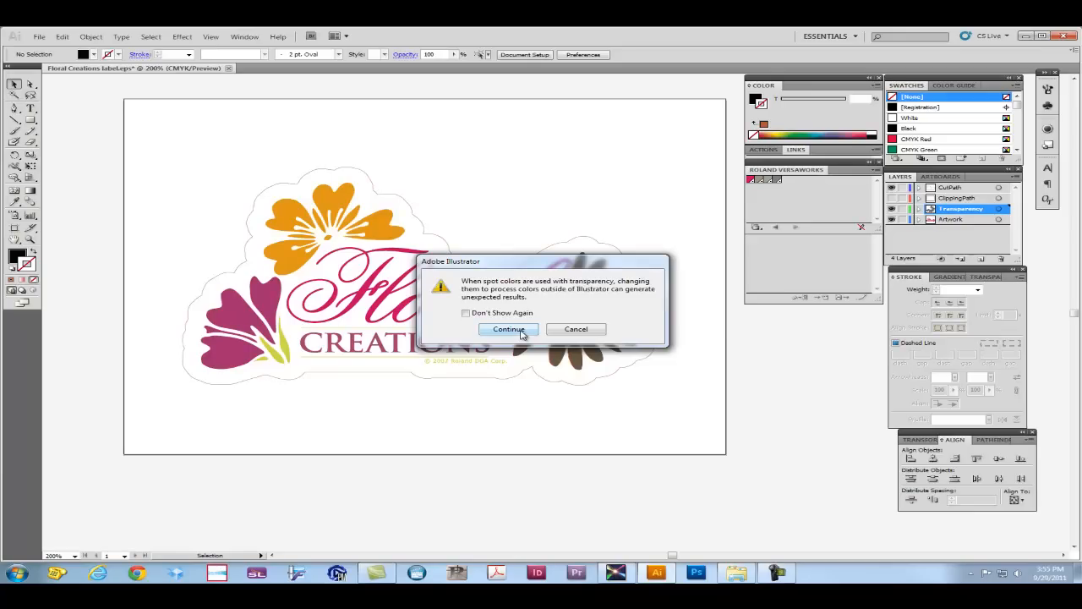
pyautogui.click(507, 329)
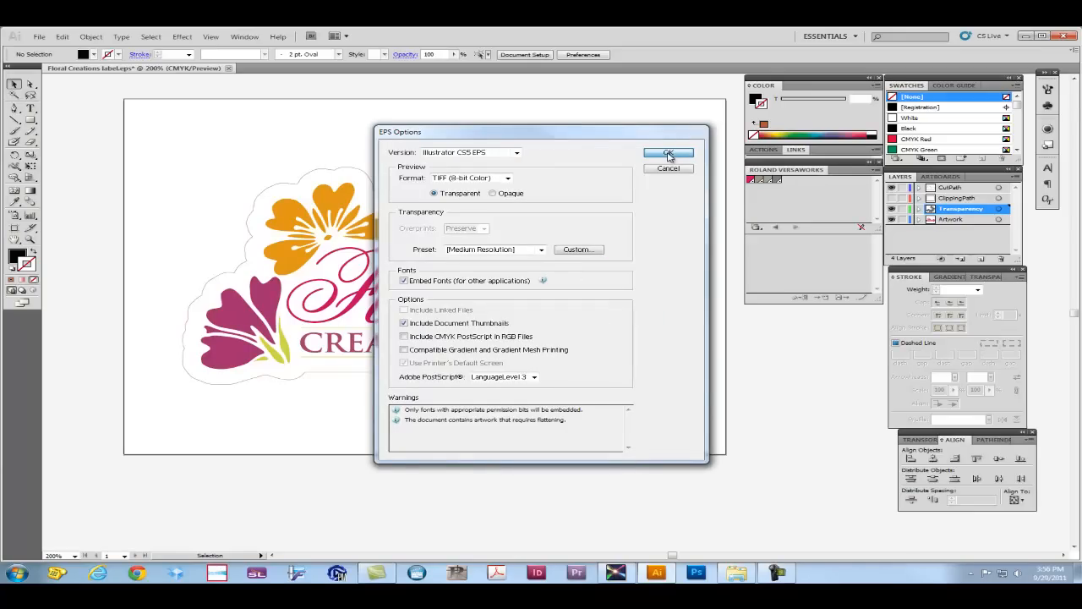
pyautogui.click(668, 153)
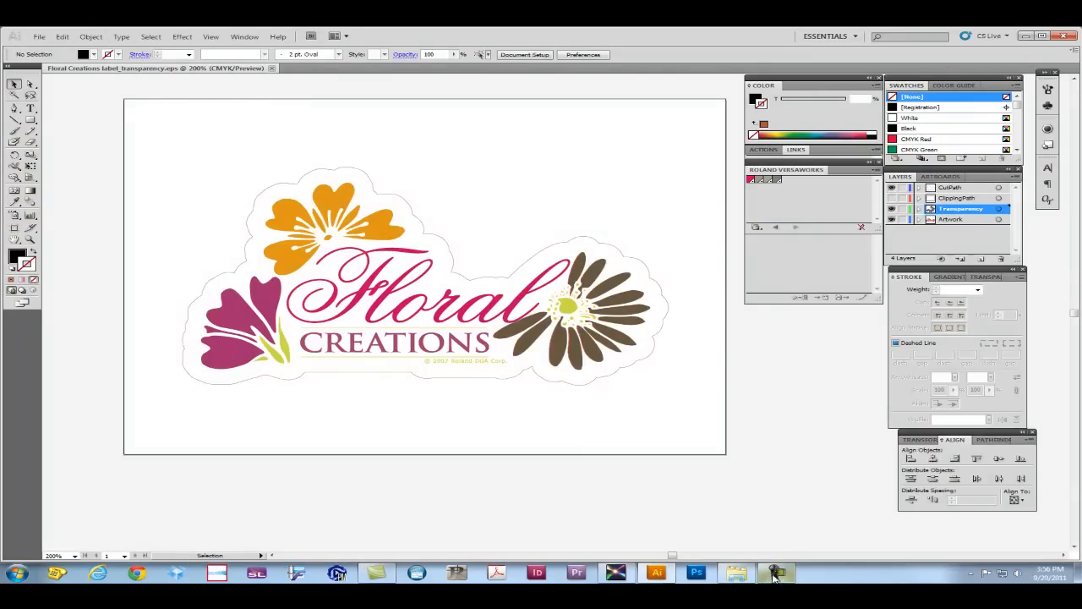
# - Switch to Roland VersaWorks to queue the new label_transparency EPS job
pyautogui.click(774, 573)
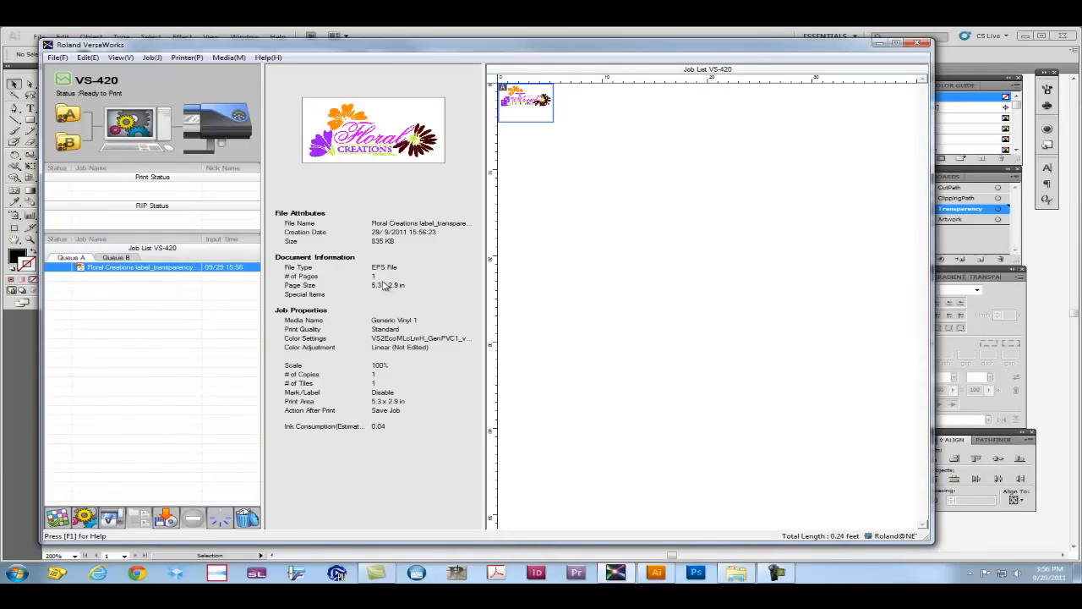
pyautogui.moveTo(365, 308)
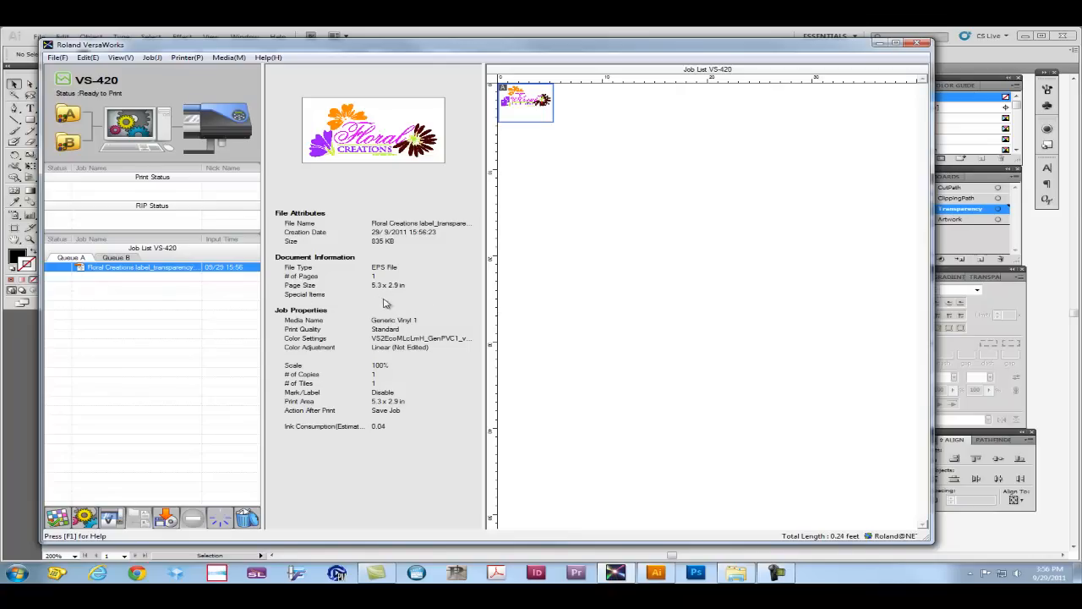
pyautogui.moveTo(528, 108)
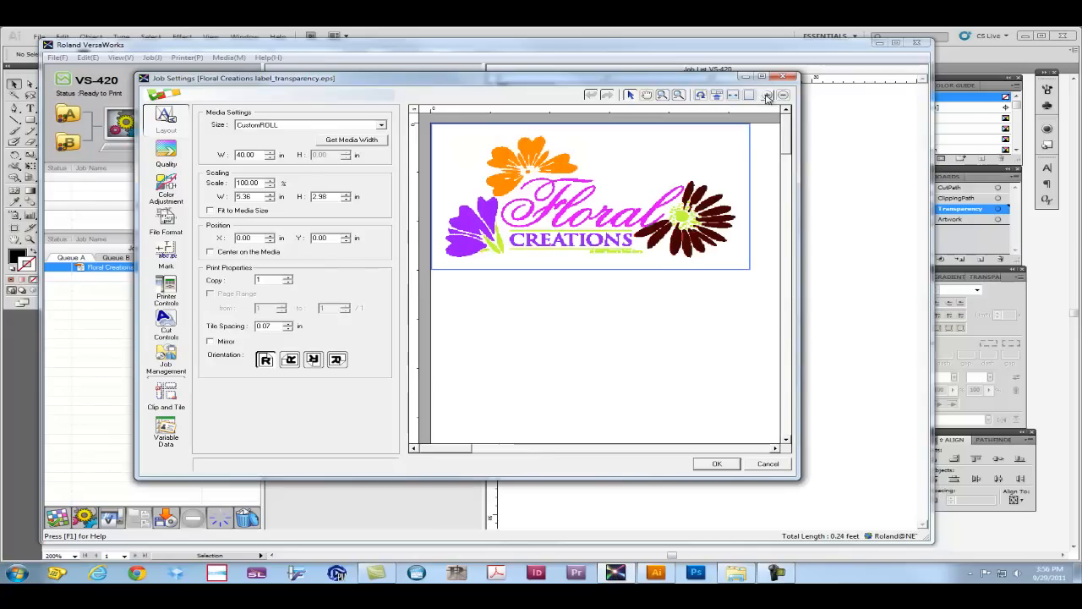
pyautogui.moveTo(580, 142)
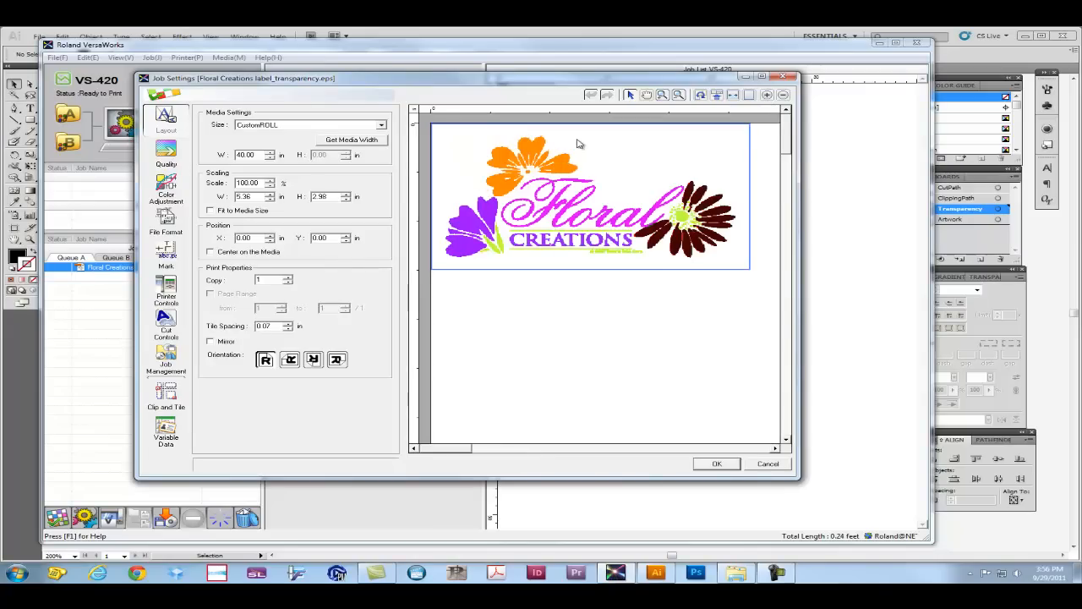
pyautogui.moveTo(463, 270)
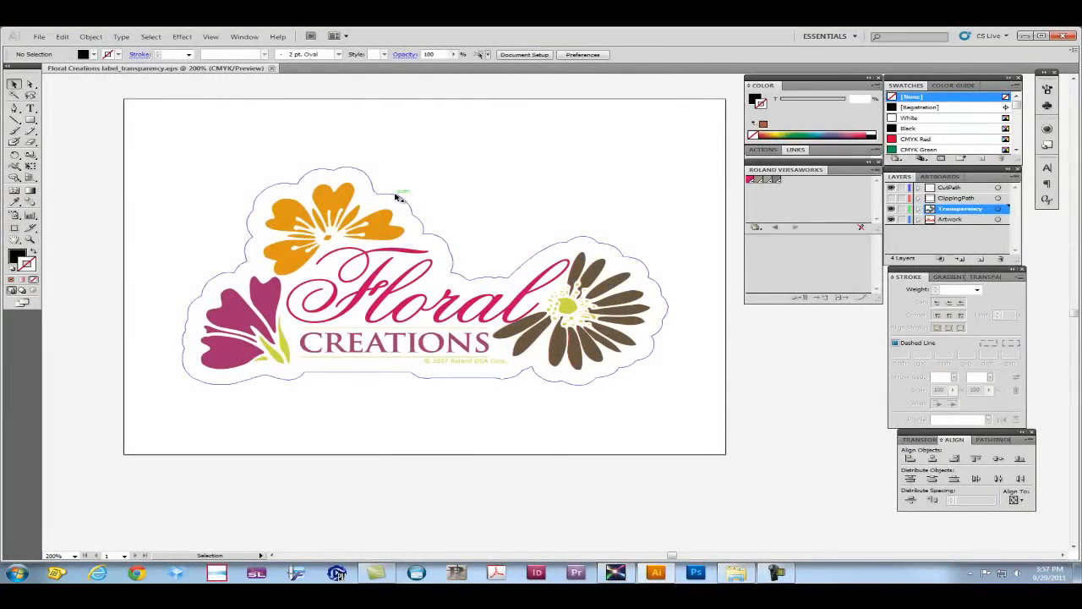
# - Re-save the label as EPS and continue past the spot-colour transparency warning to reach EPS Options
pyautogui.click(579, 313)
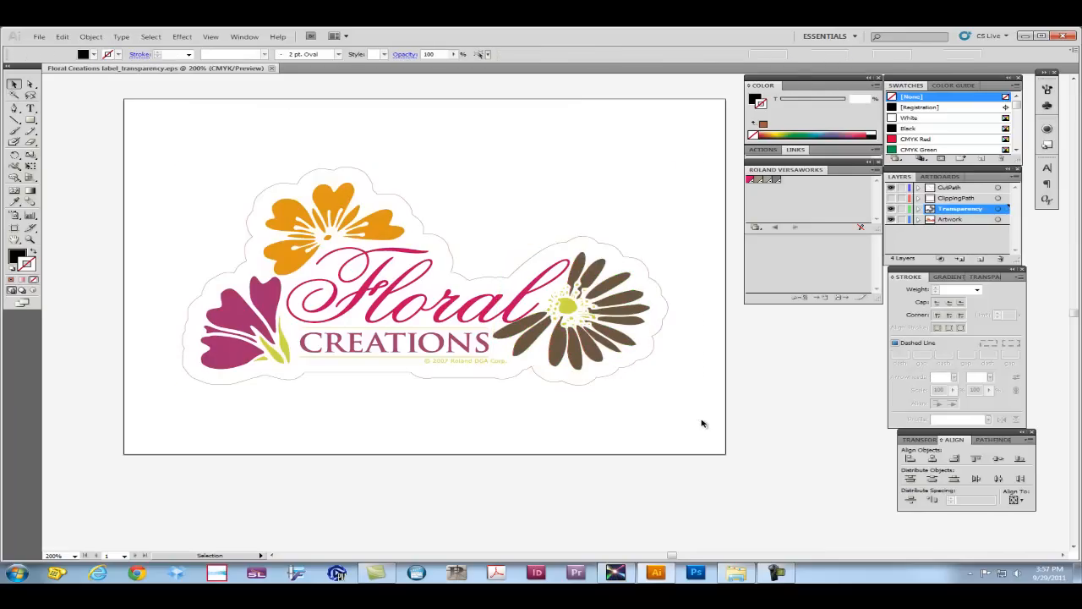
pyautogui.click(39, 37)
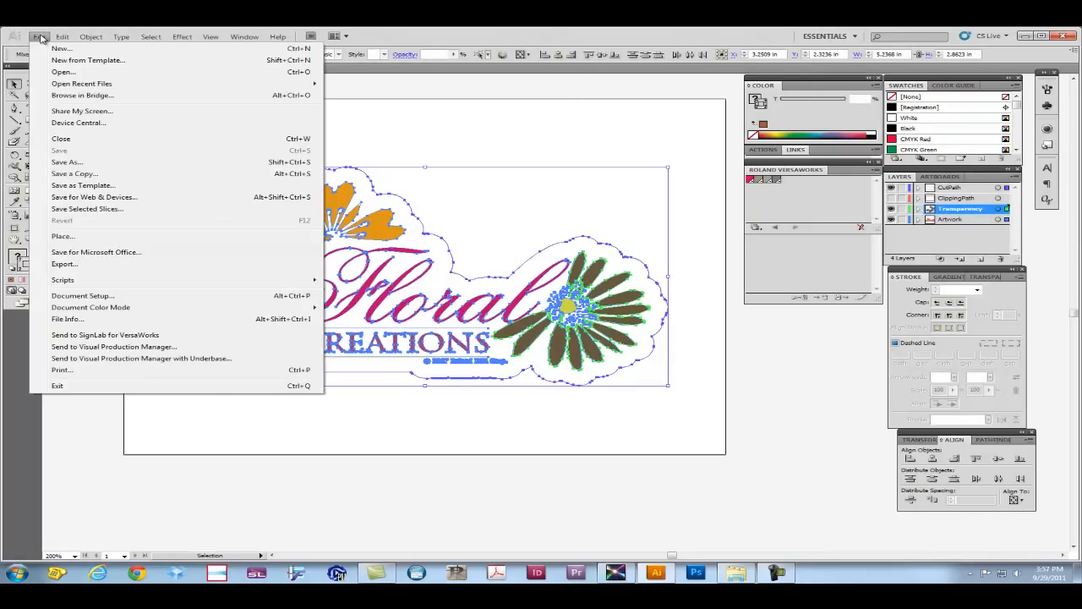
pyautogui.moveTo(68, 162)
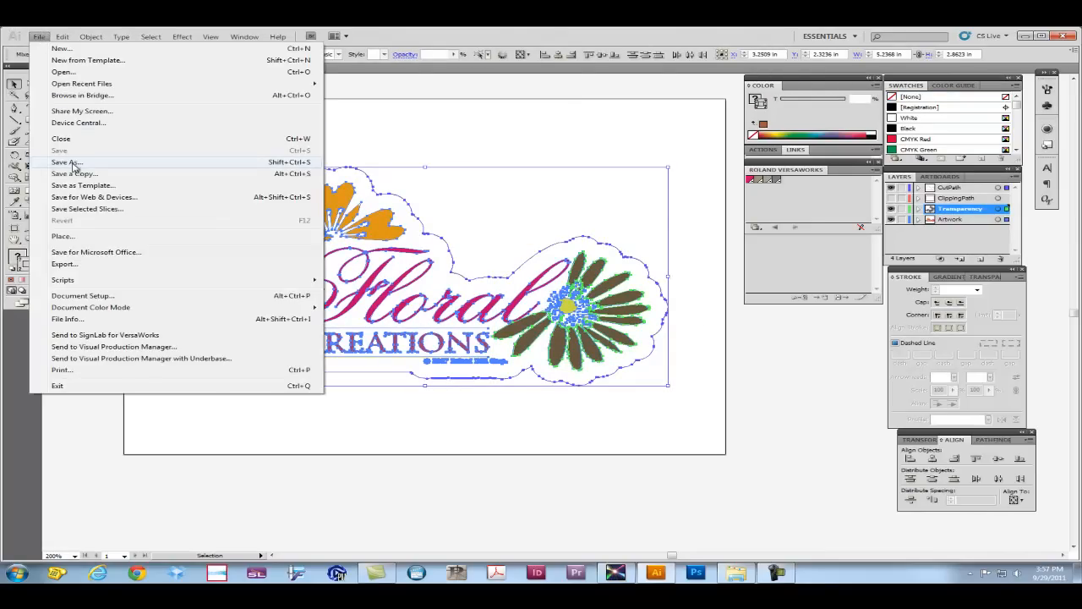
pyautogui.click(66, 163)
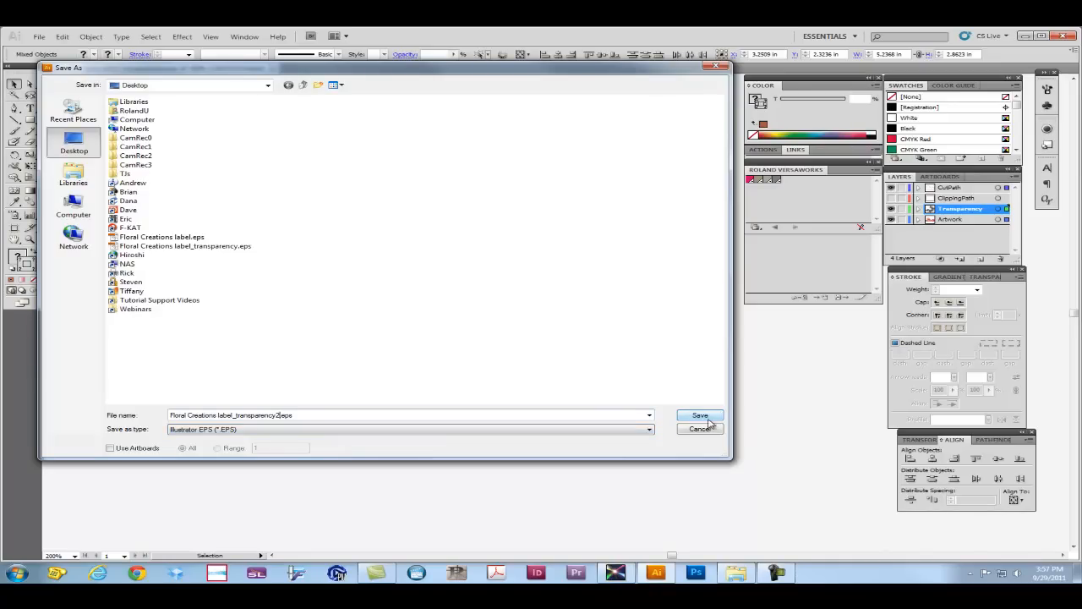
pyautogui.click(700, 415)
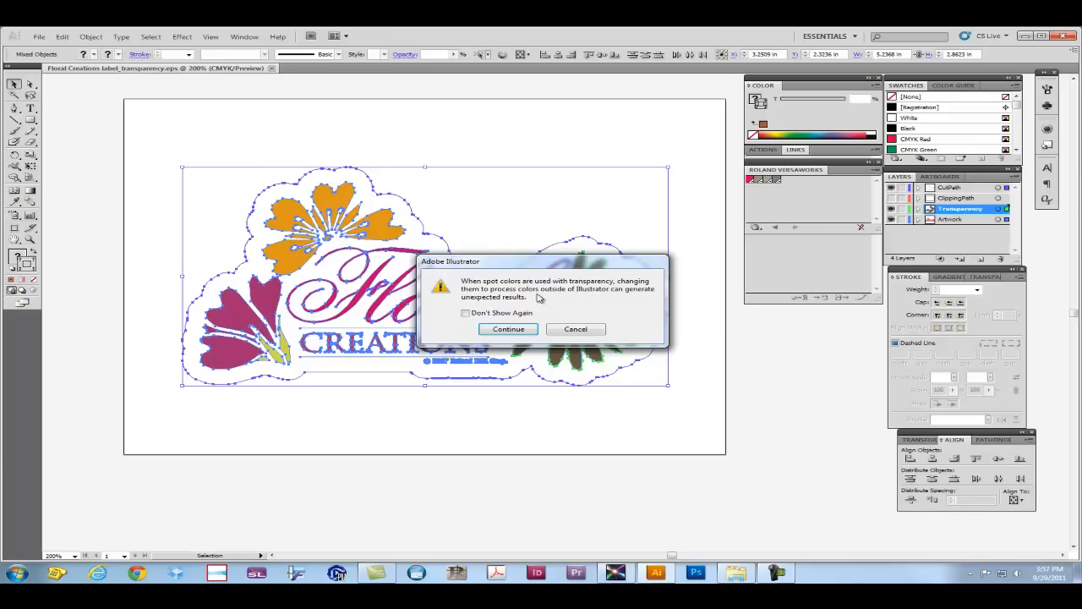
pyautogui.moveTo(531, 296)
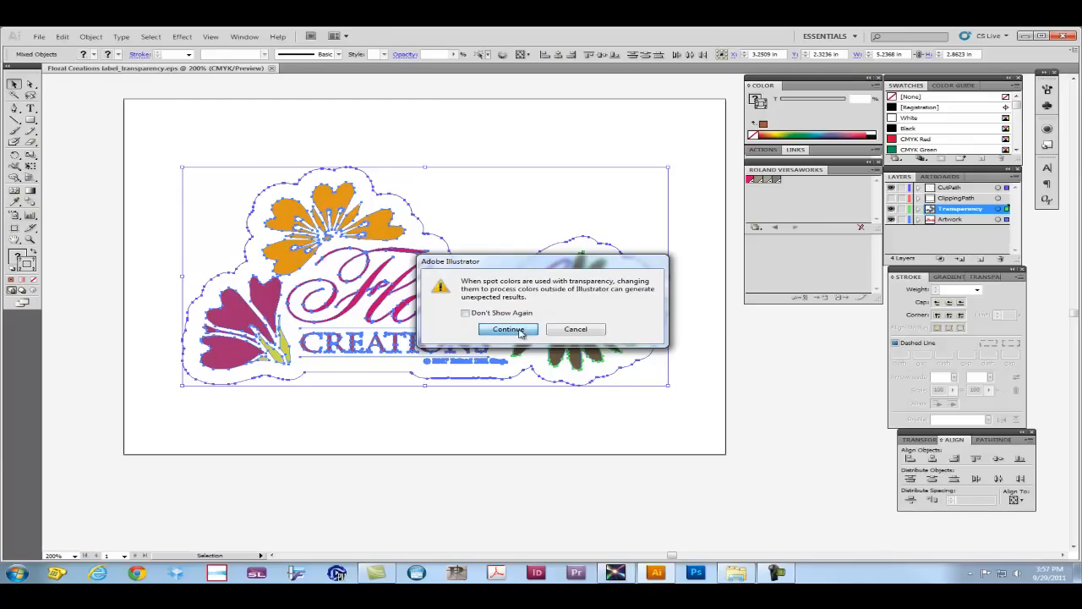
pyautogui.click(507, 328)
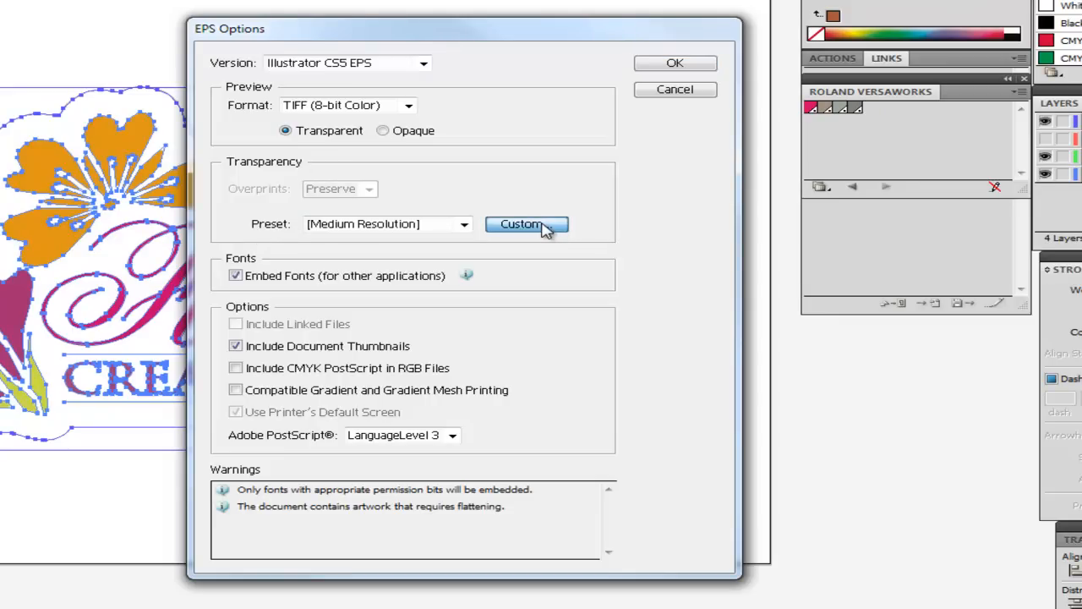
# - In Custom Transparency Flattener Options uncheck Convert All Strokes to Outlines and confirm the EPS save
pyautogui.click(520, 223)
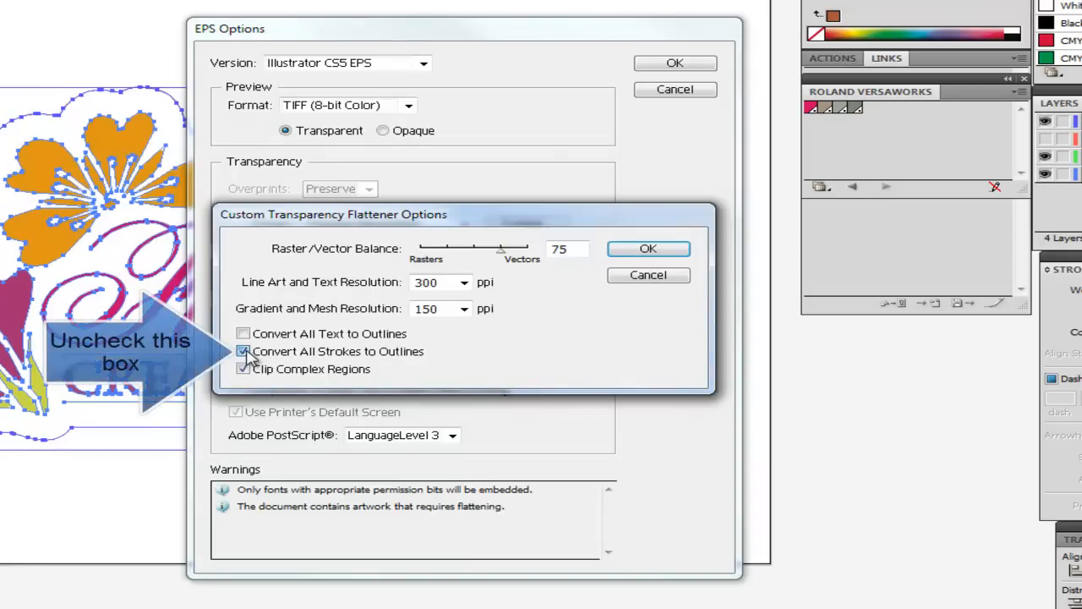
pyautogui.click(243, 350)
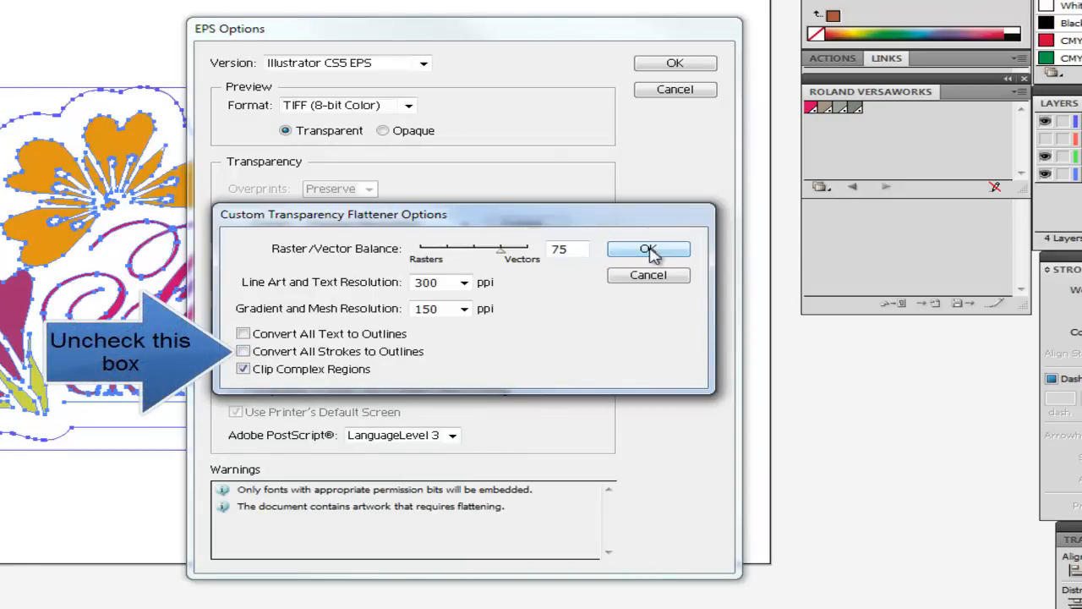
pyautogui.click(648, 248)
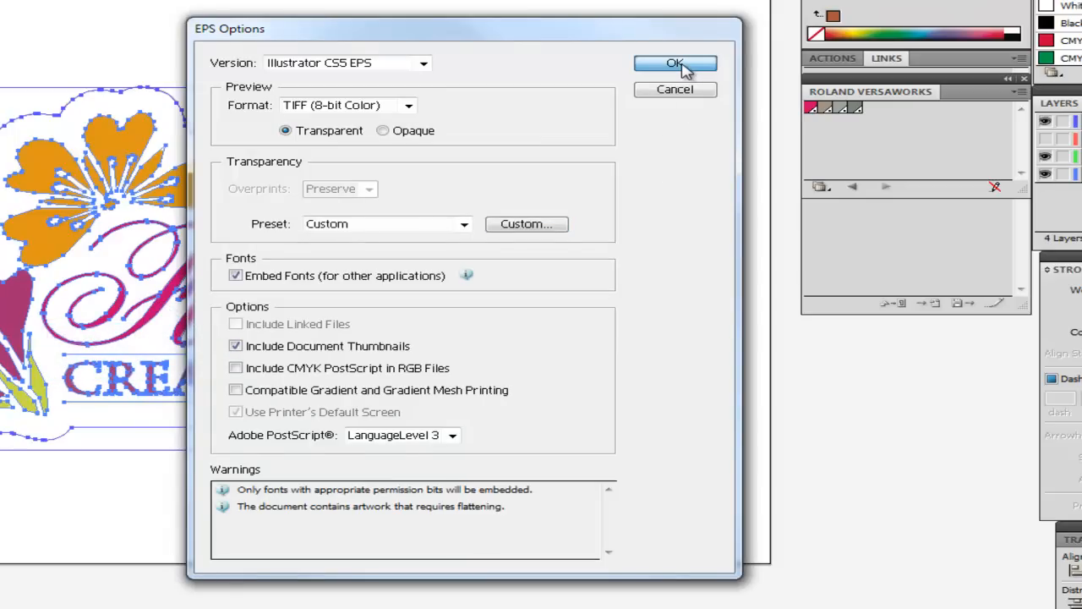
pyautogui.click(675, 65)
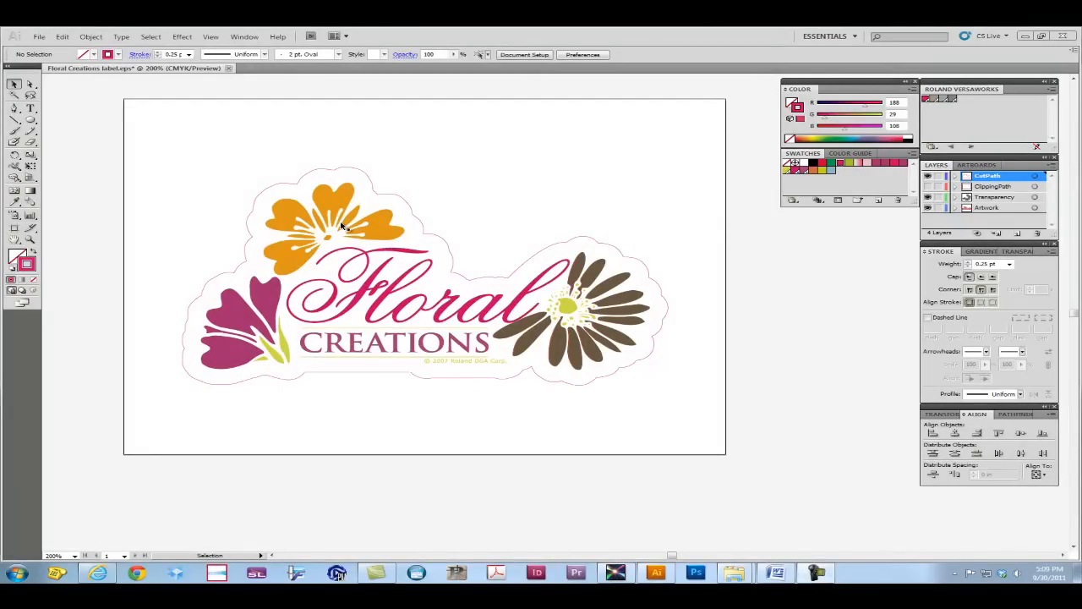
pyautogui.moveTo(39, 38)
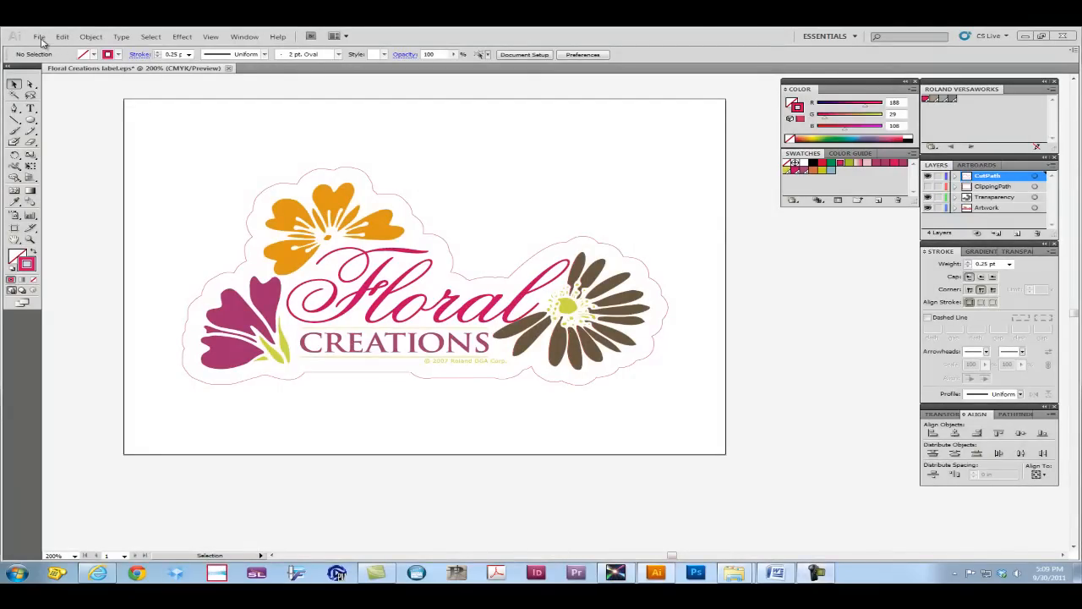
# - Save As Adobe PDF with compatibility Acrobat 4 (PDF 1.3) and show the Advanced panel
pyautogui.click(39, 38)
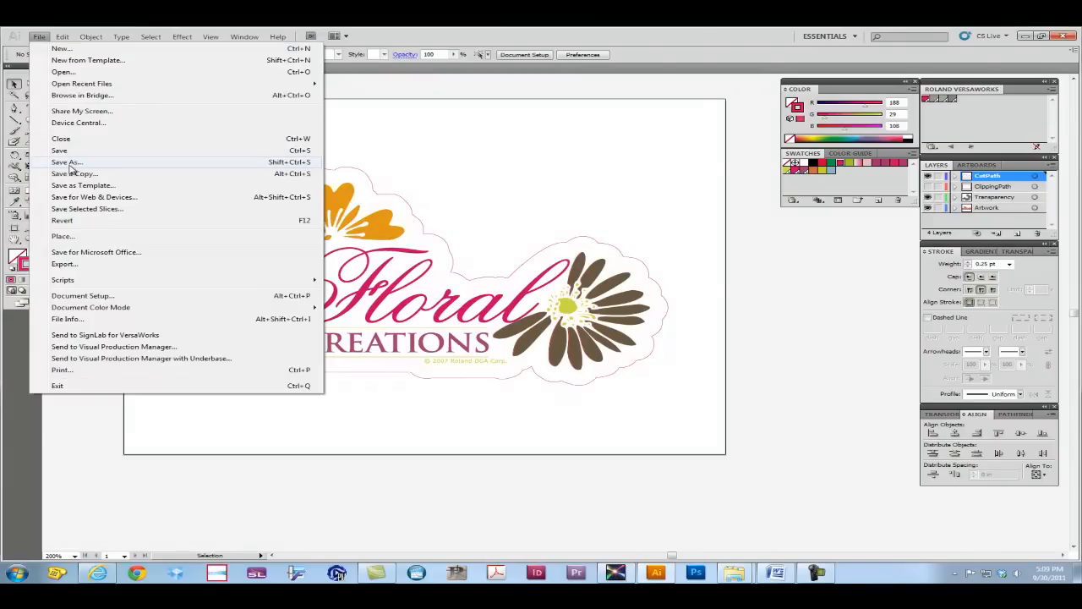
pyautogui.click(66, 162)
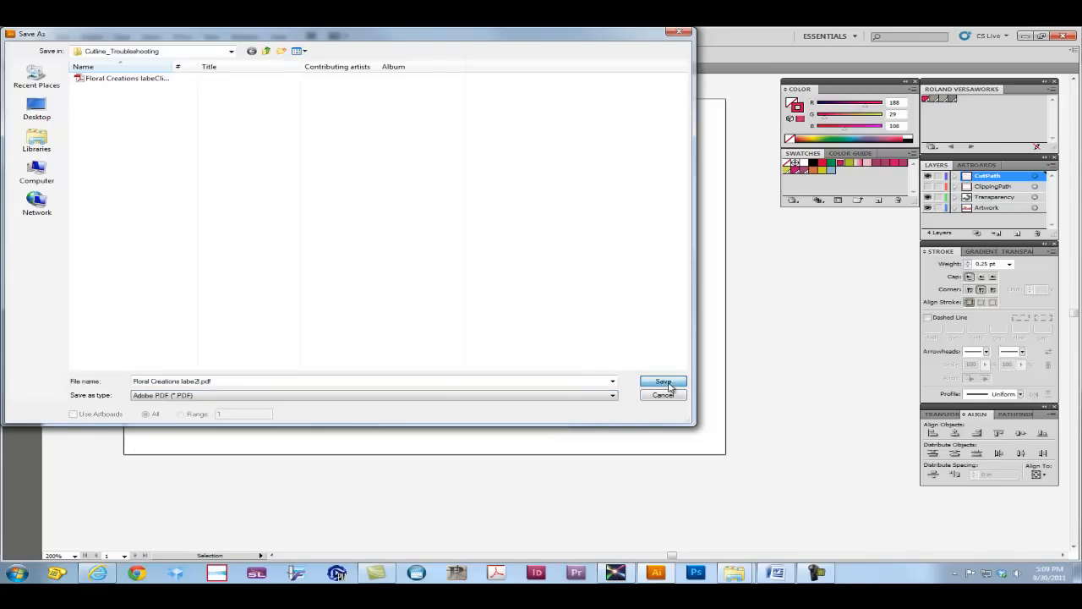
pyautogui.click(663, 382)
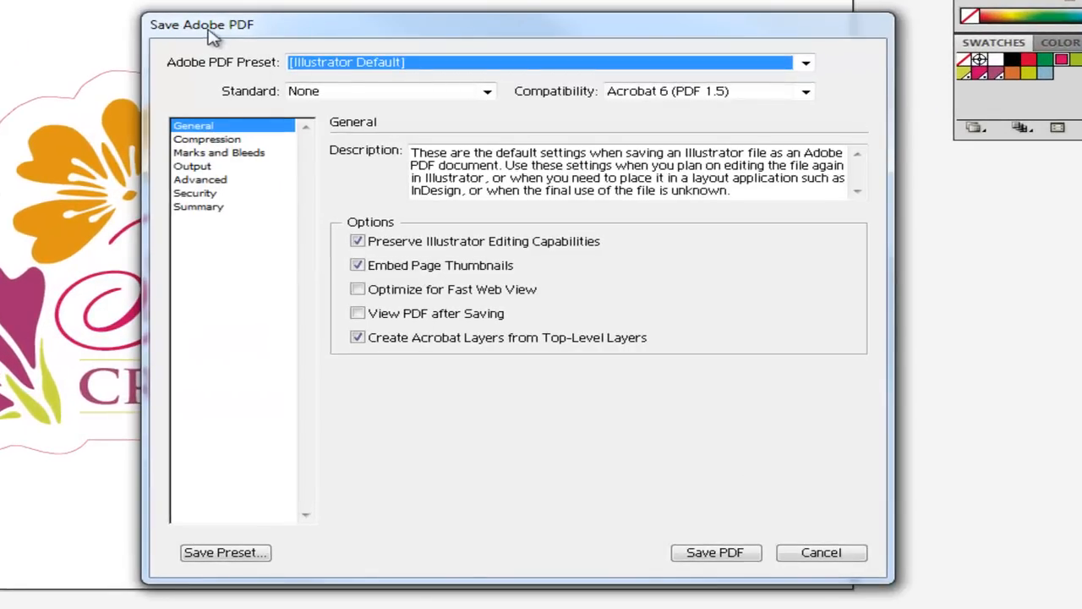
pyautogui.moveTo(801, 368)
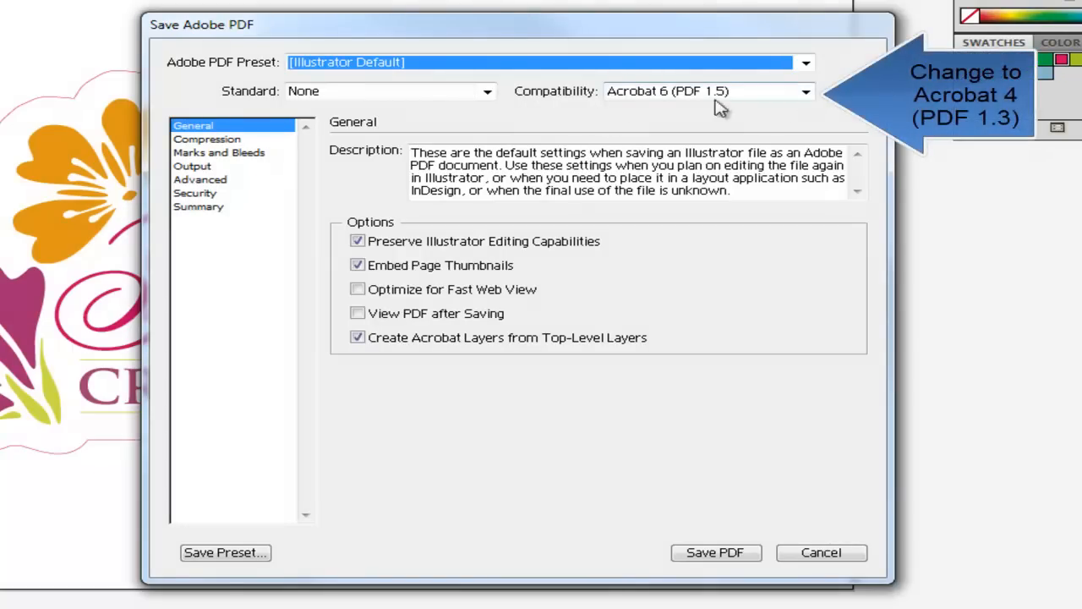
pyautogui.click(805, 92)
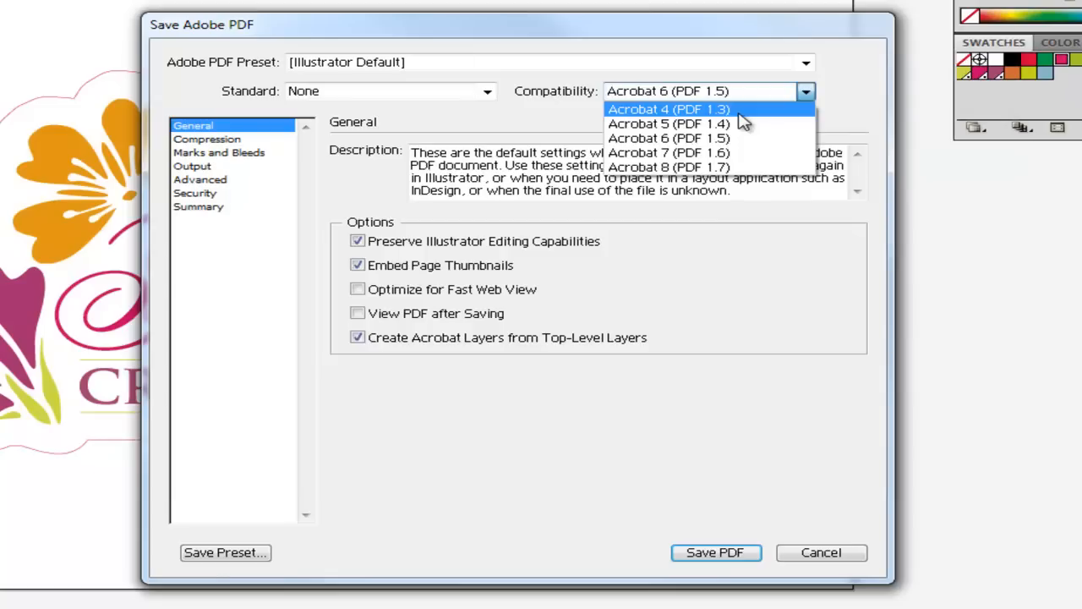
pyautogui.click(667, 108)
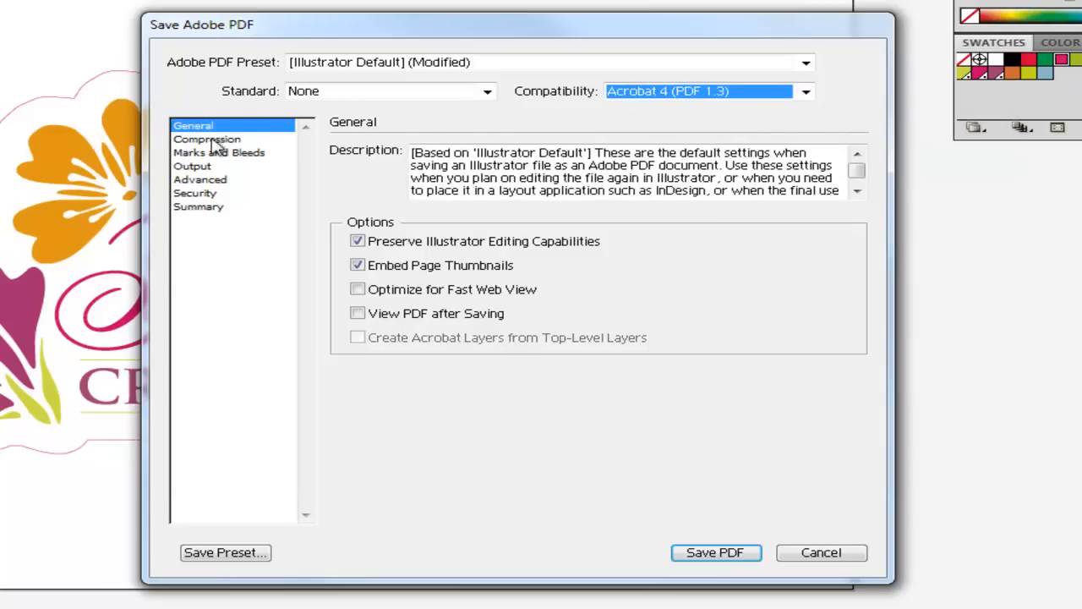
pyautogui.click(199, 180)
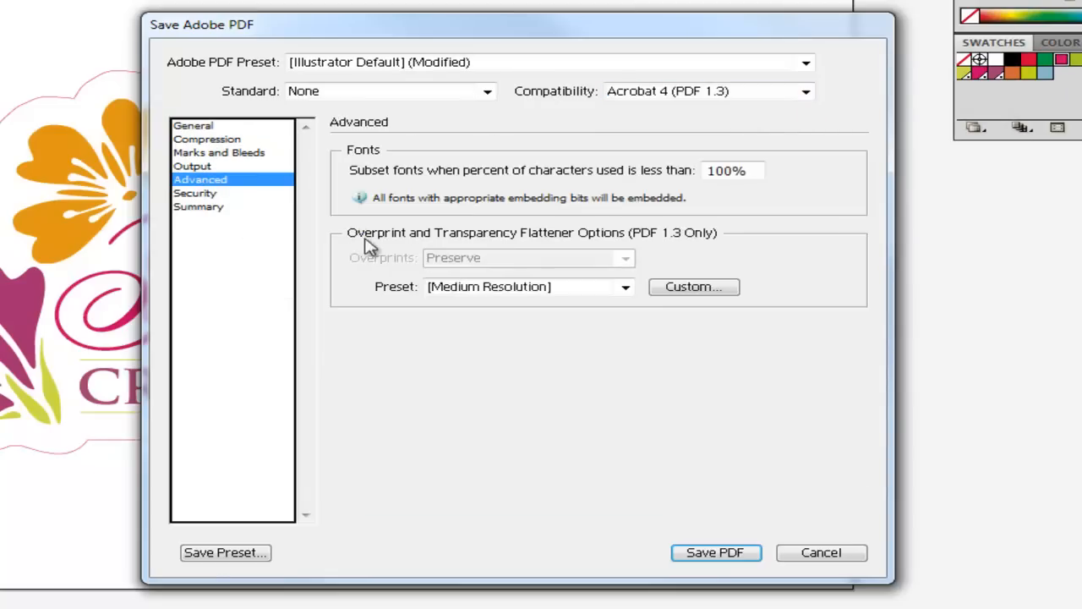
pyautogui.moveTo(605, 245)
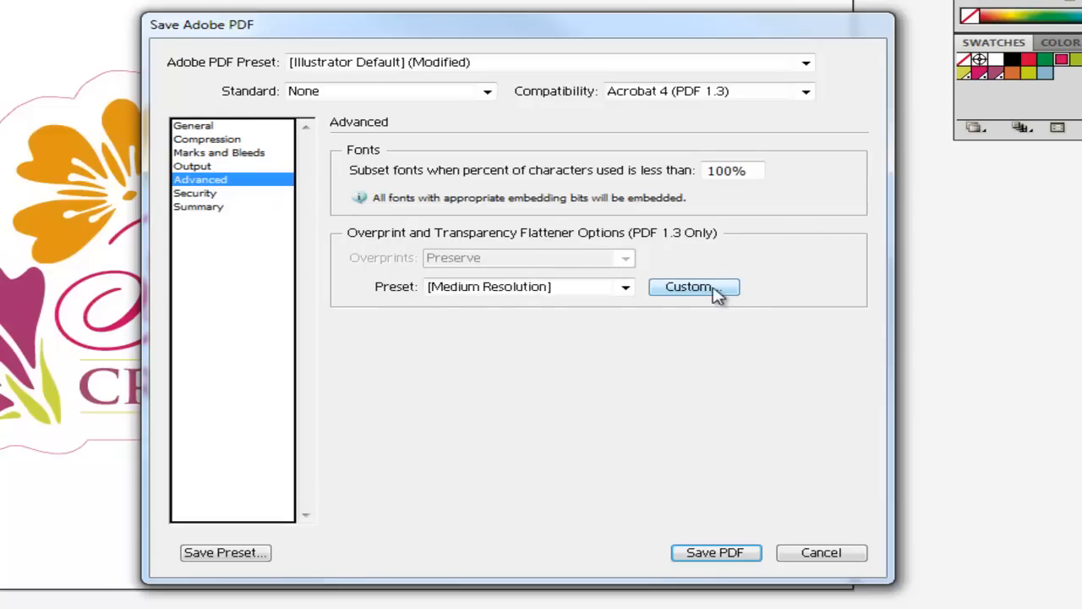
# - In the Advanced custom flattener uncheck Convert All Strokes to Outlines and save the PDF
pyautogui.click(686, 285)
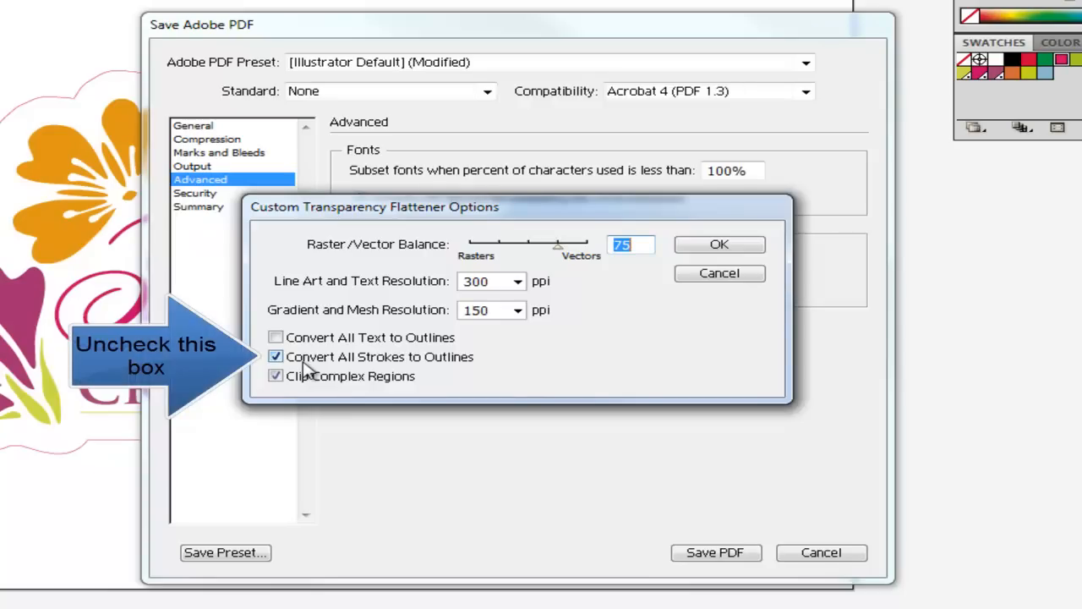
pyautogui.click(275, 376)
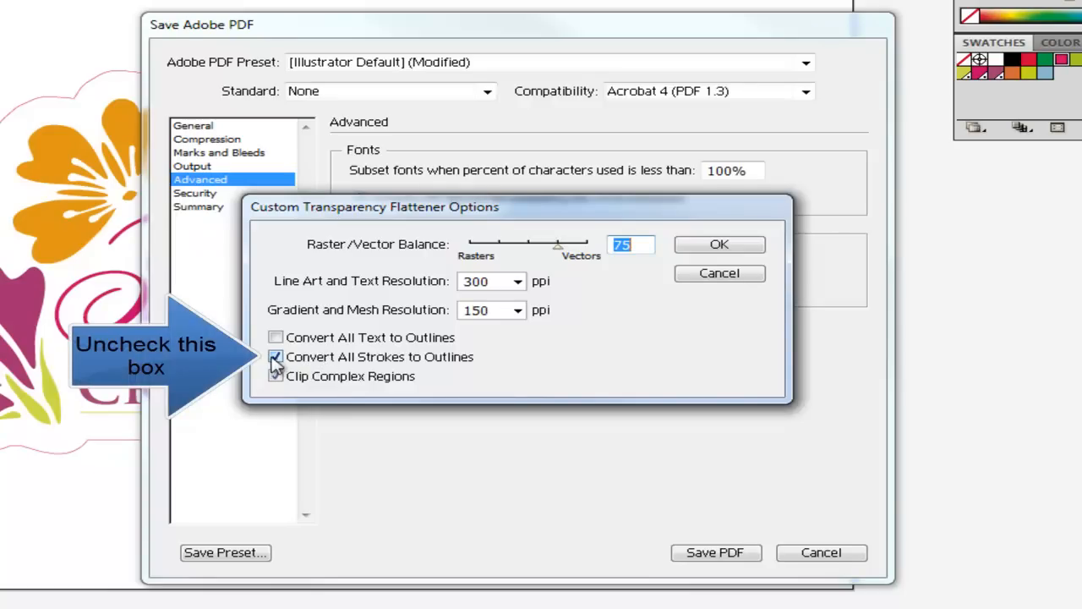
pyautogui.click(273, 355)
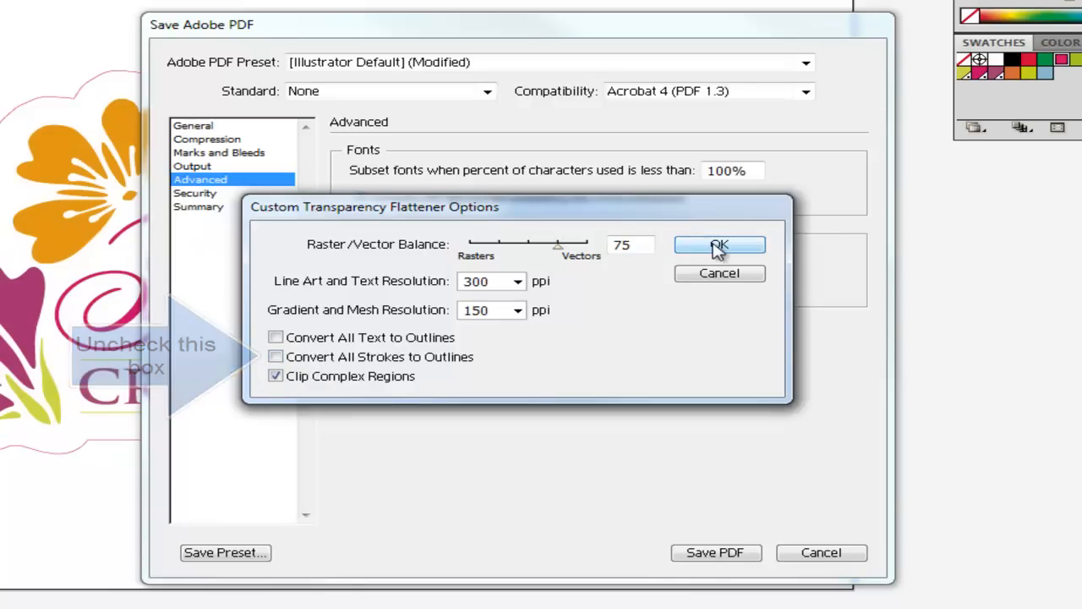
pyautogui.click(721, 245)
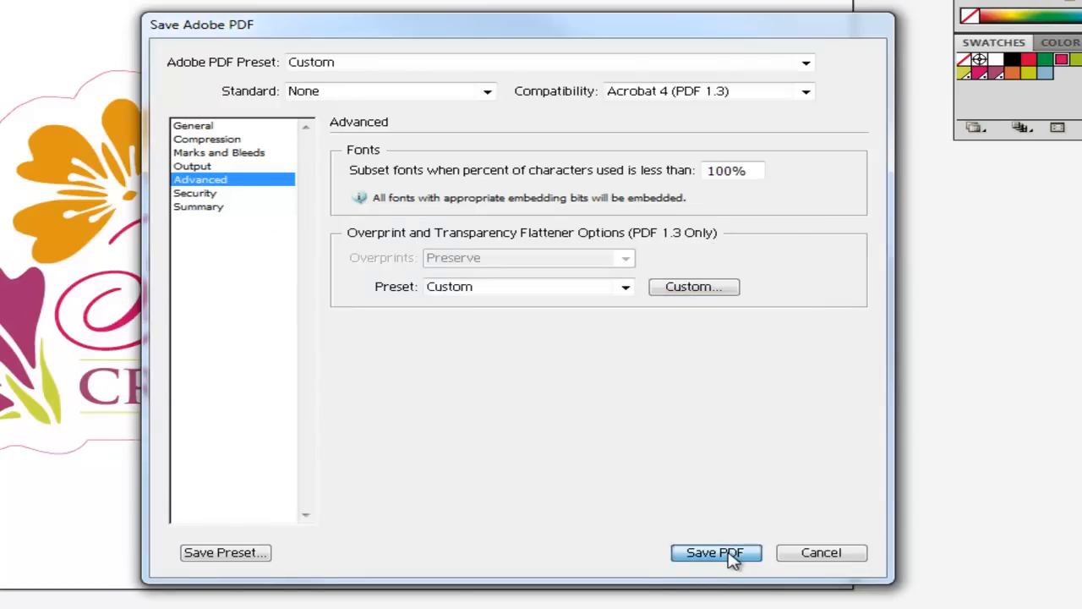
pyautogui.click(716, 551)
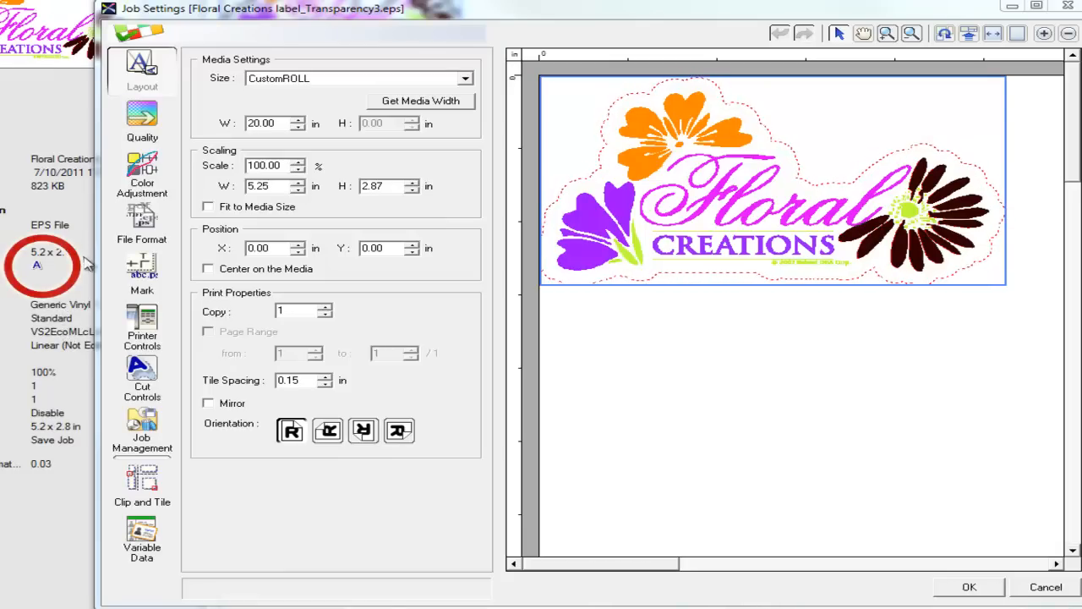
pyautogui.moveTo(81, 246)
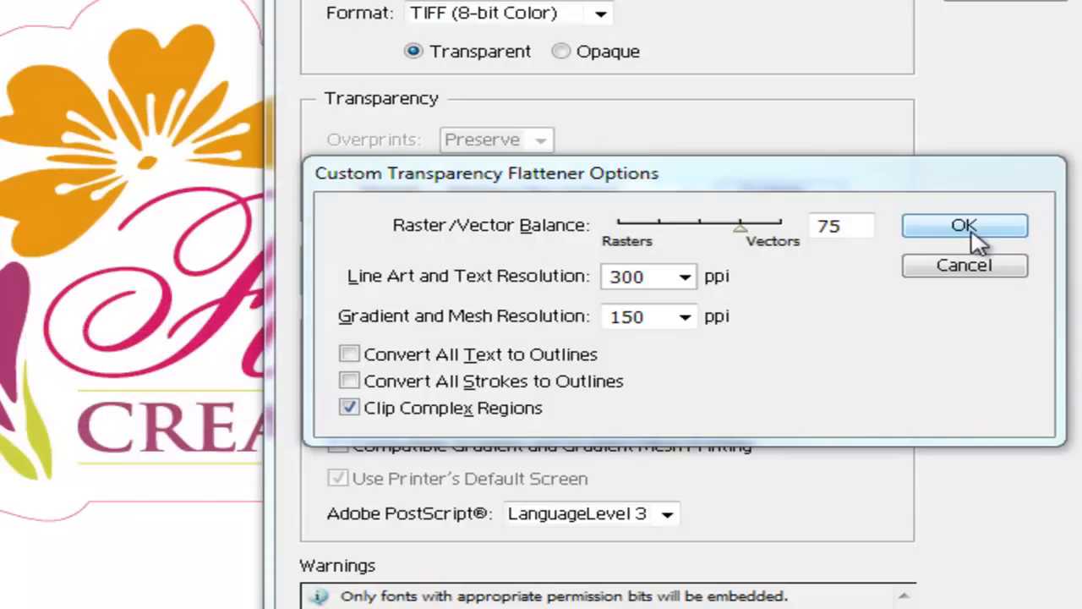
# - Accept the custom flattener settings for the floral label in VersaWorks
pyautogui.click(964, 225)
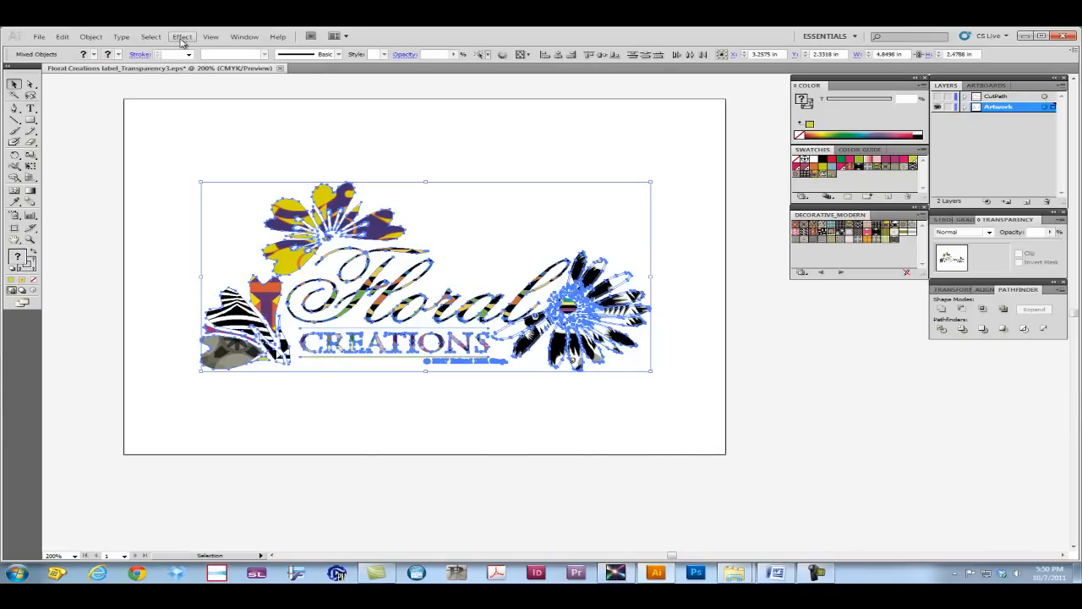
# - Rasterize the floral artwork at High (300 ppi) CMYK with a transparent background
pyautogui.click(183, 37)
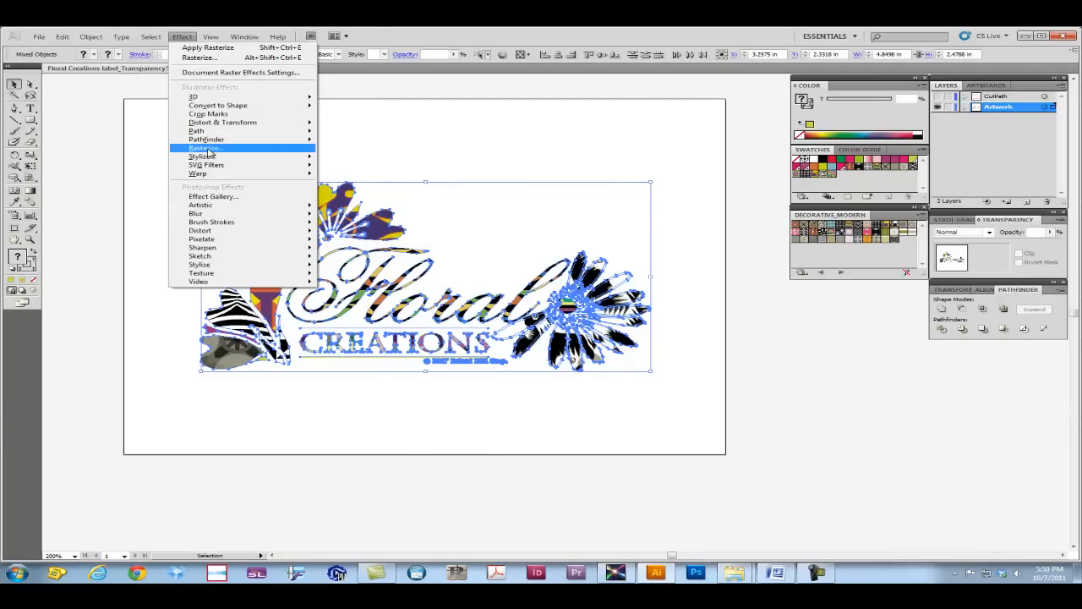
pyautogui.click(203, 149)
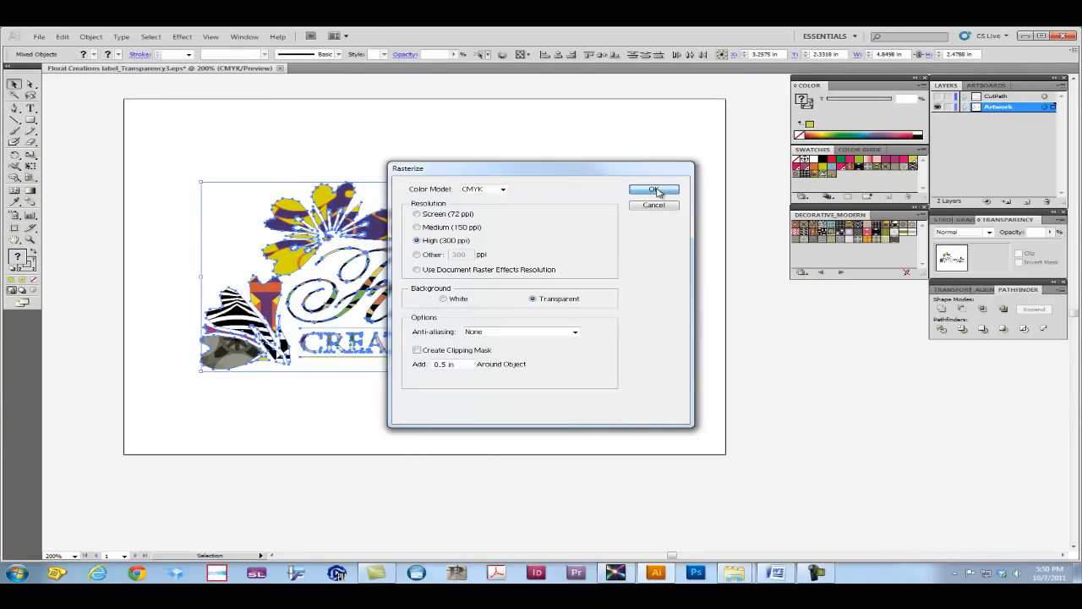
pyautogui.click(653, 190)
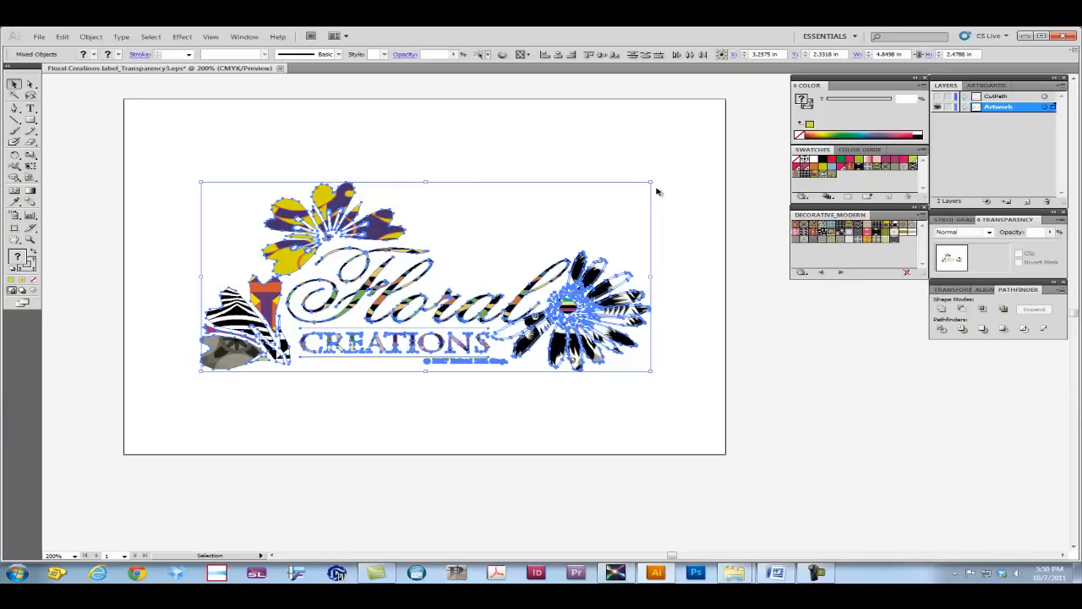
pyautogui.moveTo(696, 216)
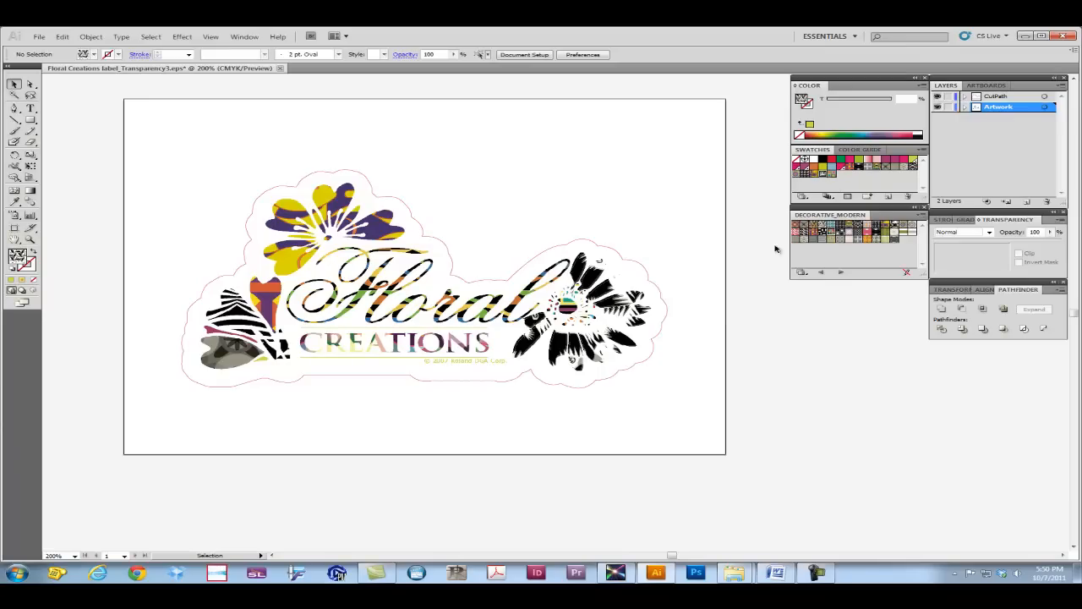
pyautogui.moveTo(693, 362)
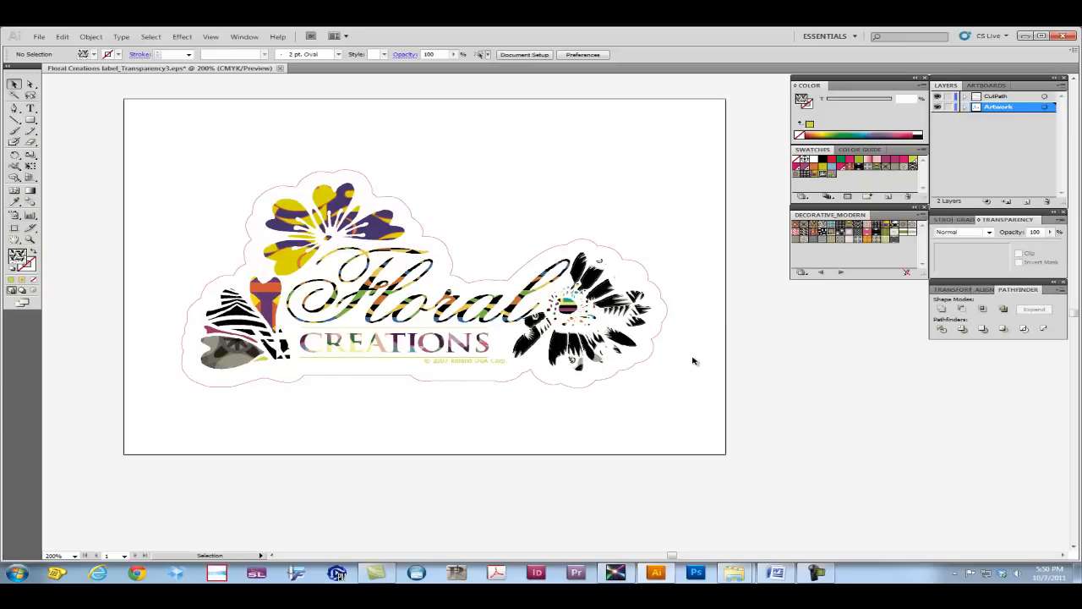